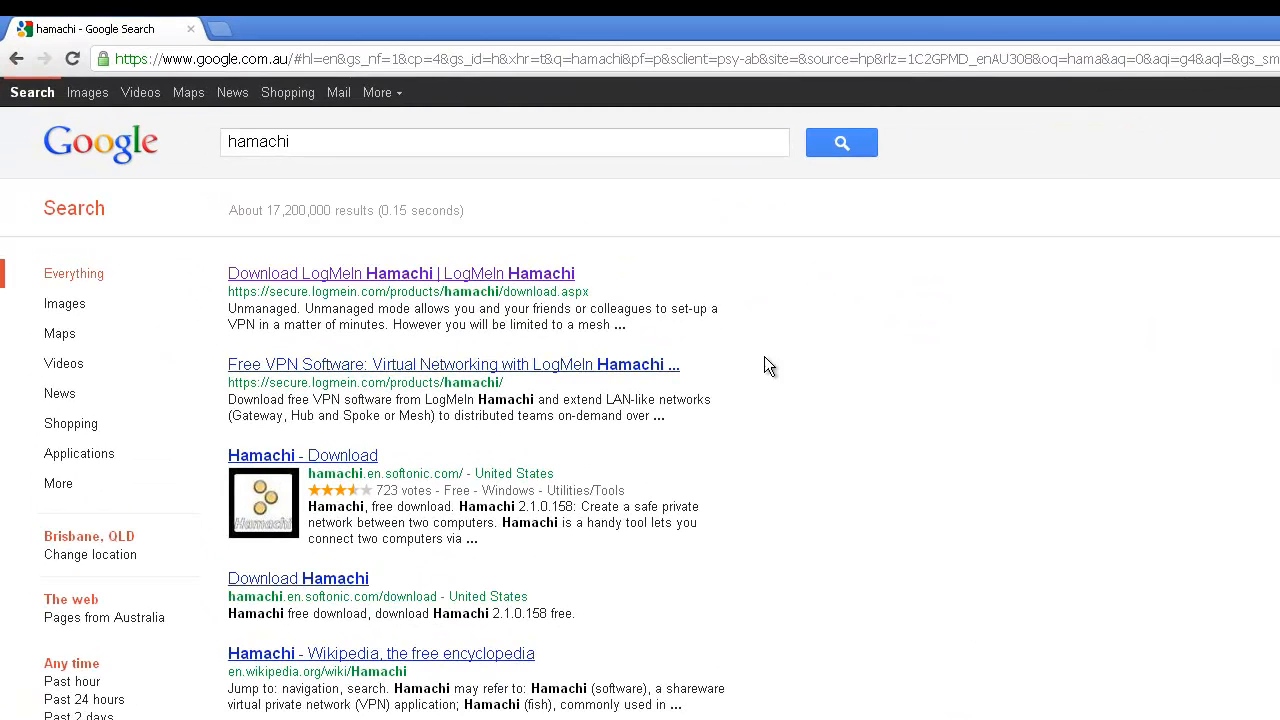
mouse_move(276, 172)
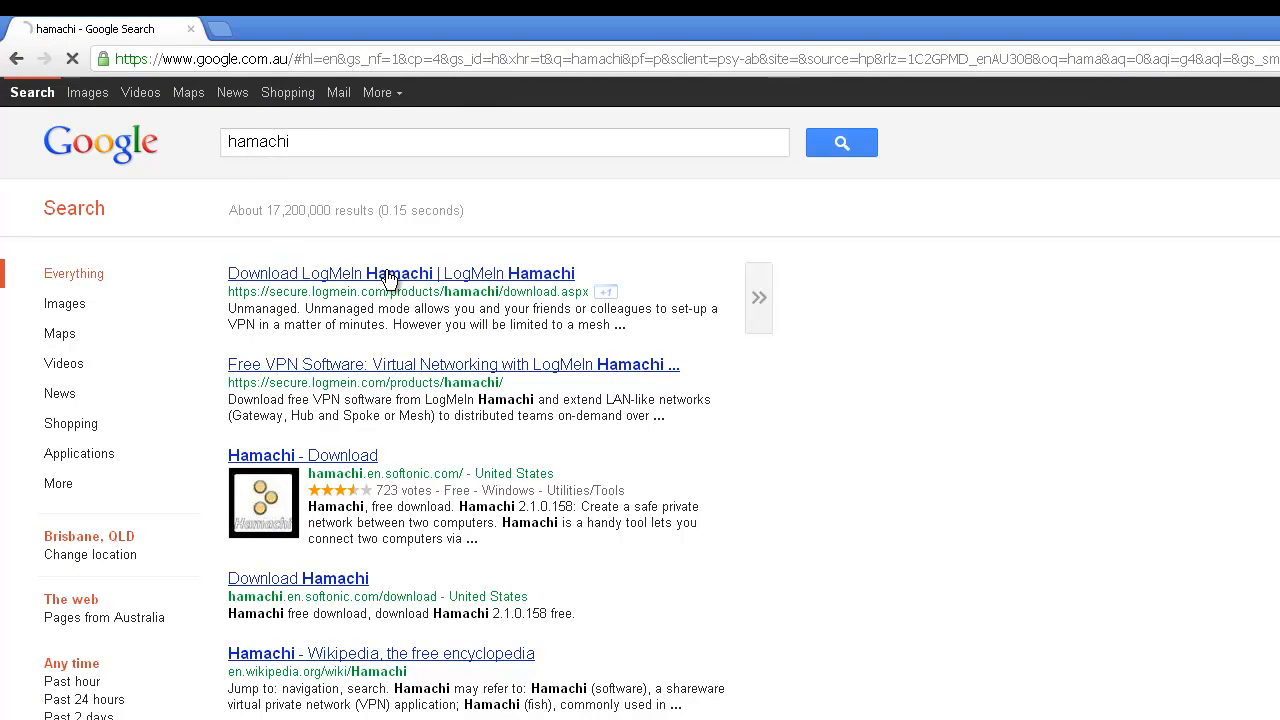
Step: Reach the LogMeIn Hamachi download page from Google and accept its Conditions of Use
click(390, 272)
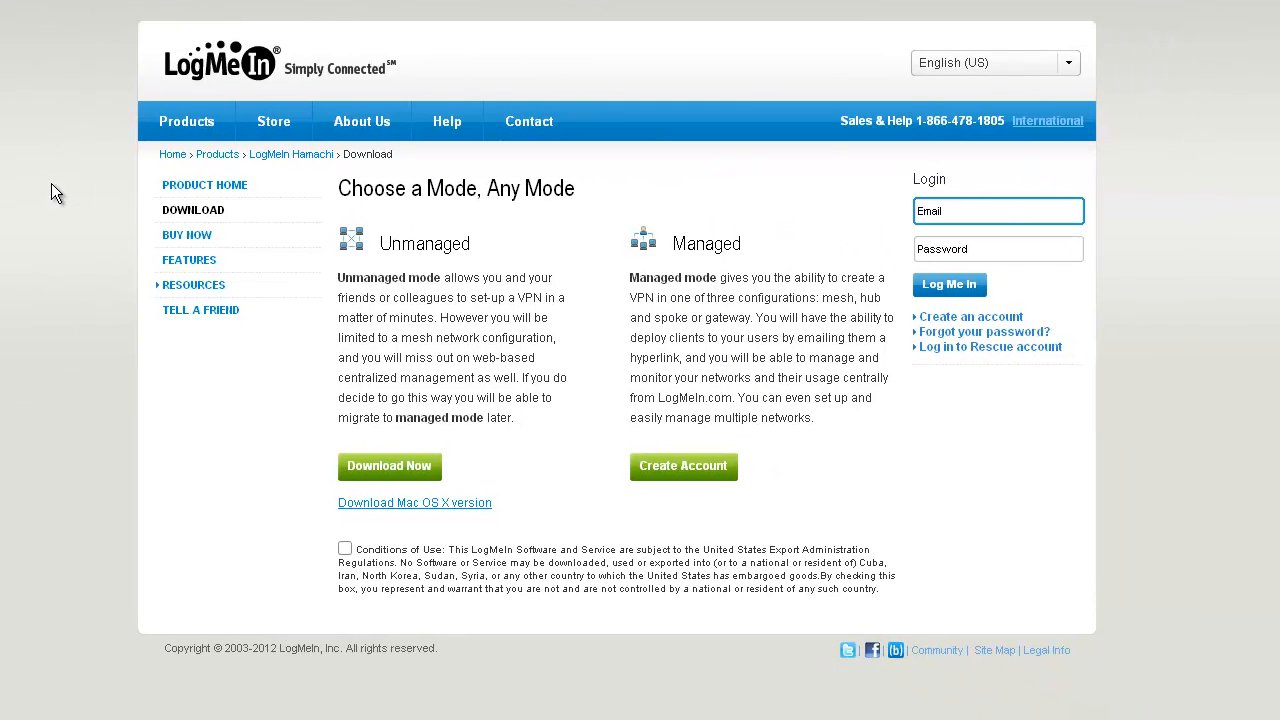
mouse_move(392, 336)
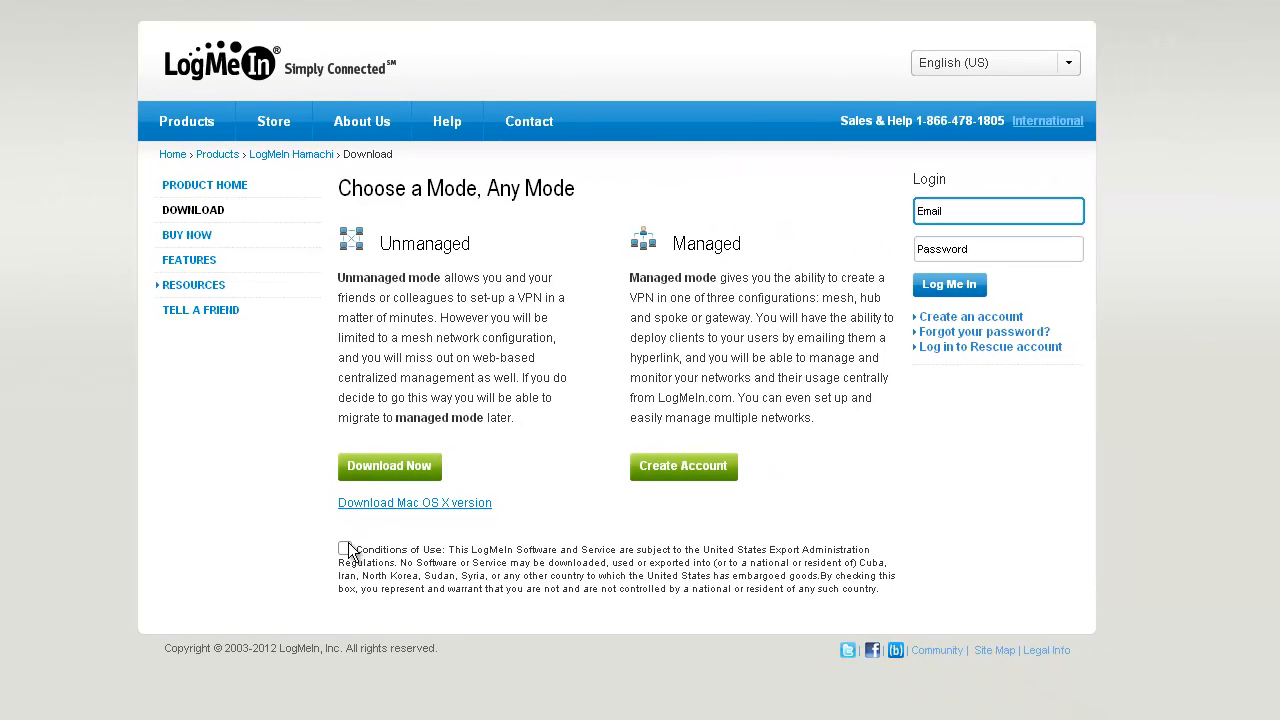
click(344, 548)
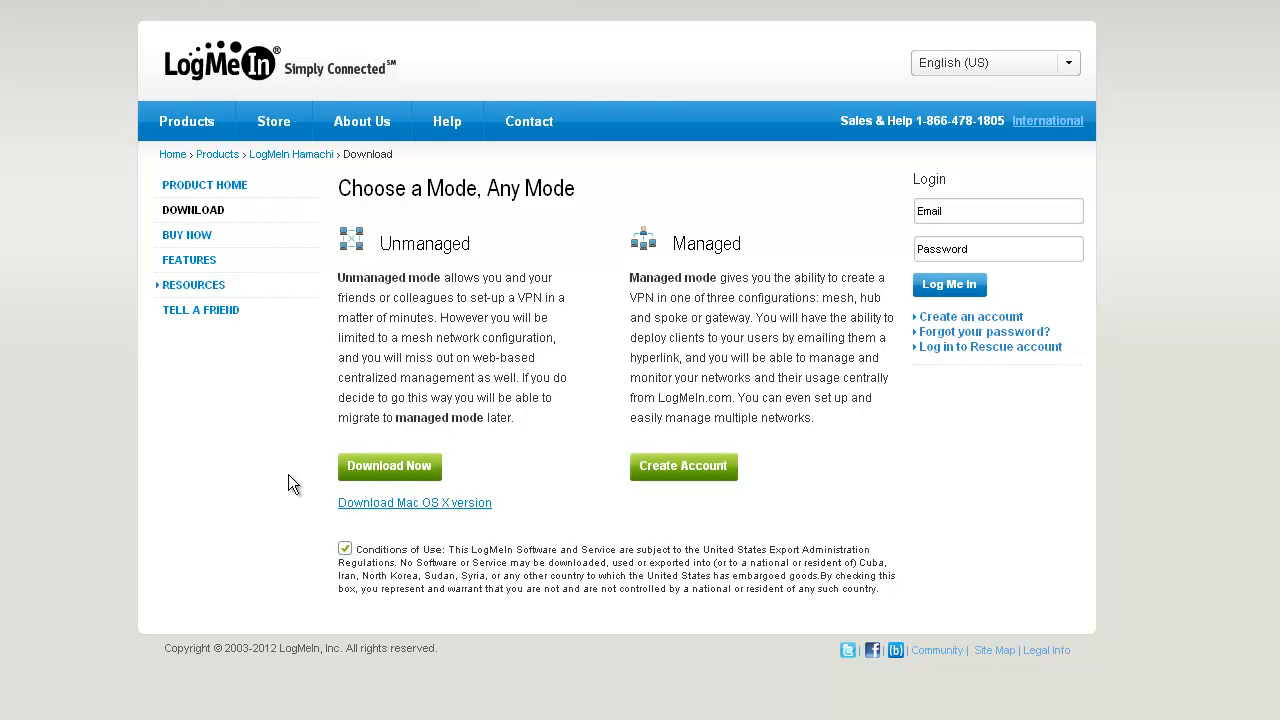
mouse_move(288, 482)
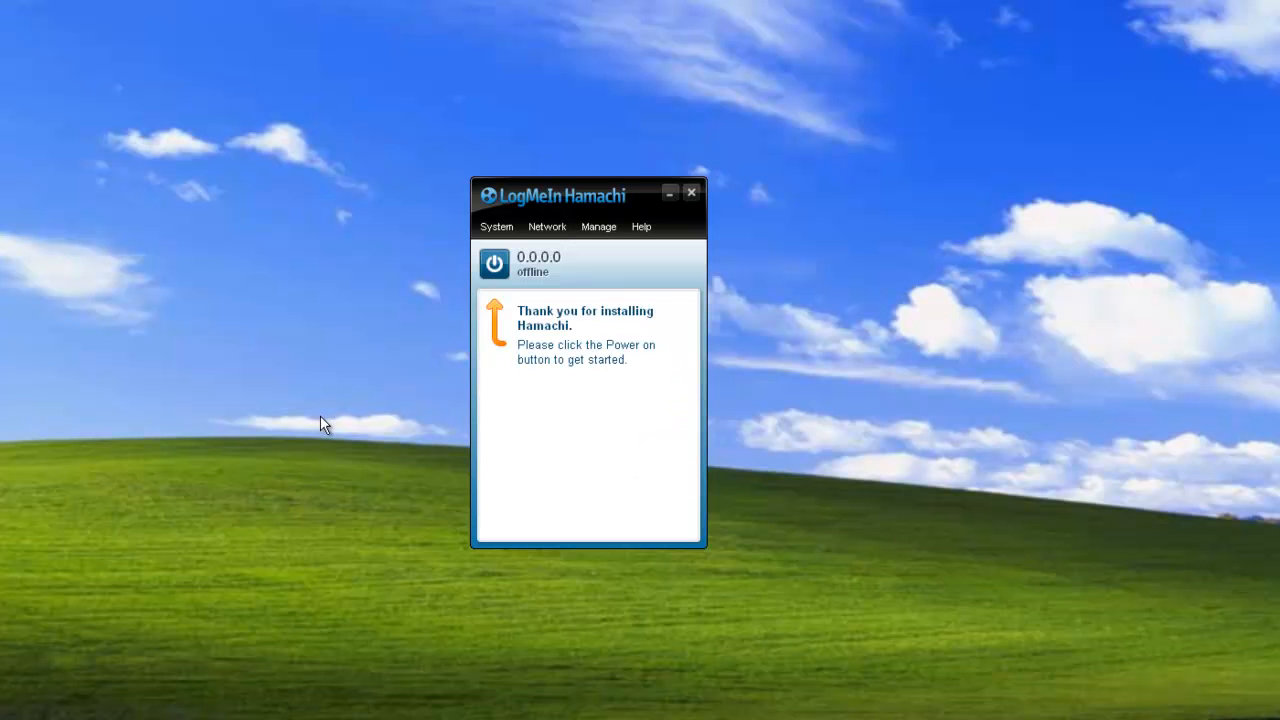
mouse_move(464, 338)
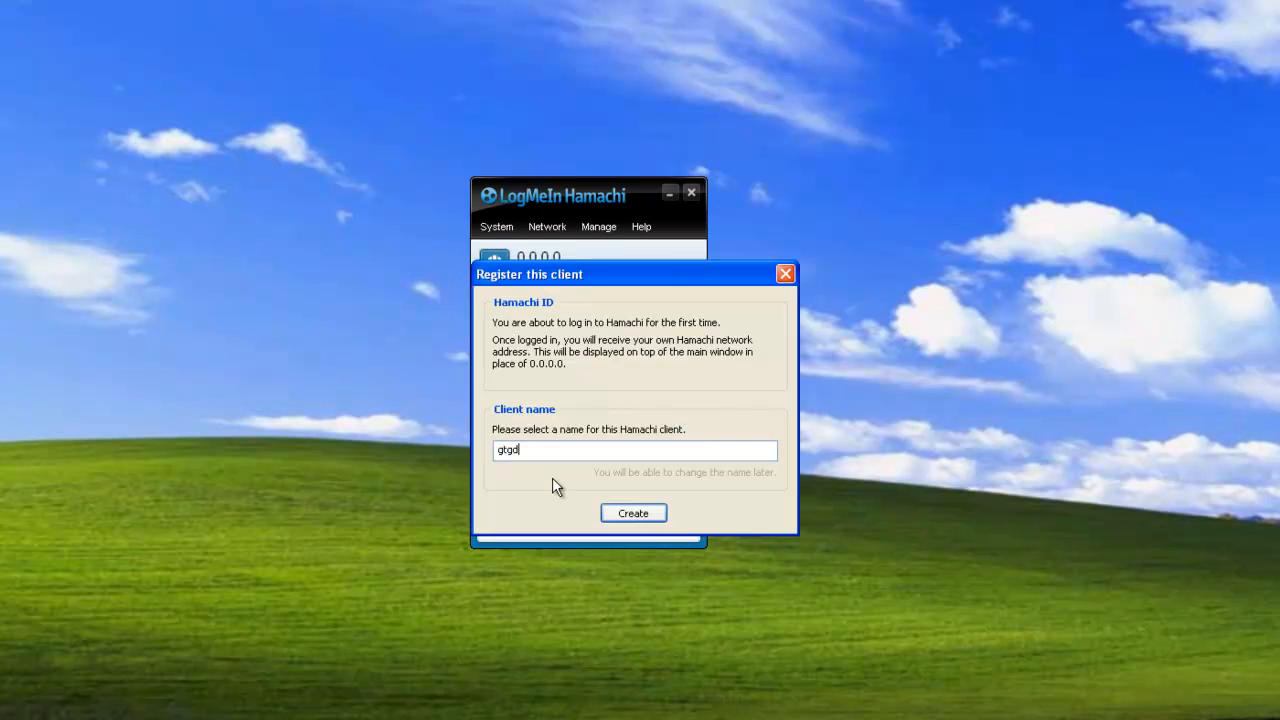
mouse_move(540, 476)
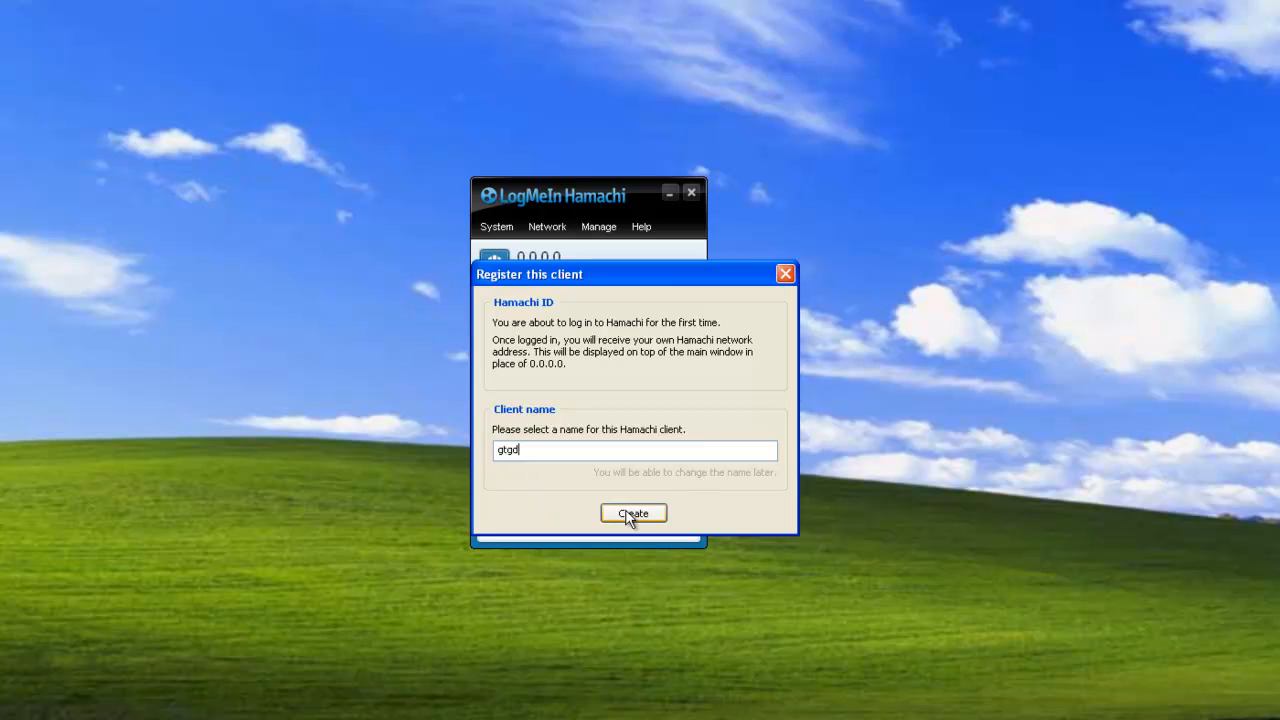
Step: Register the client as gtgd and power Hamachi online at 5.95.214.190
click(632, 512)
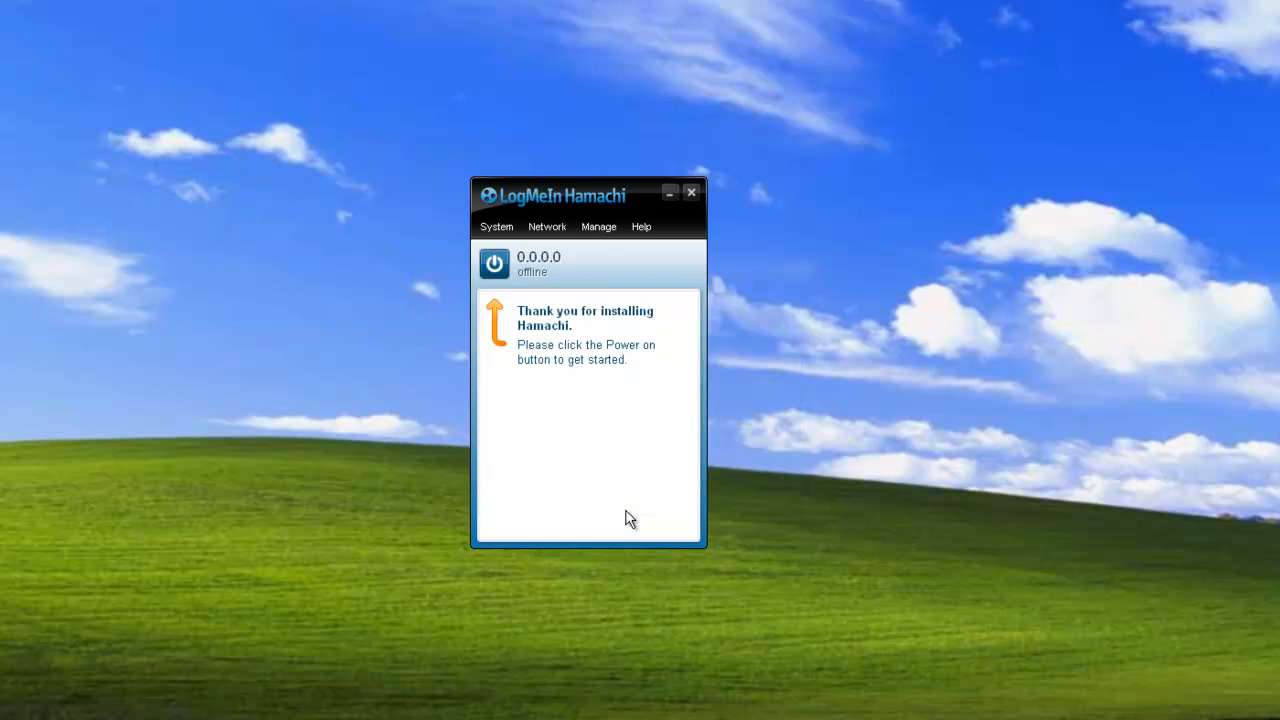
click(494, 264)
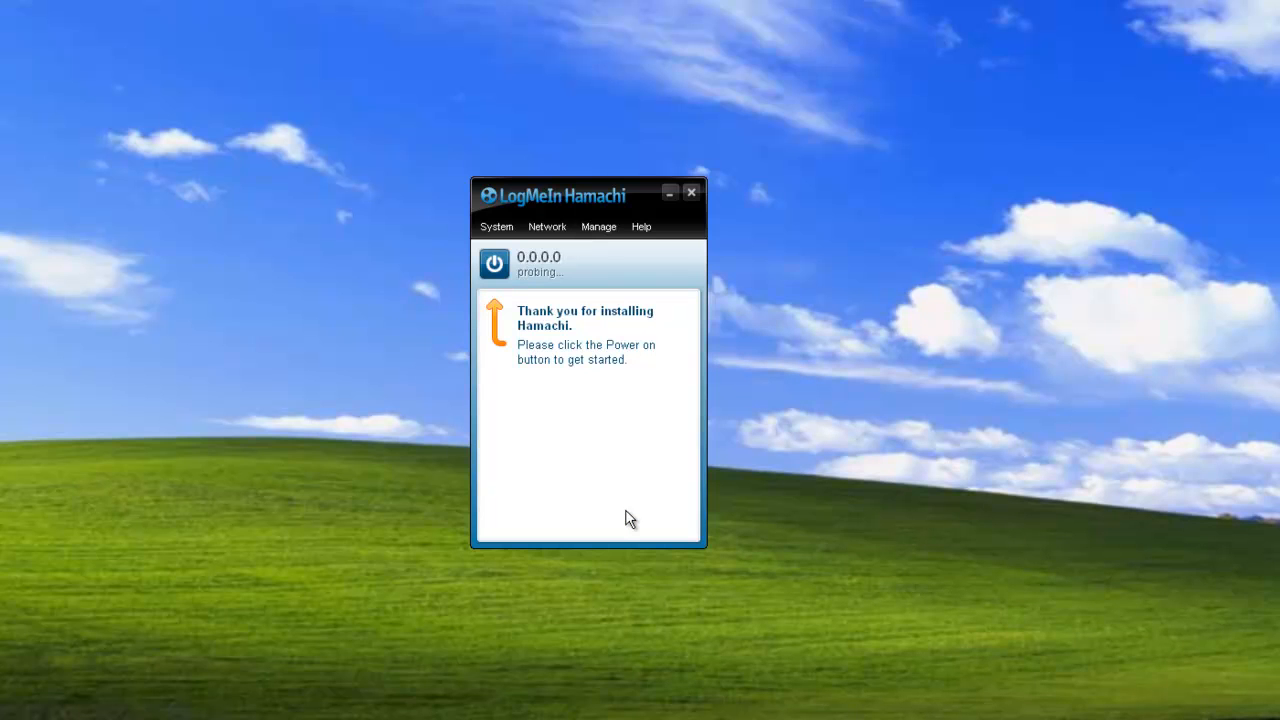
click(494, 264)
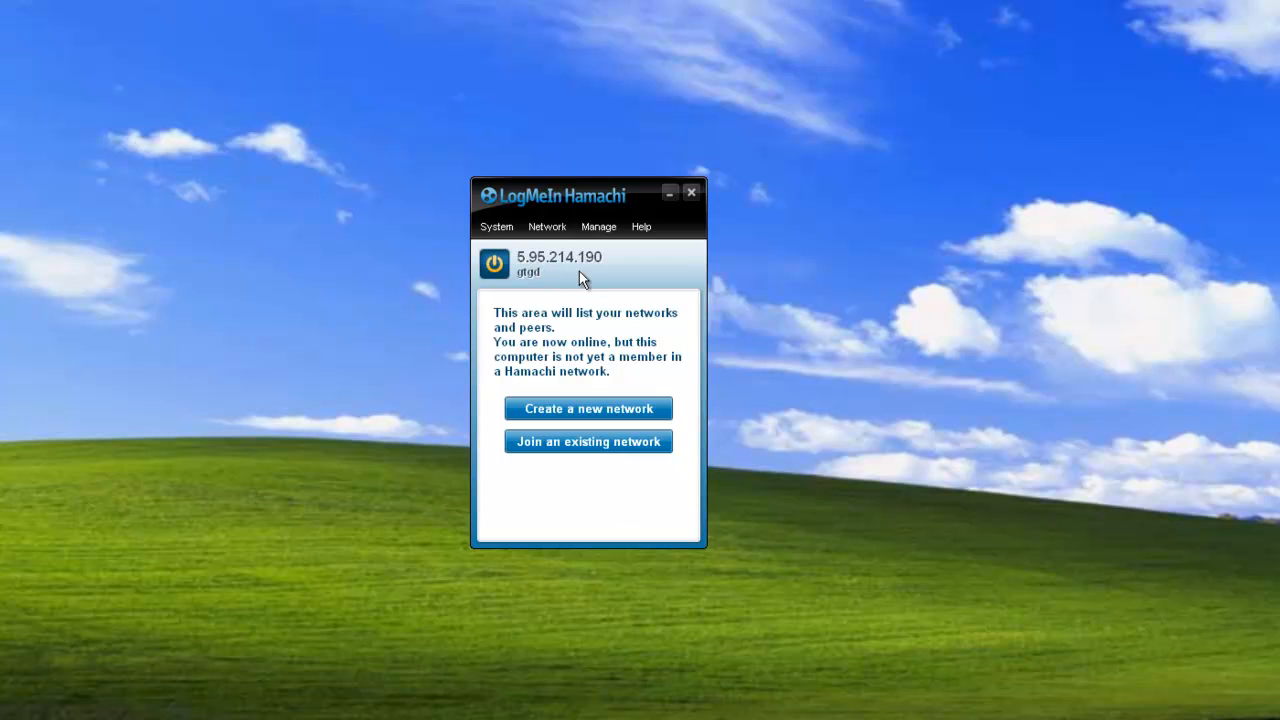
mouse_move(532, 296)
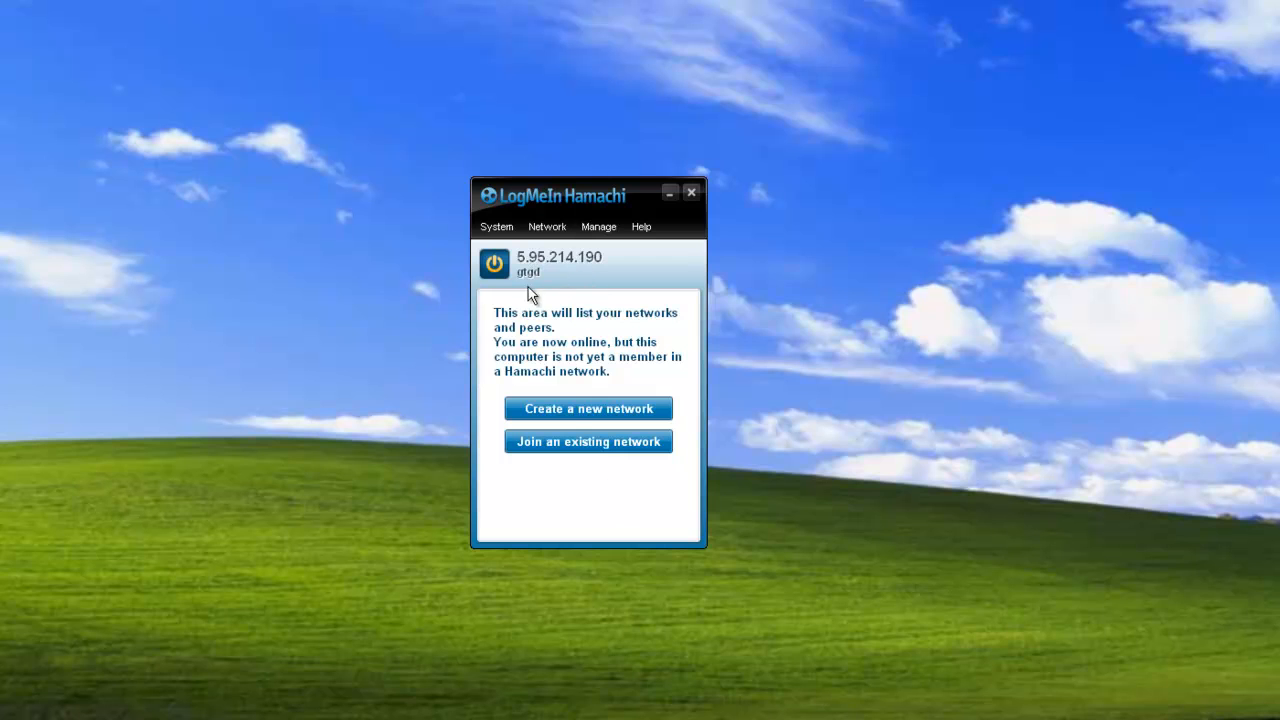
click(588, 408)
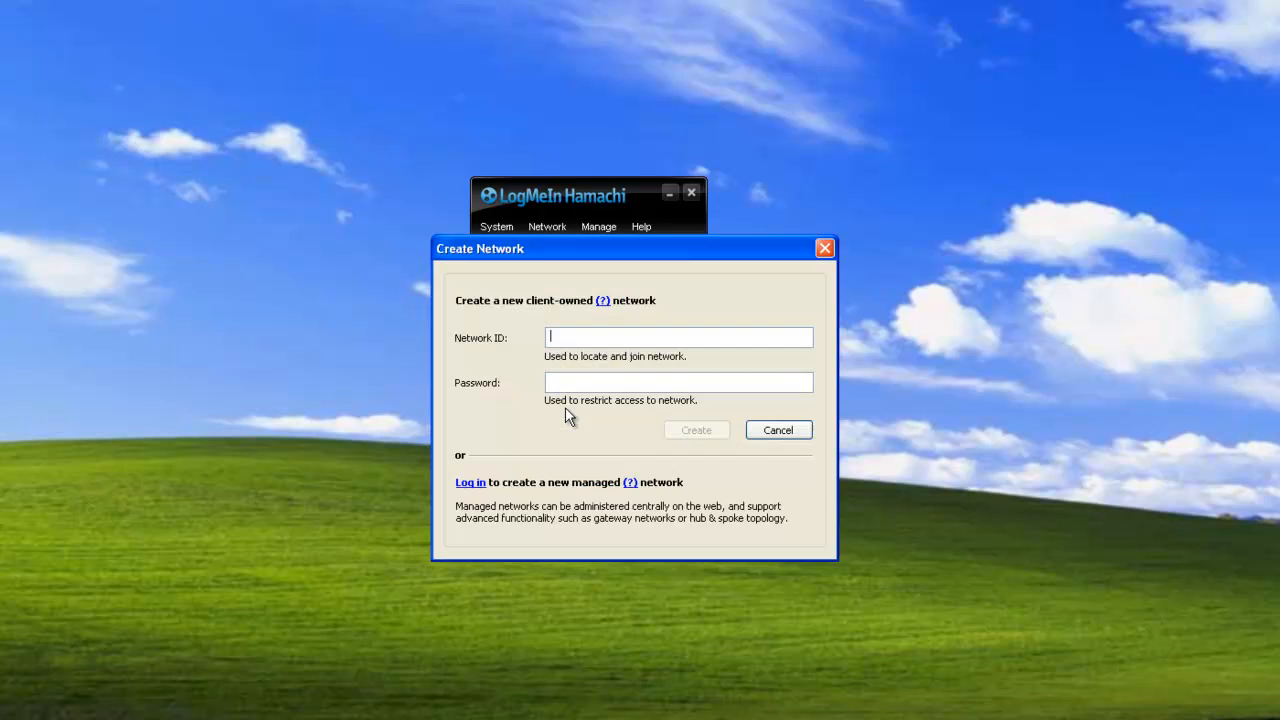
mouse_move(580, 338)
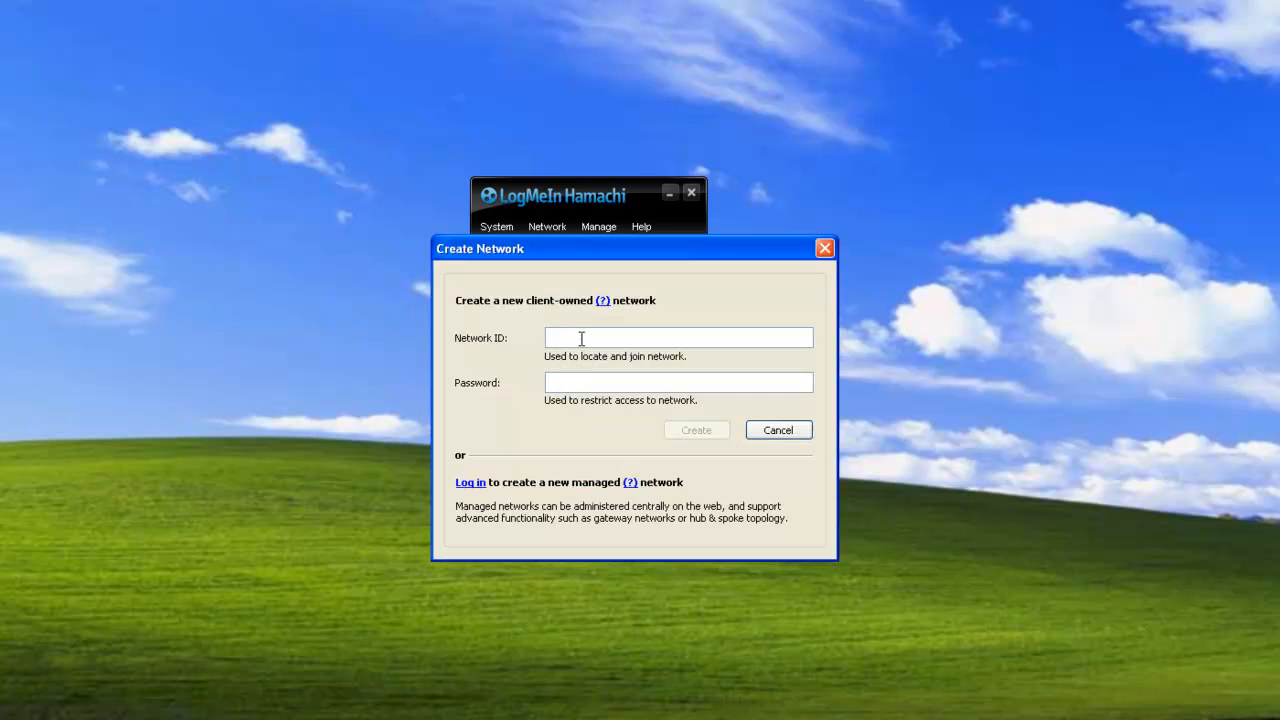
text(gtgd)
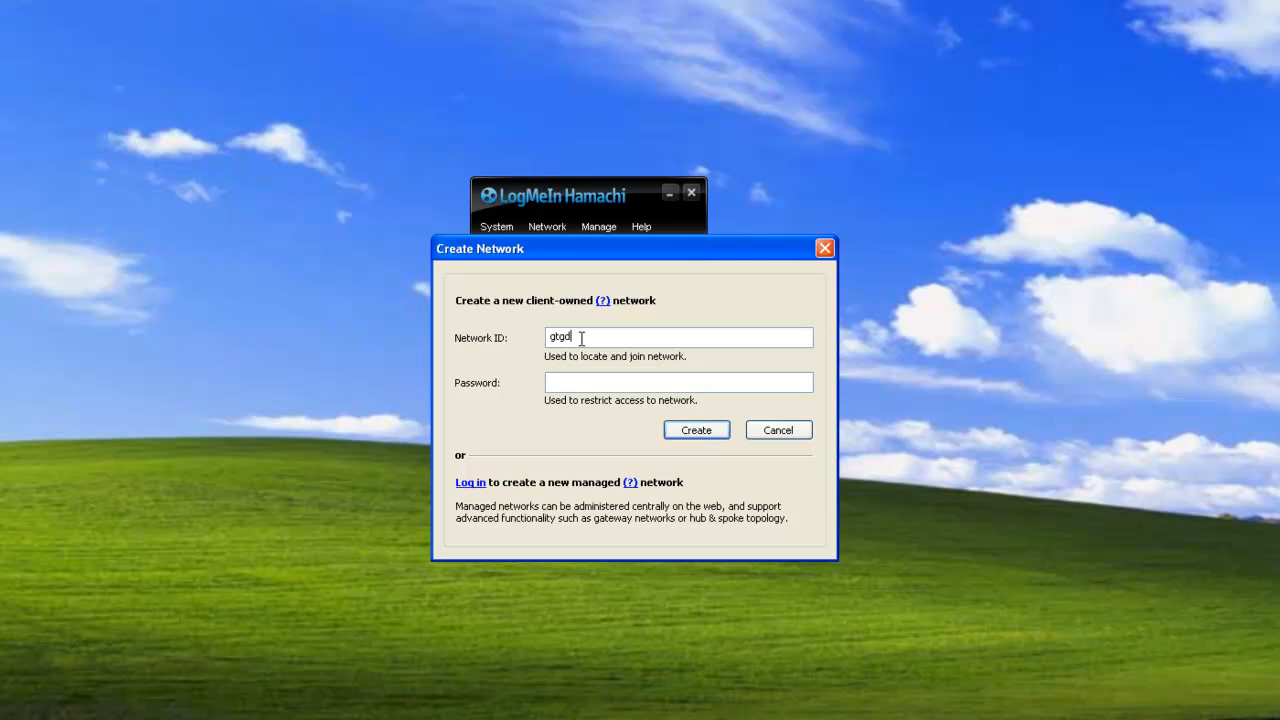
click(678, 382)
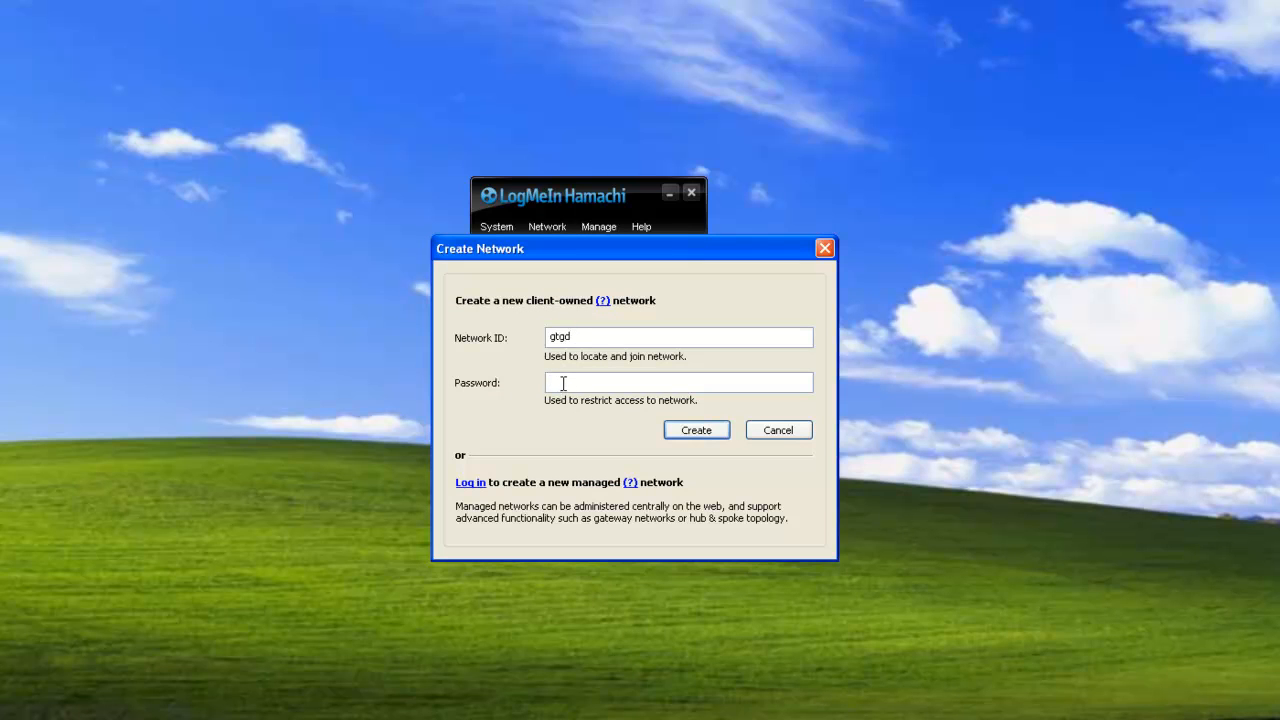
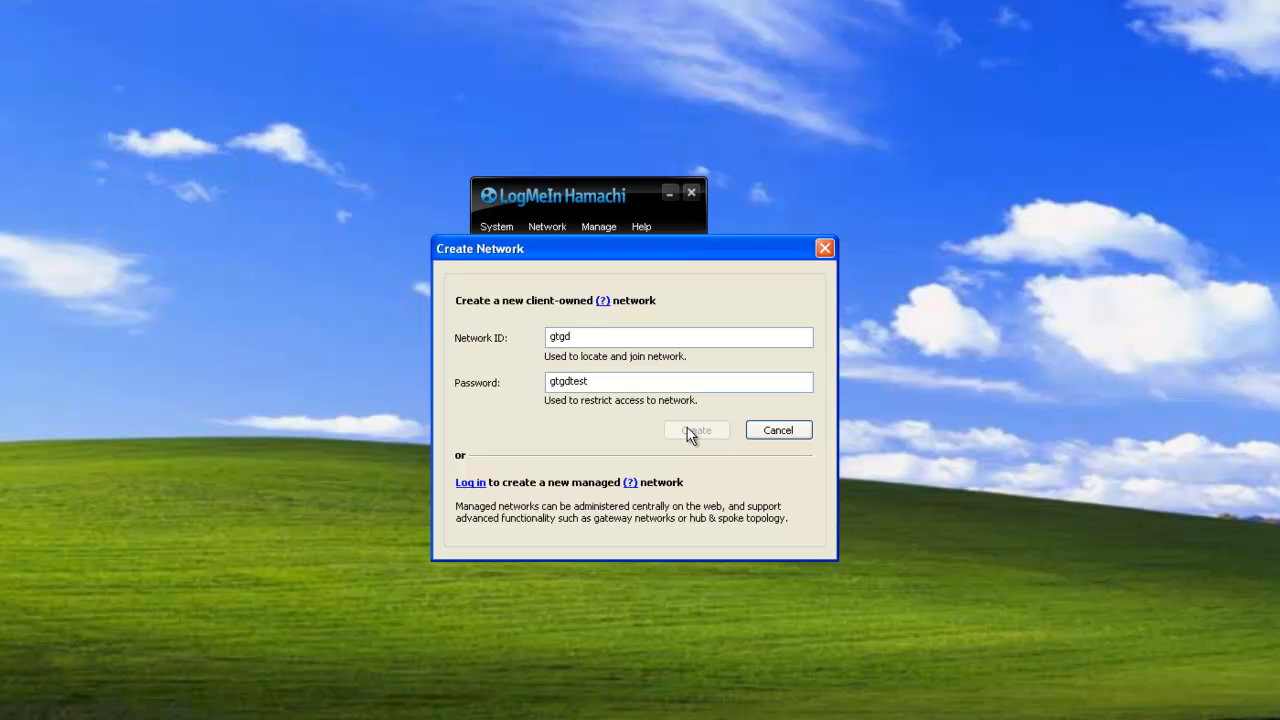
click(696, 430)
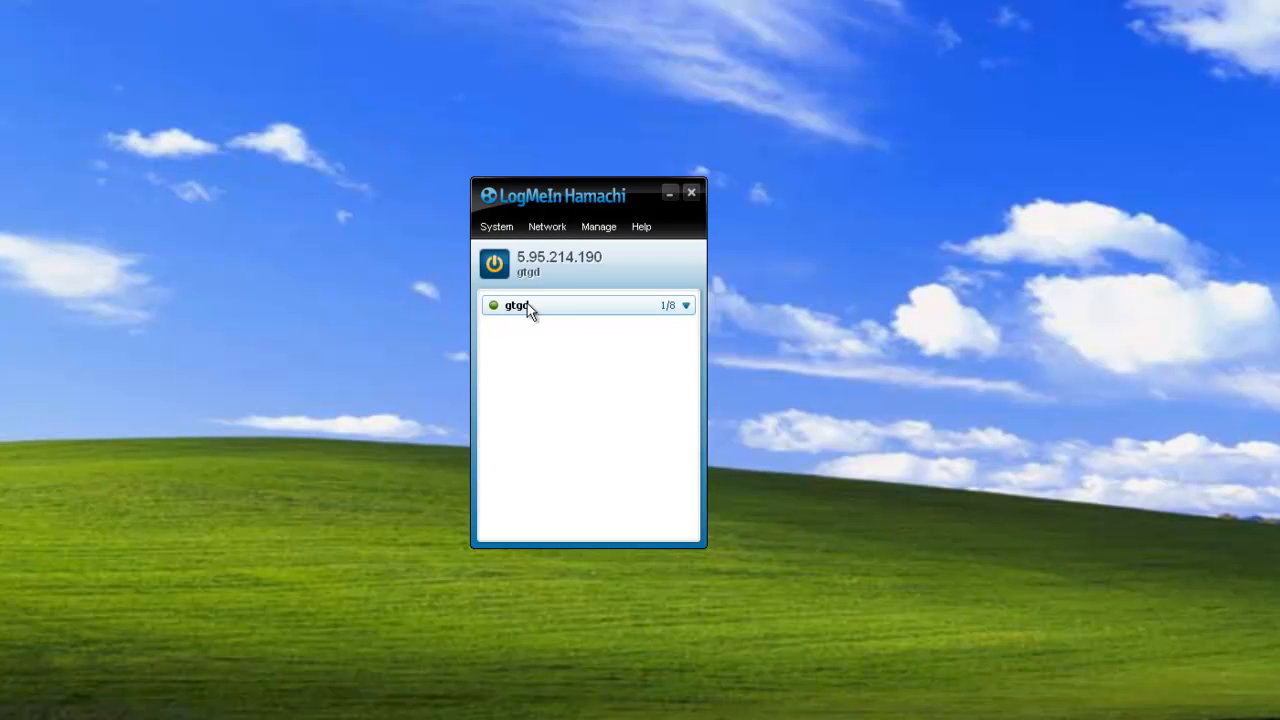
mouse_move(642, 316)
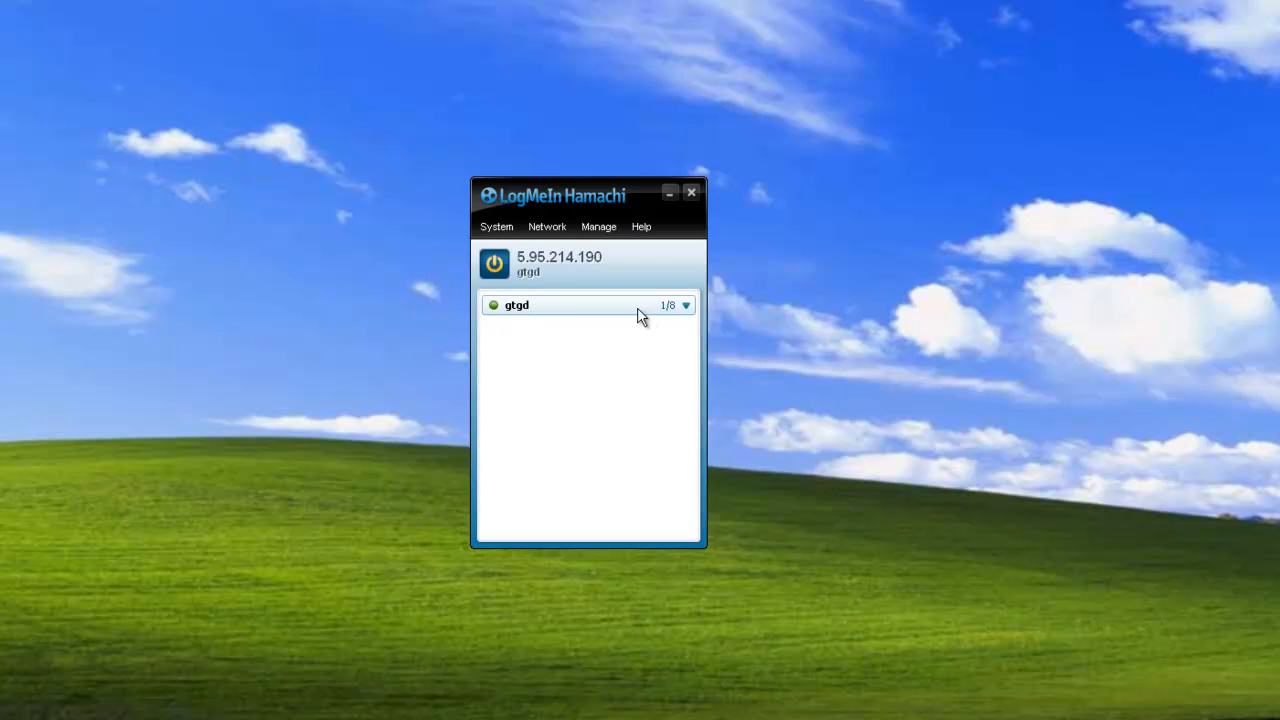
mouse_move(528, 316)
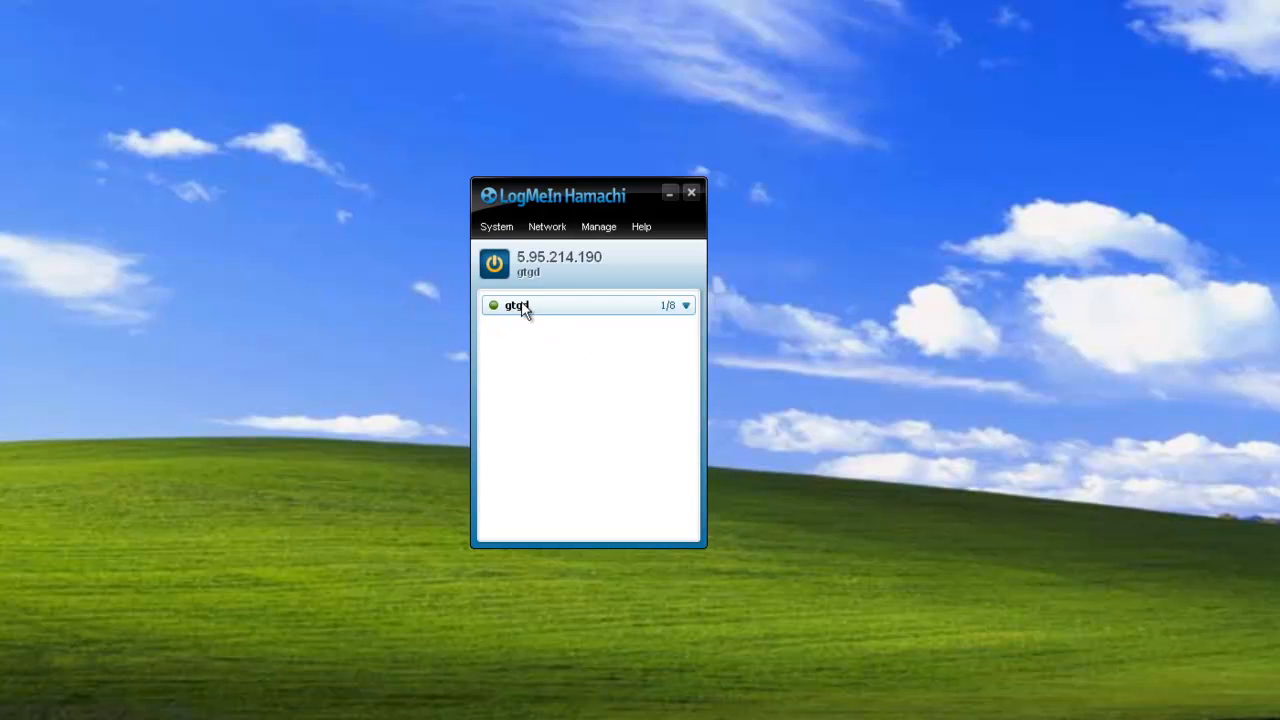
mouse_move(584, 290)
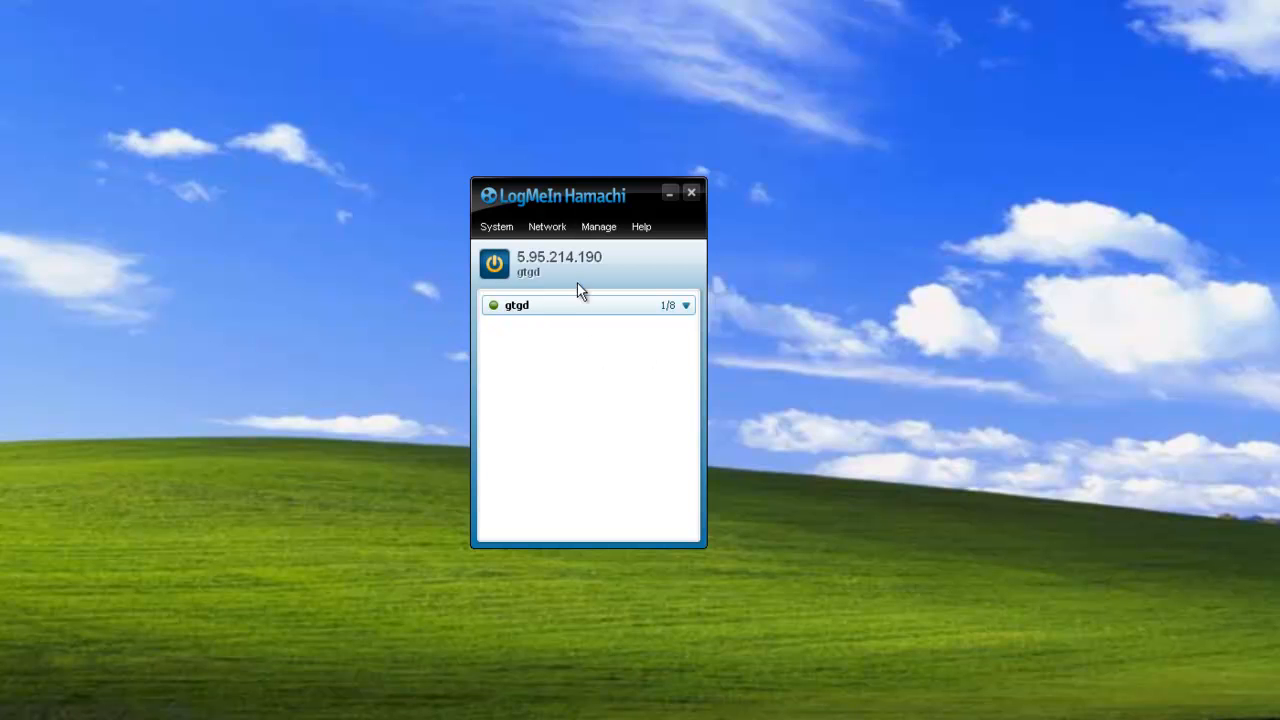
Step: Expand the gtgd network to list its members, including the peer at 5.76.160.32
click(516, 304)
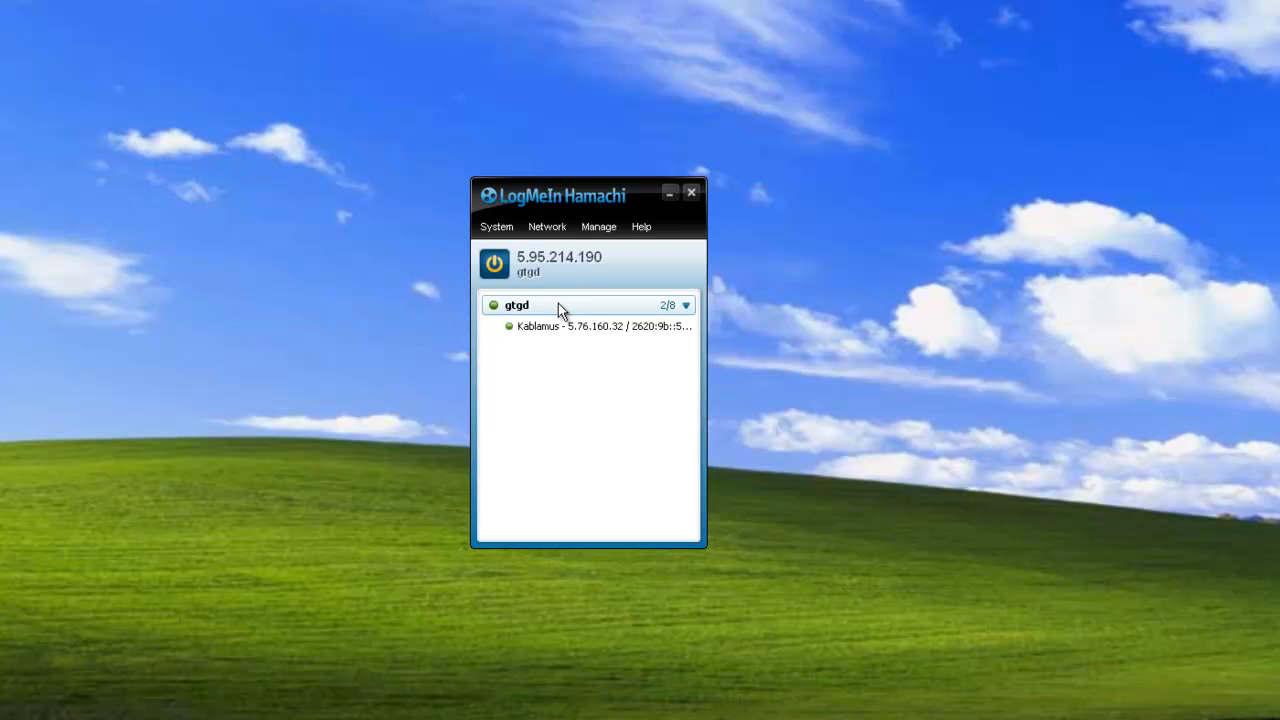
mouse_move(864, 396)
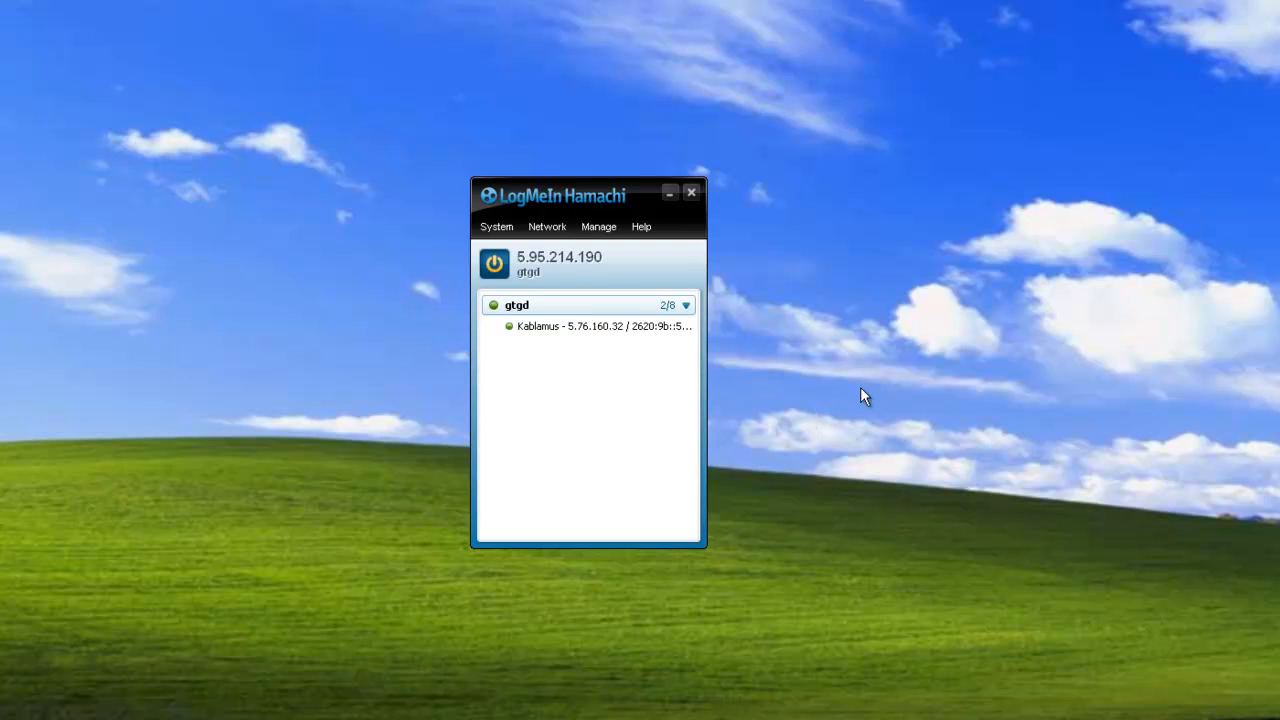
mouse_move(530, 348)
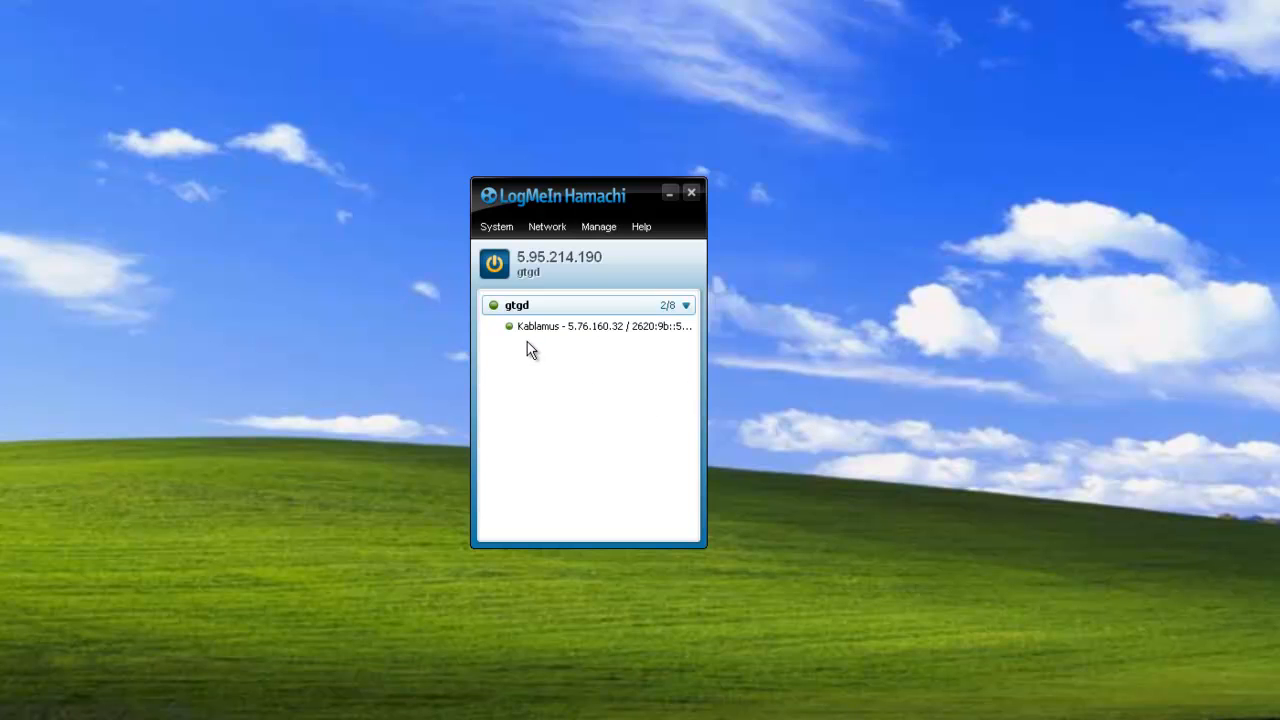
mouse_move(584, 336)
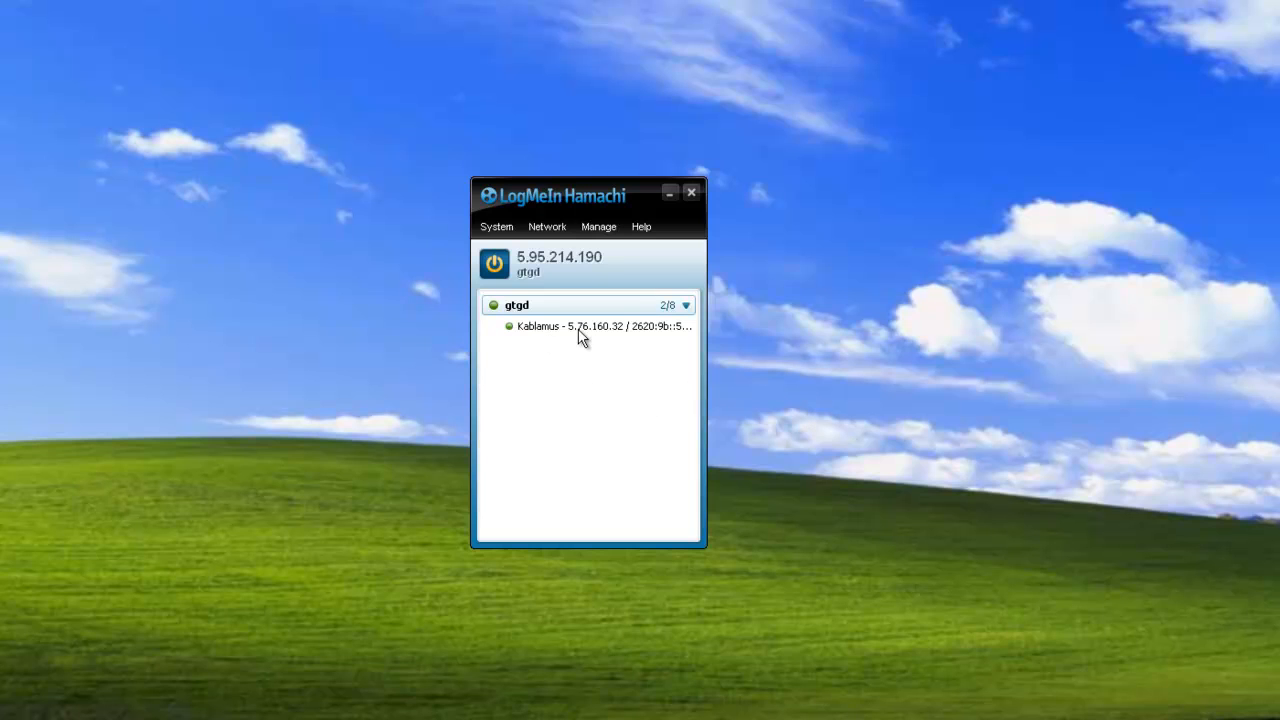
mouse_move(528, 358)
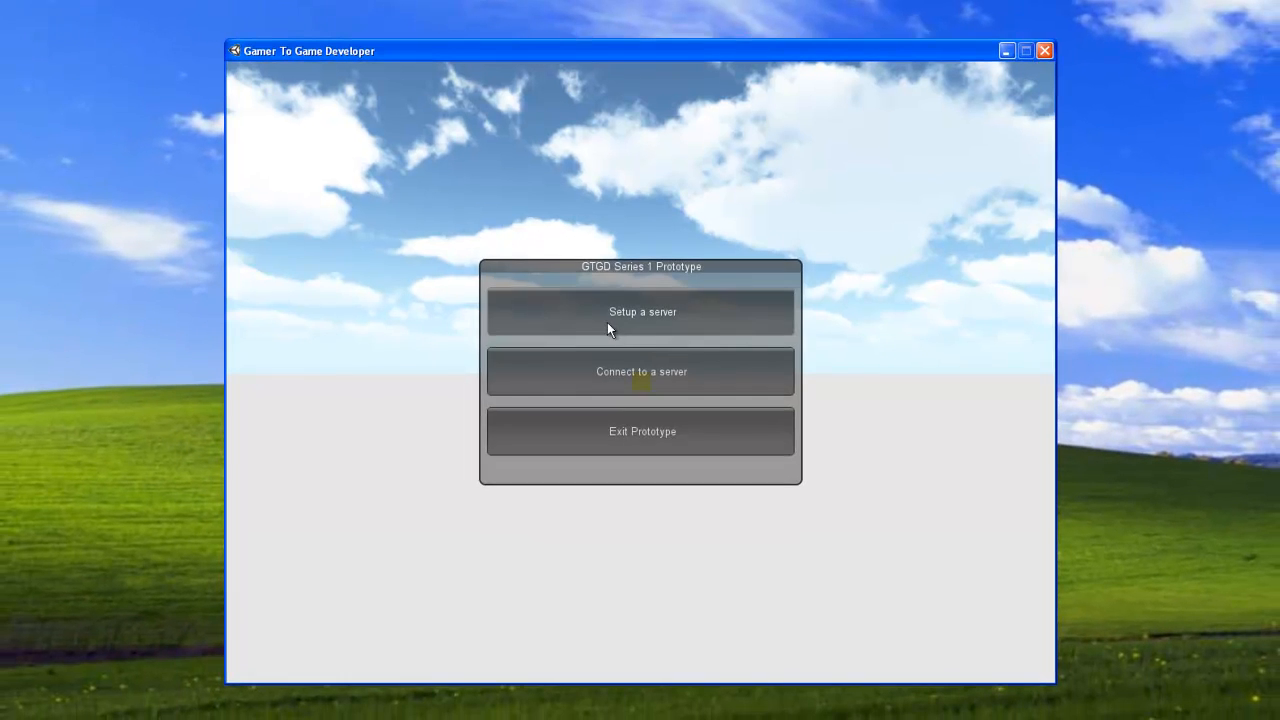
Step: Start hosting a game server named My Server in the GTGD prototype
click(640, 312)
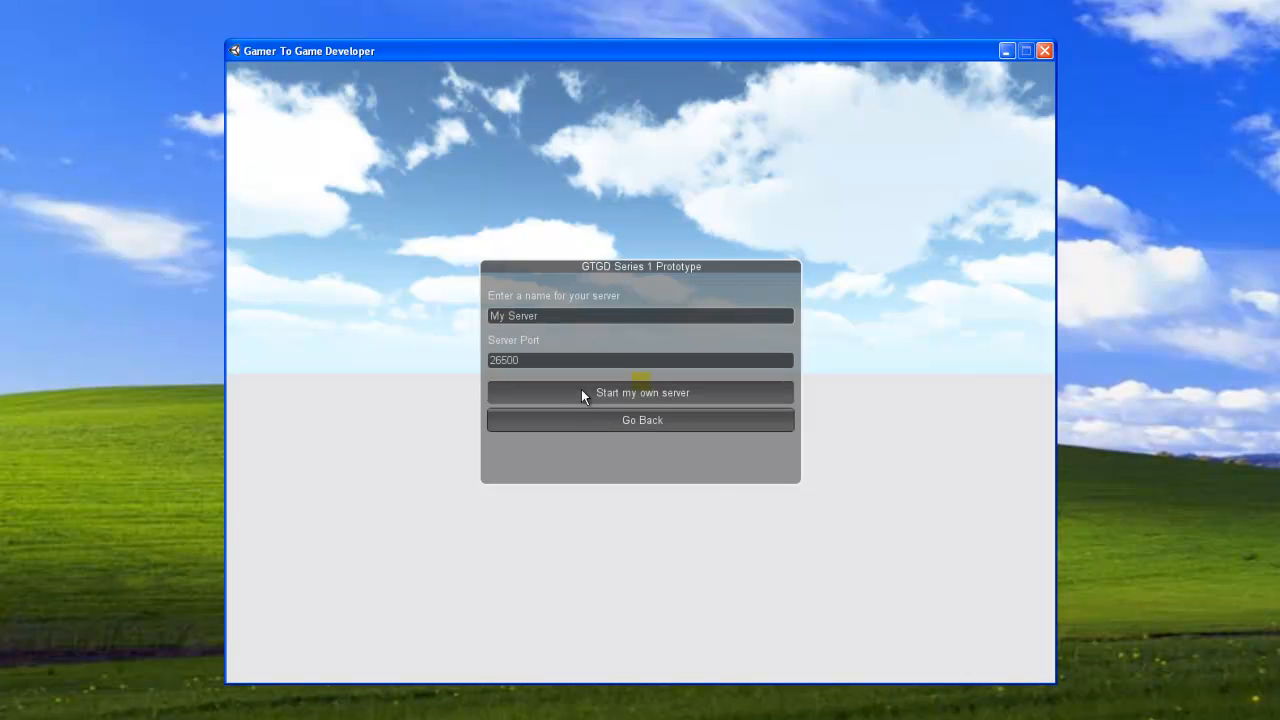
click(640, 392)
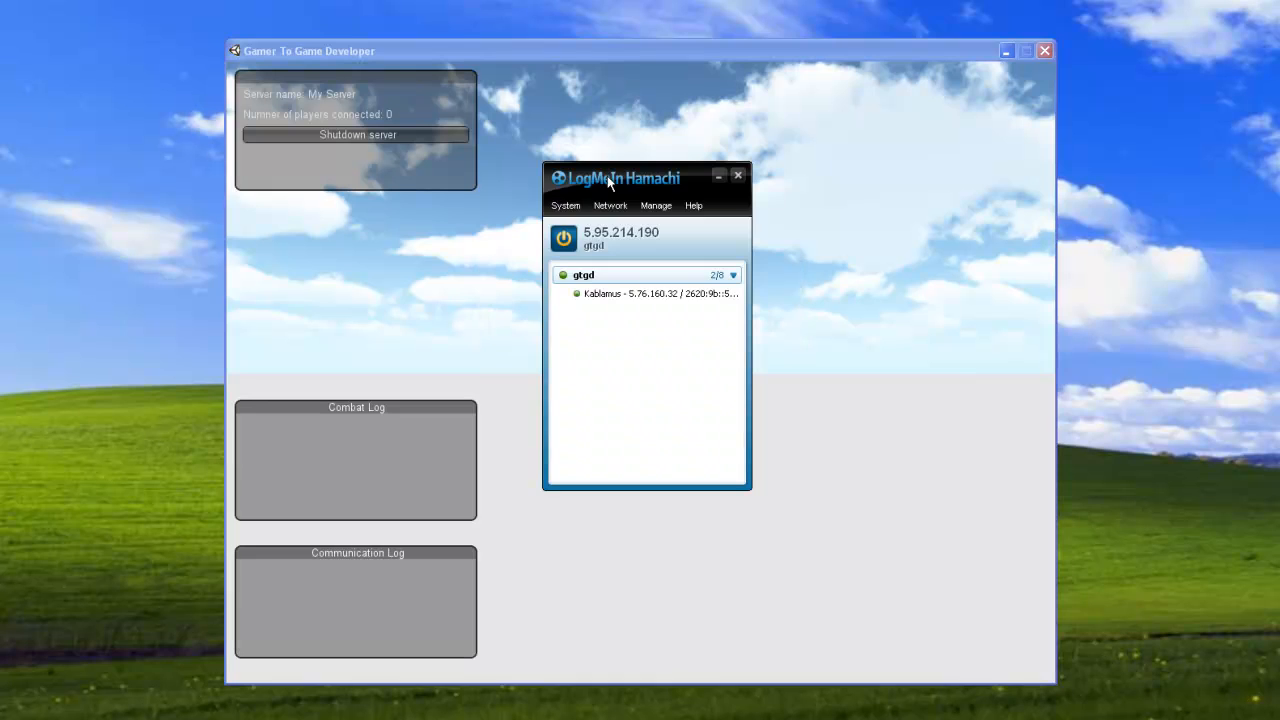
Step: Place Hamachi at the left edge and review the peer's Ping, Browse and Copy IPv4 address options
drag(620, 178, 470, 158)
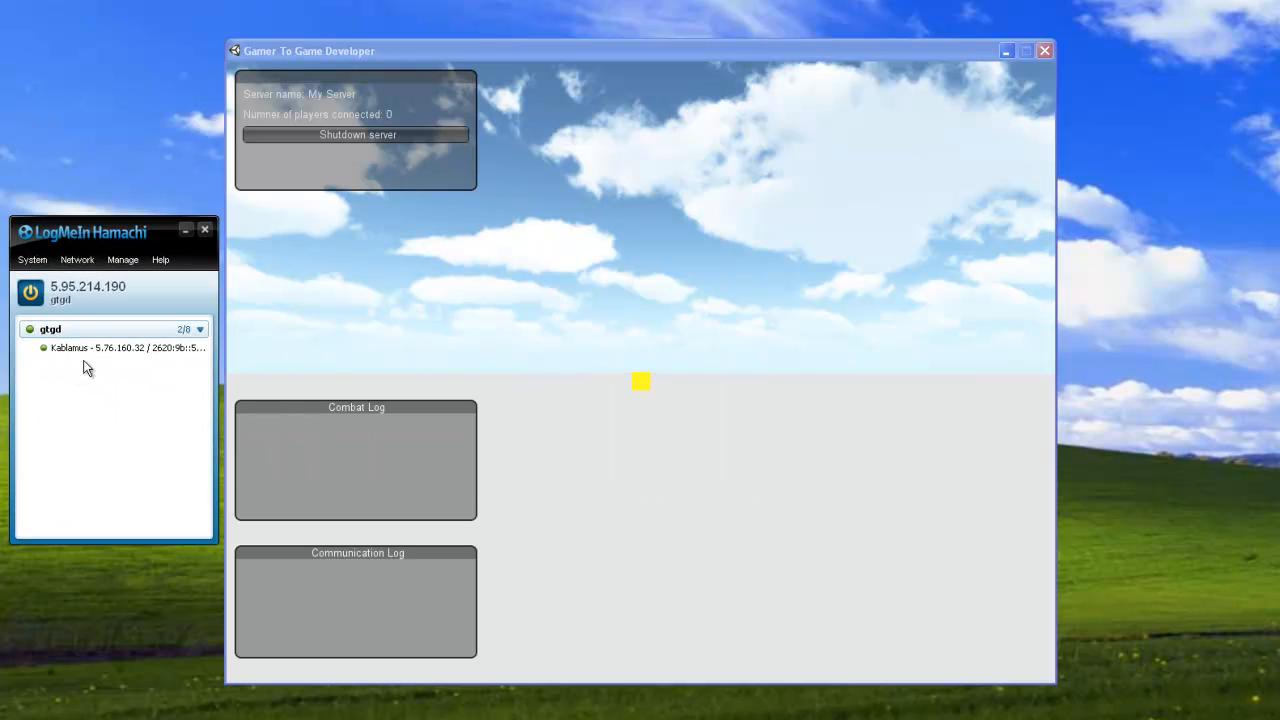
mouse_move(78, 358)
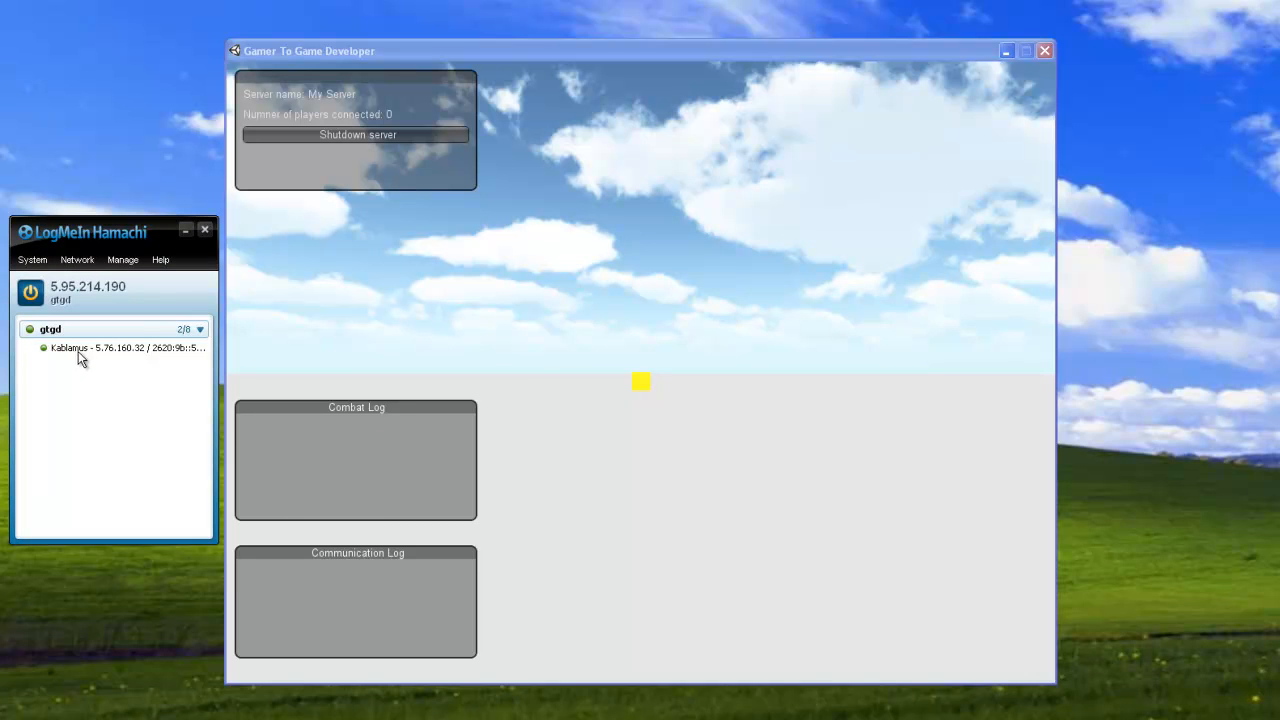
mouse_move(130, 362)
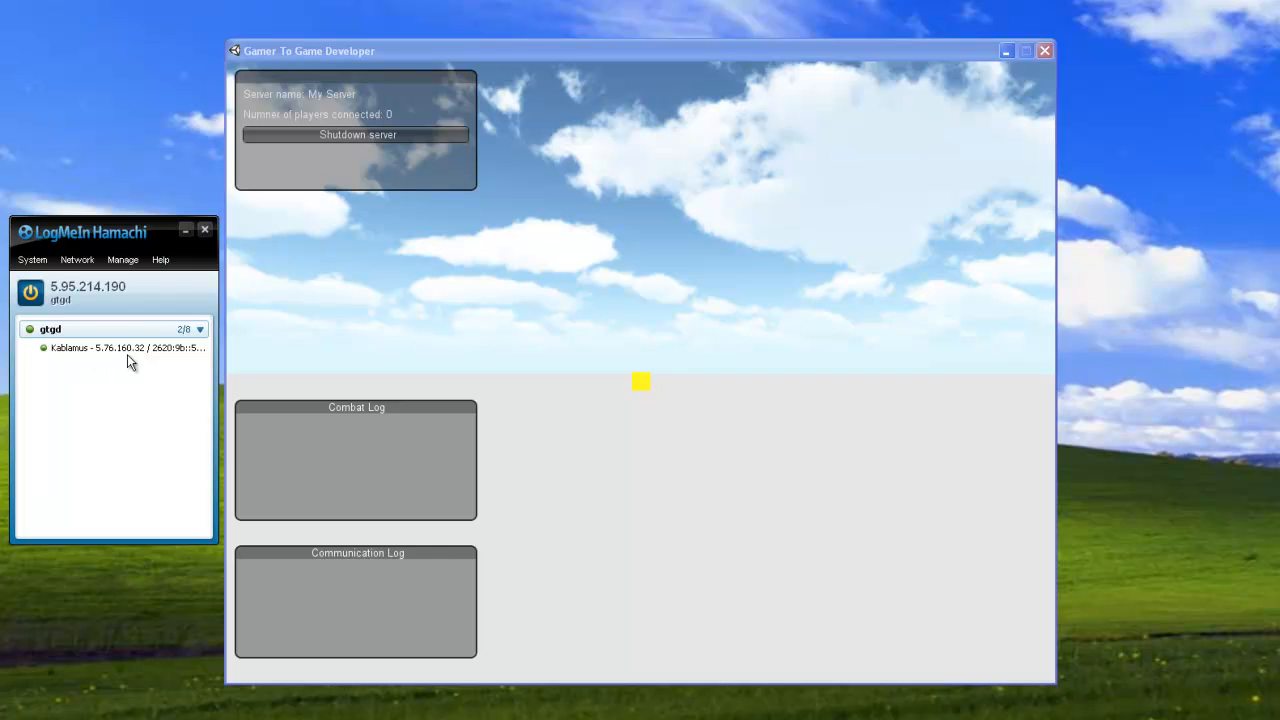
right_click(128, 348)
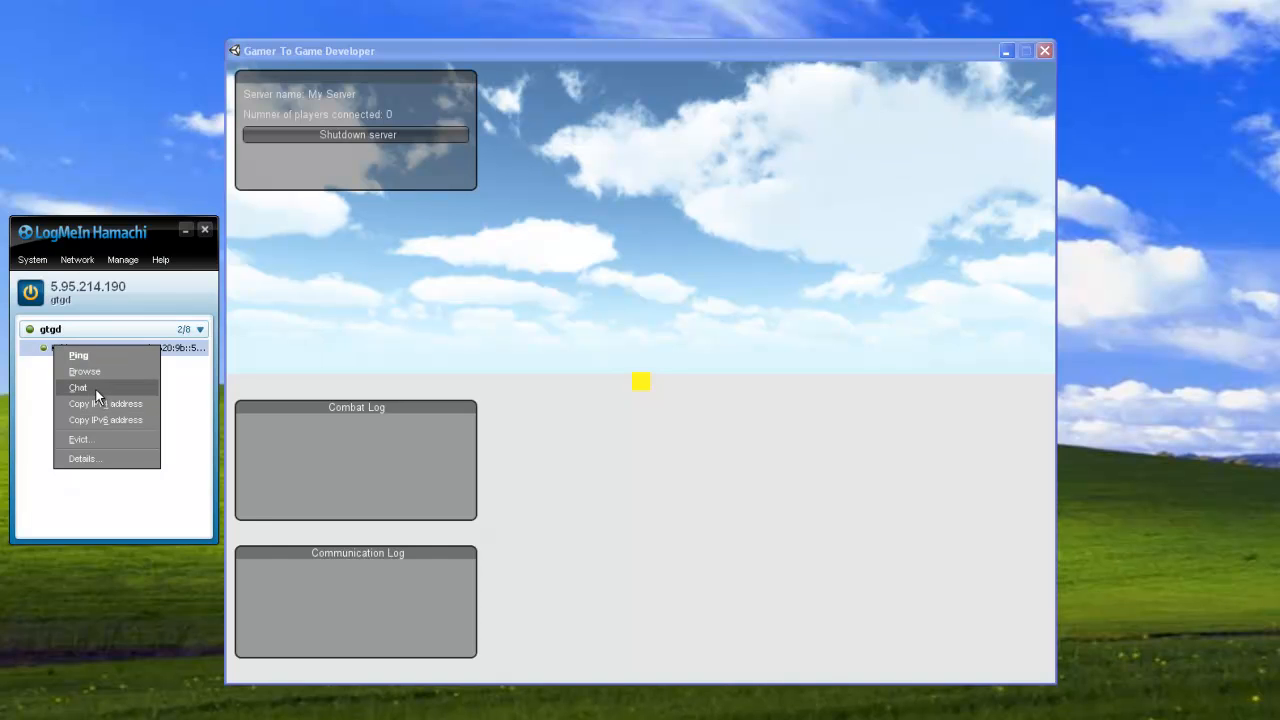
mouse_move(236, 370)
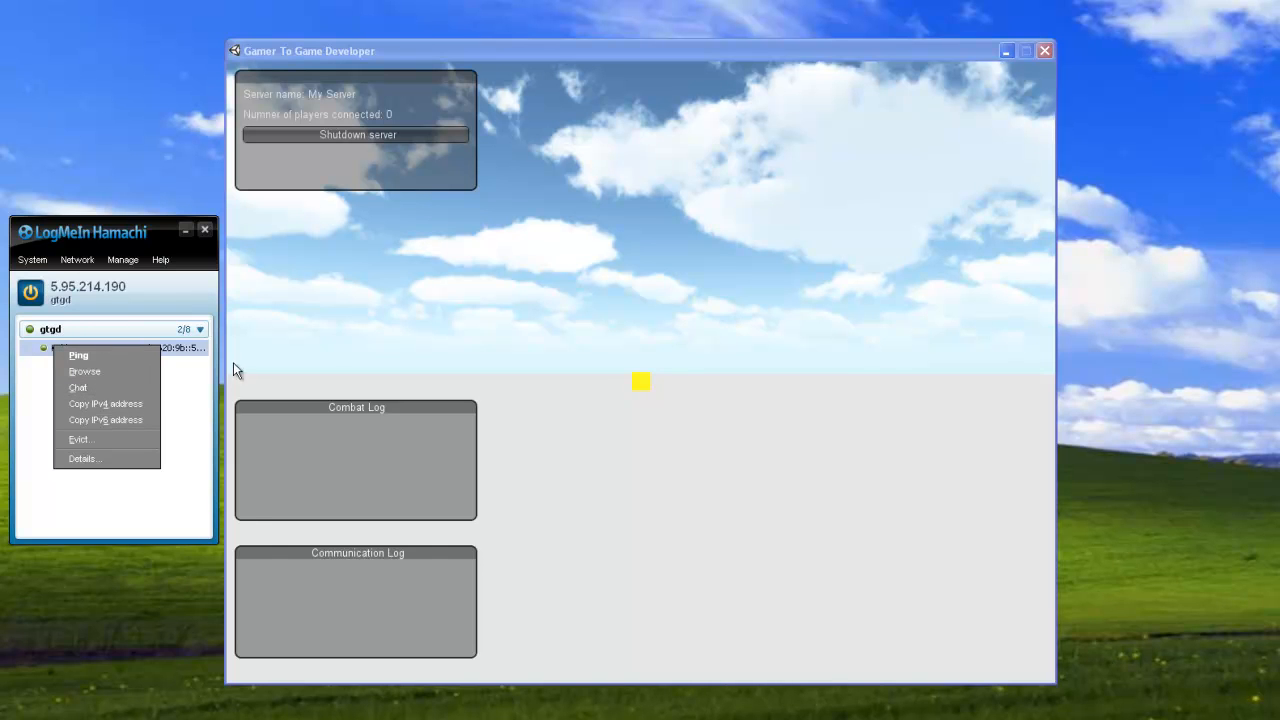
mouse_move(212, 384)
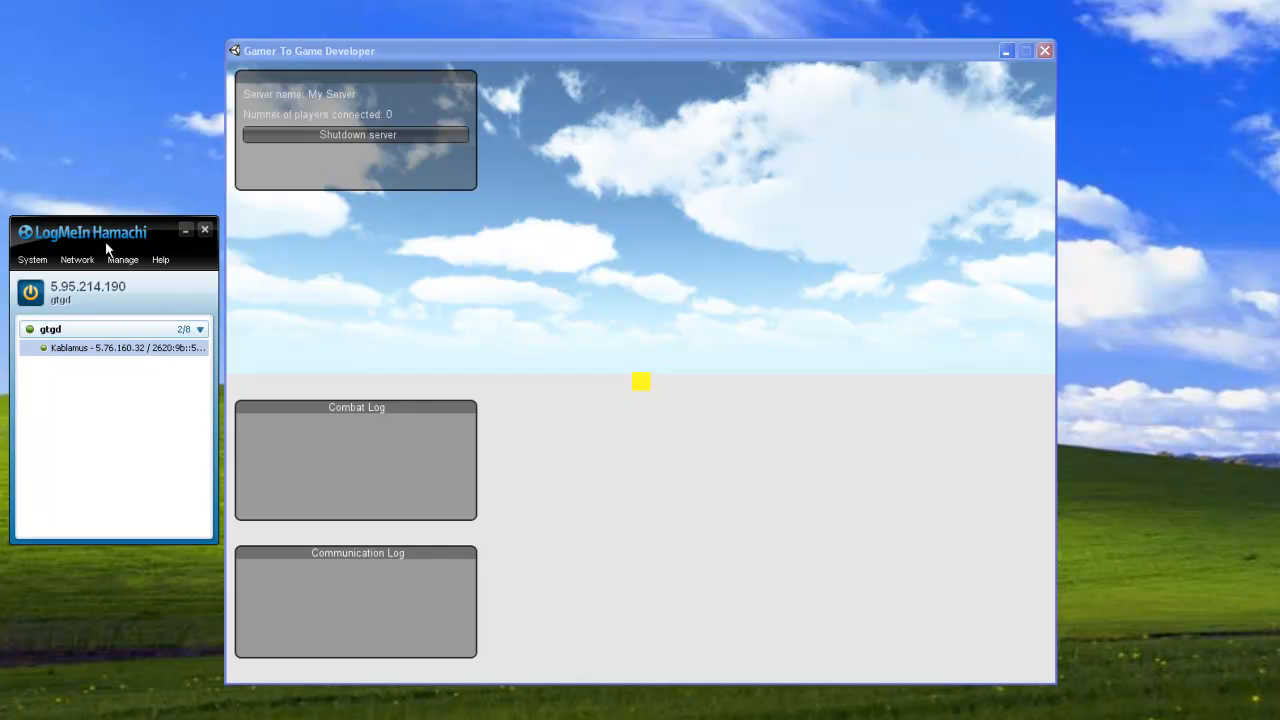
mouse_move(680, 394)
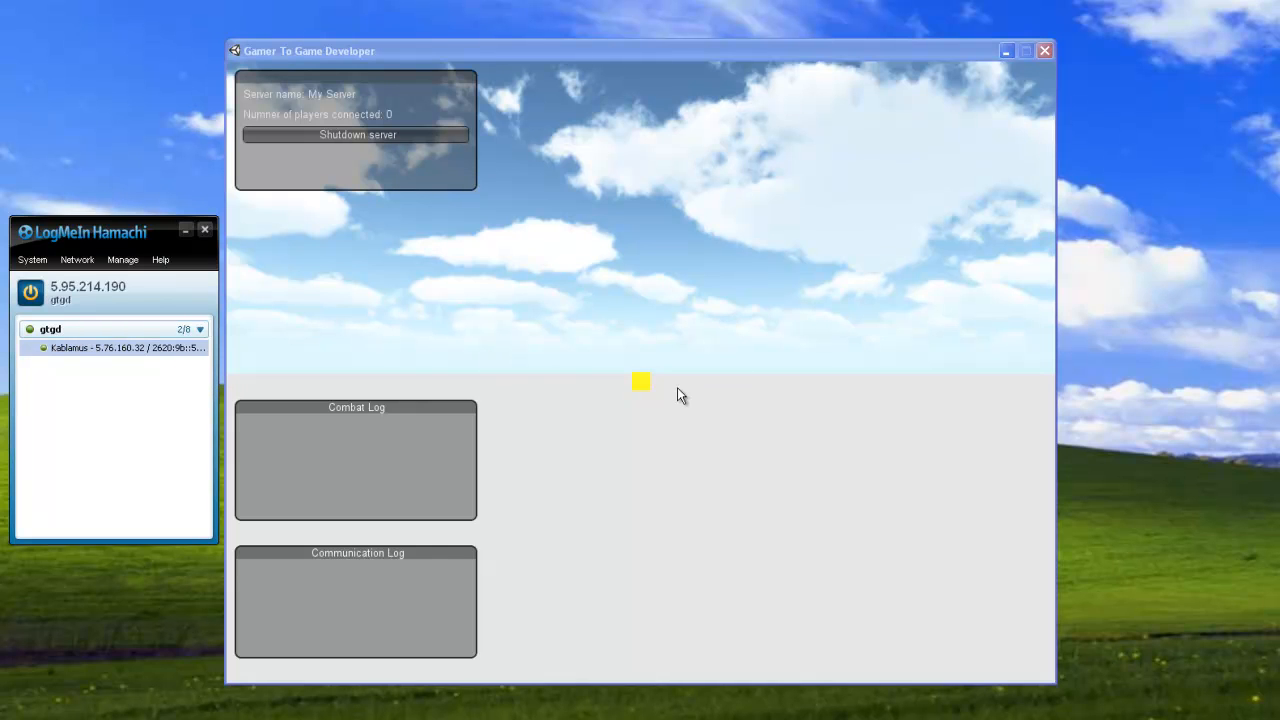
mouse_move(638, 390)
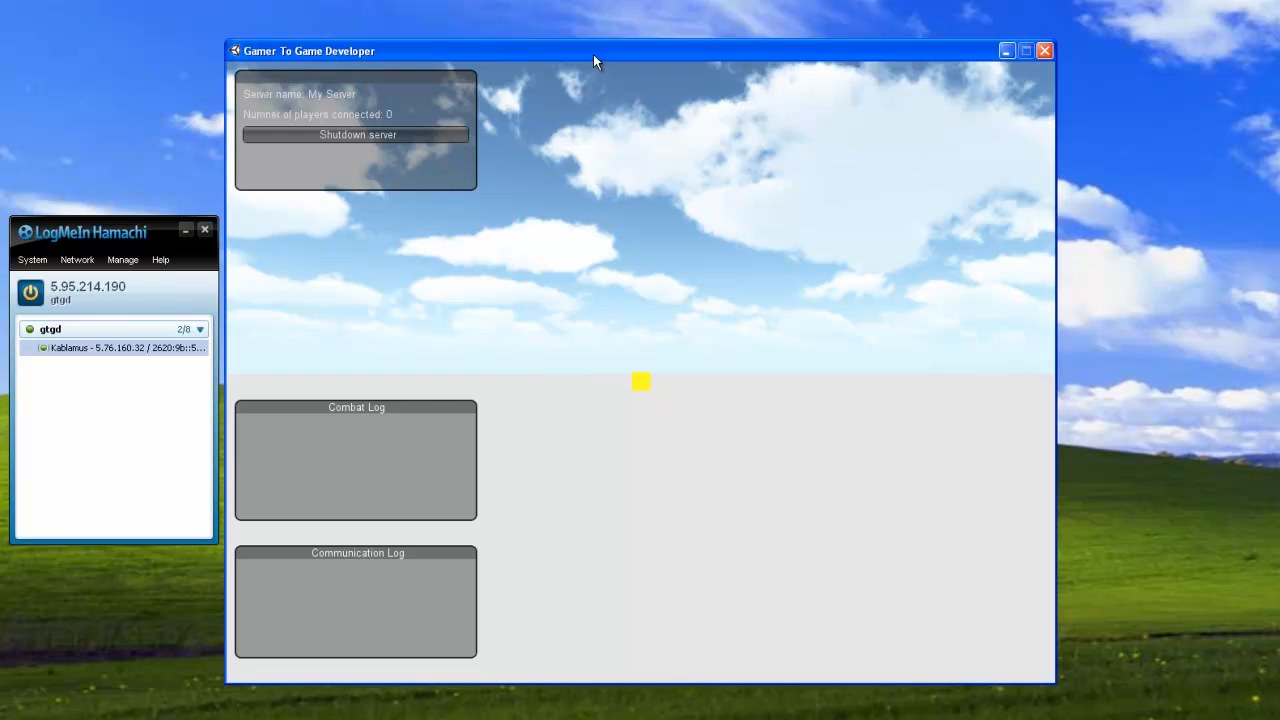
mouse_move(78, 350)
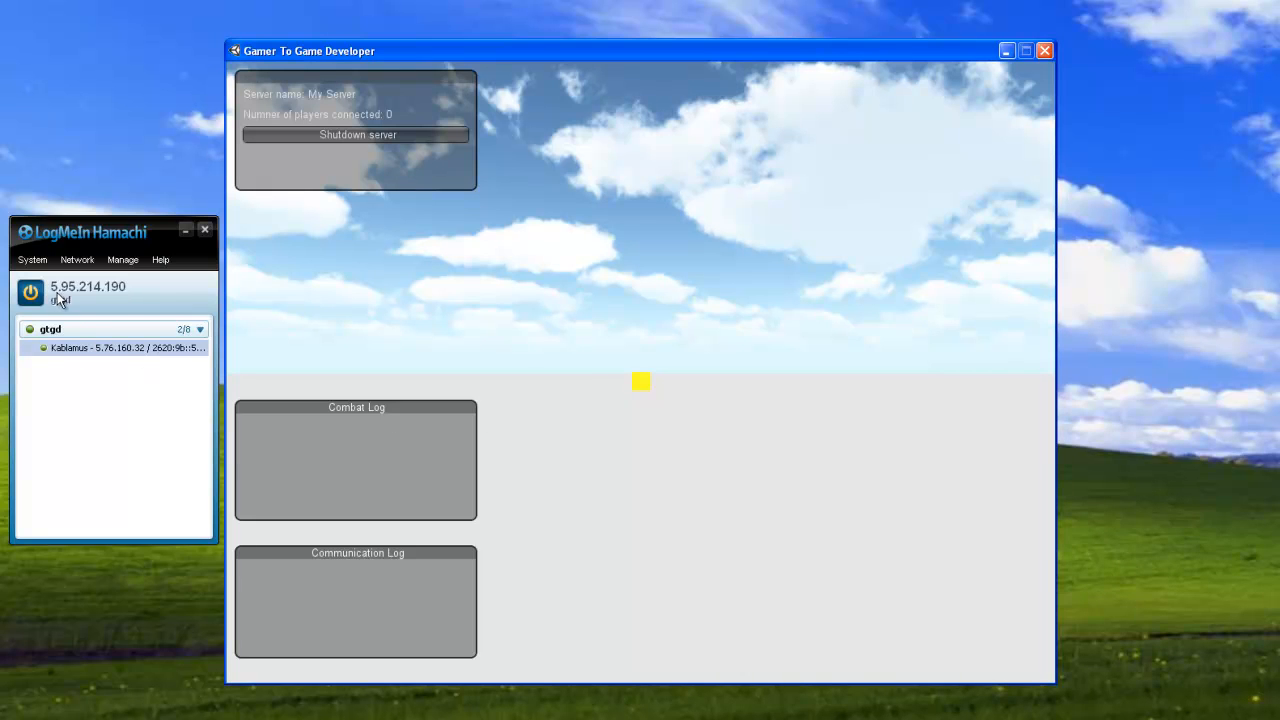
mouse_move(136, 362)
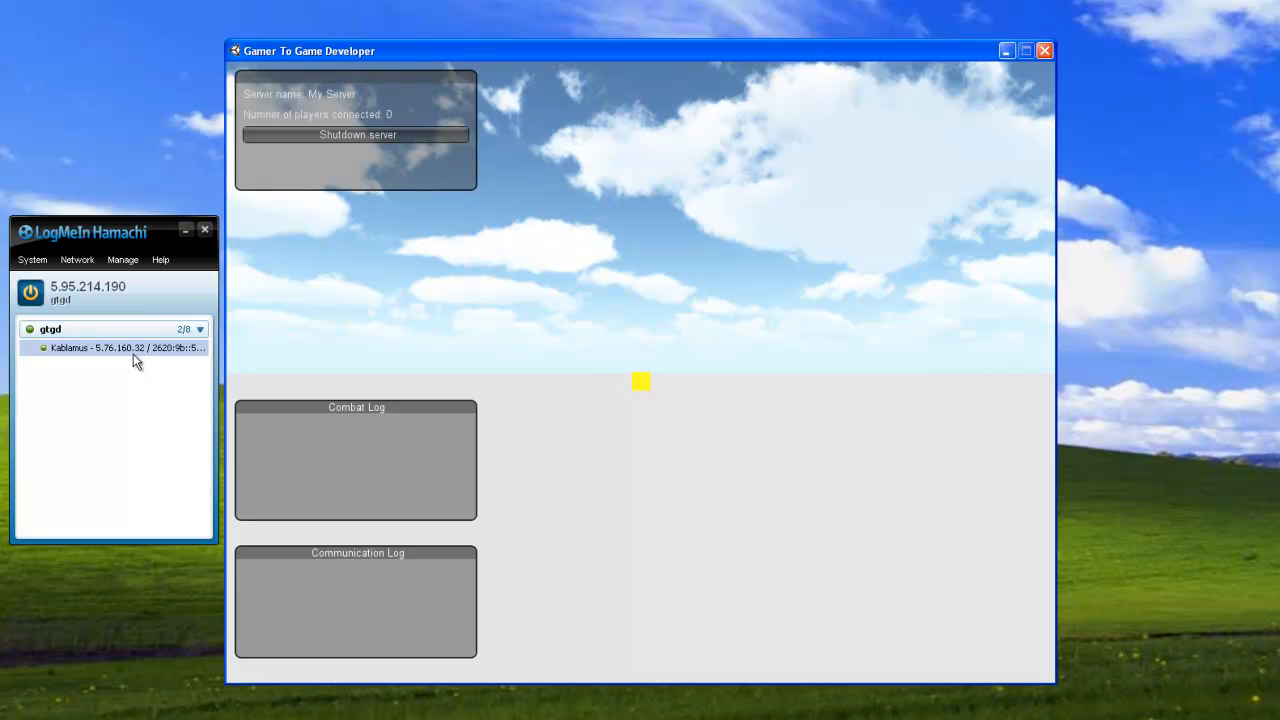
right_click(124, 348)
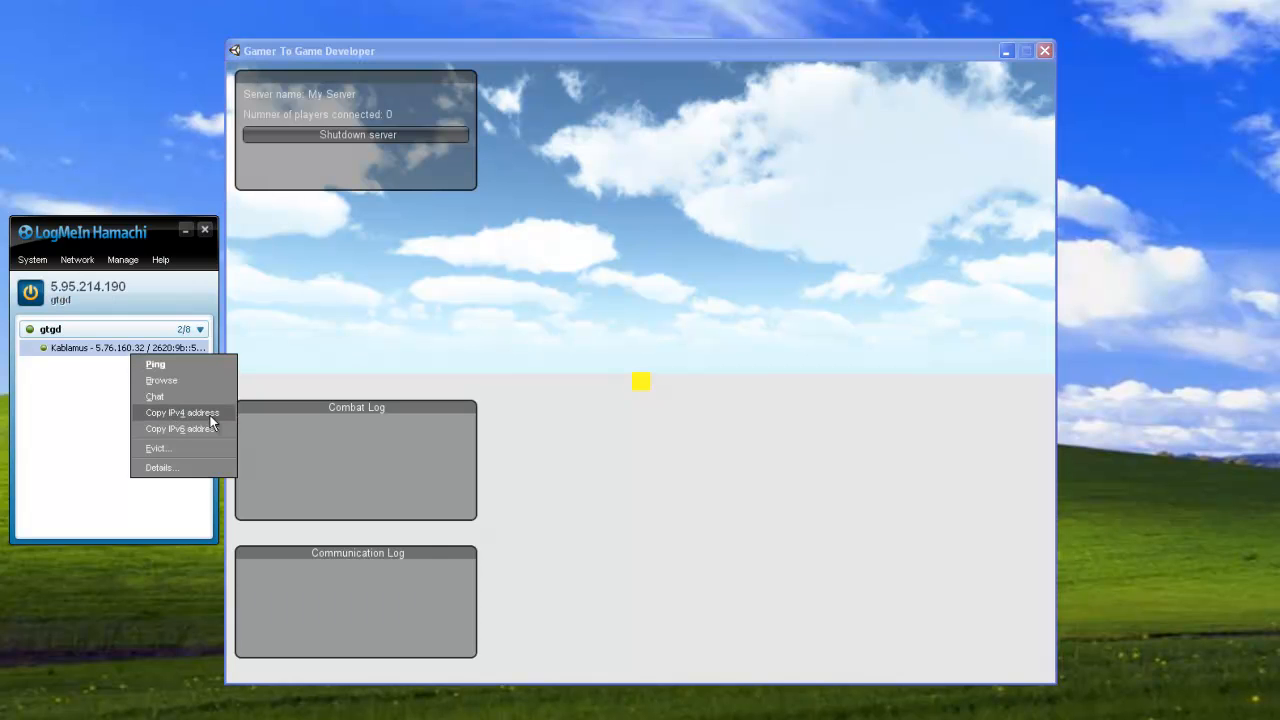
mouse_move(190, 420)
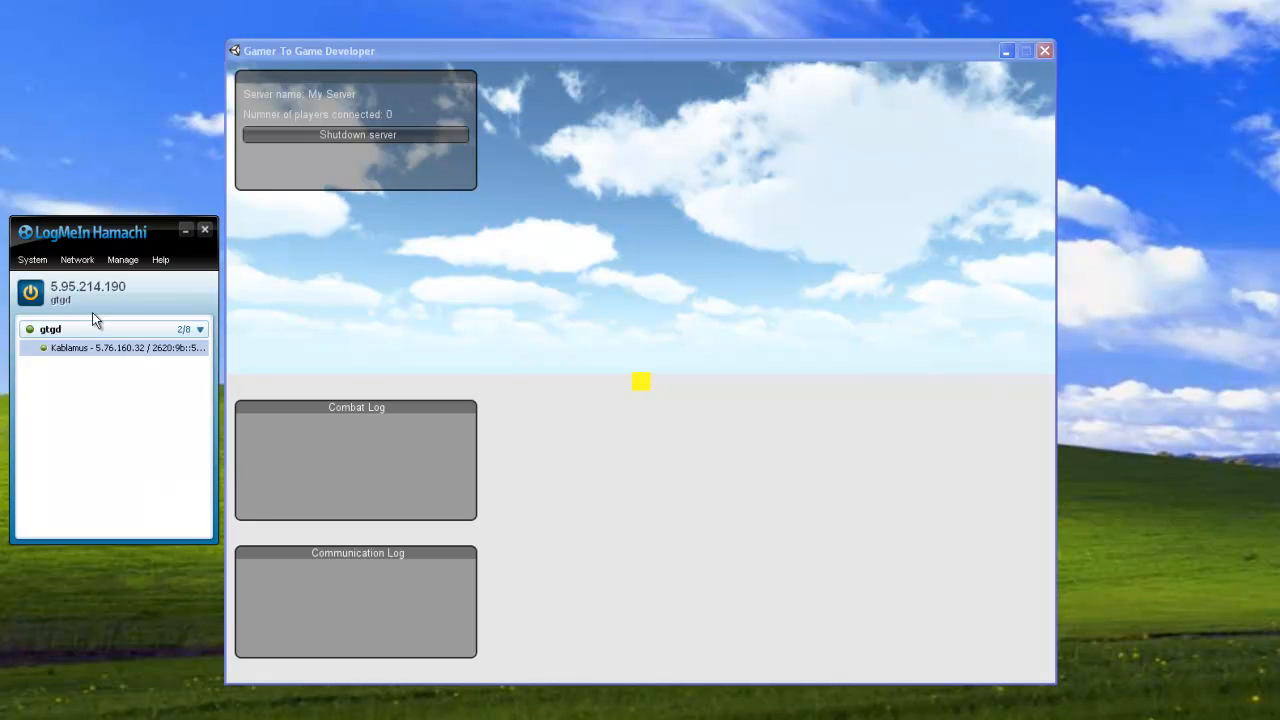
mouse_move(504, 324)
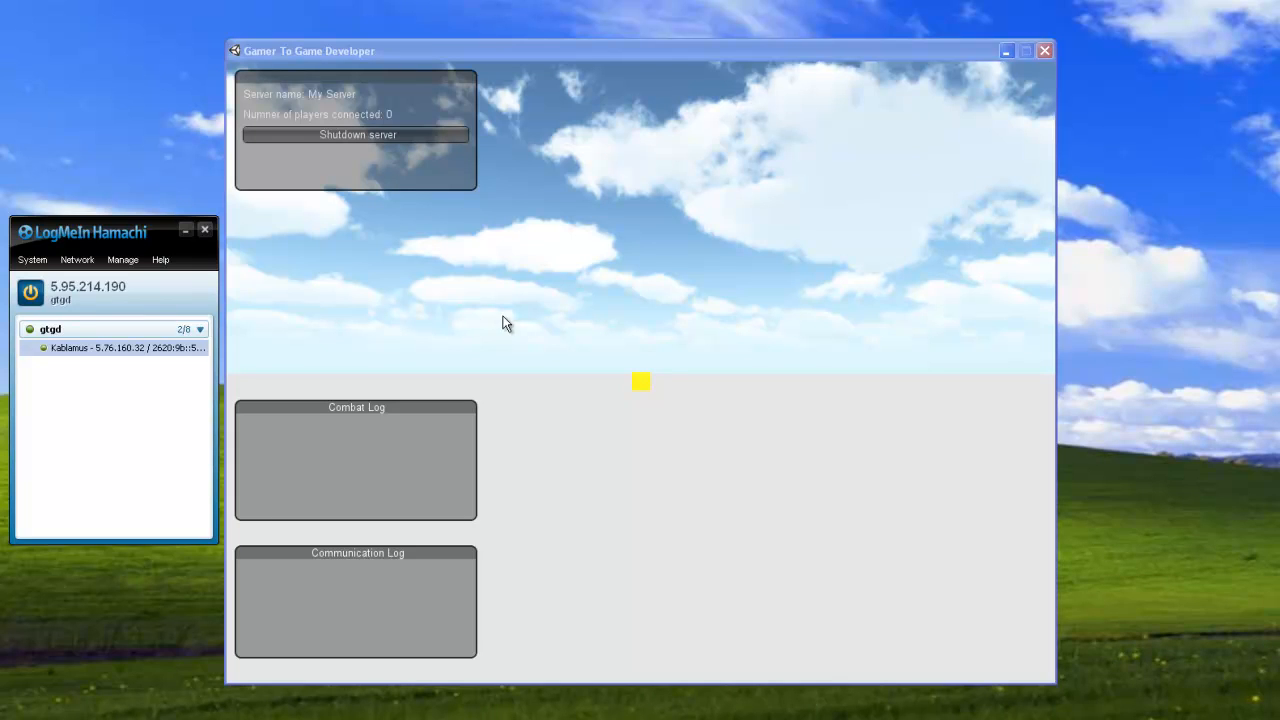
mouse_move(96, 312)
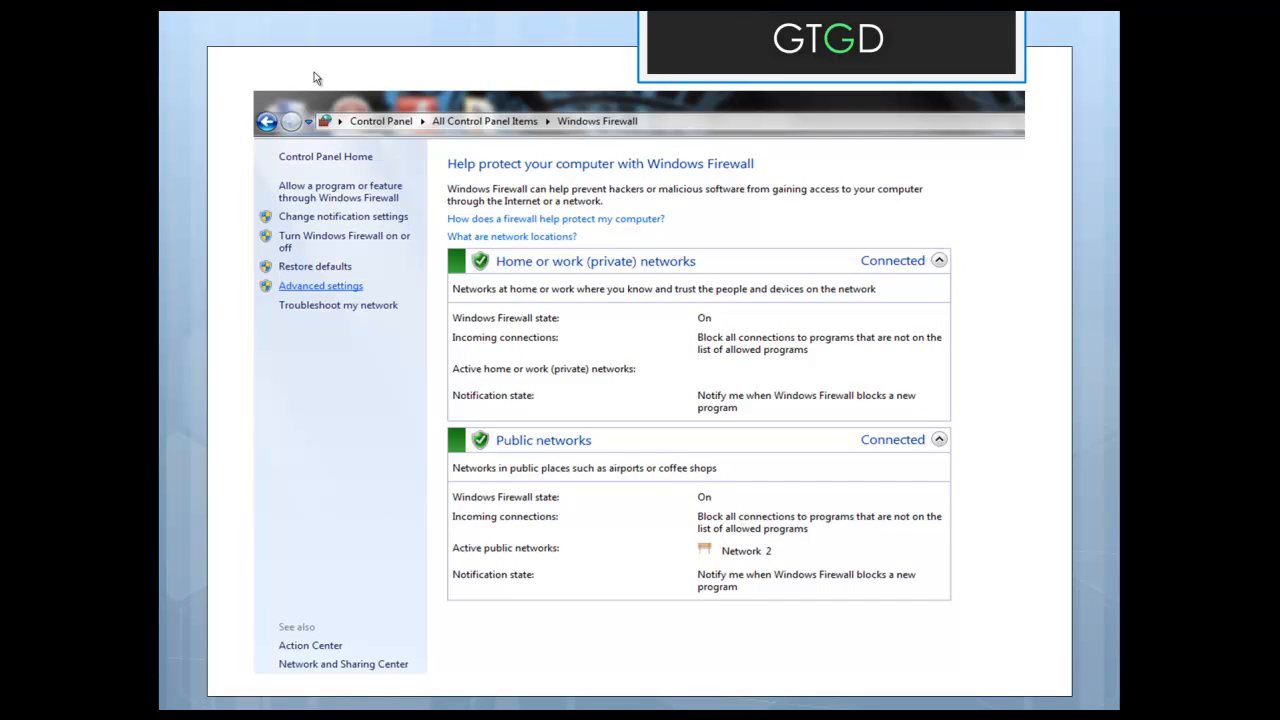
mouse_move(220, 174)
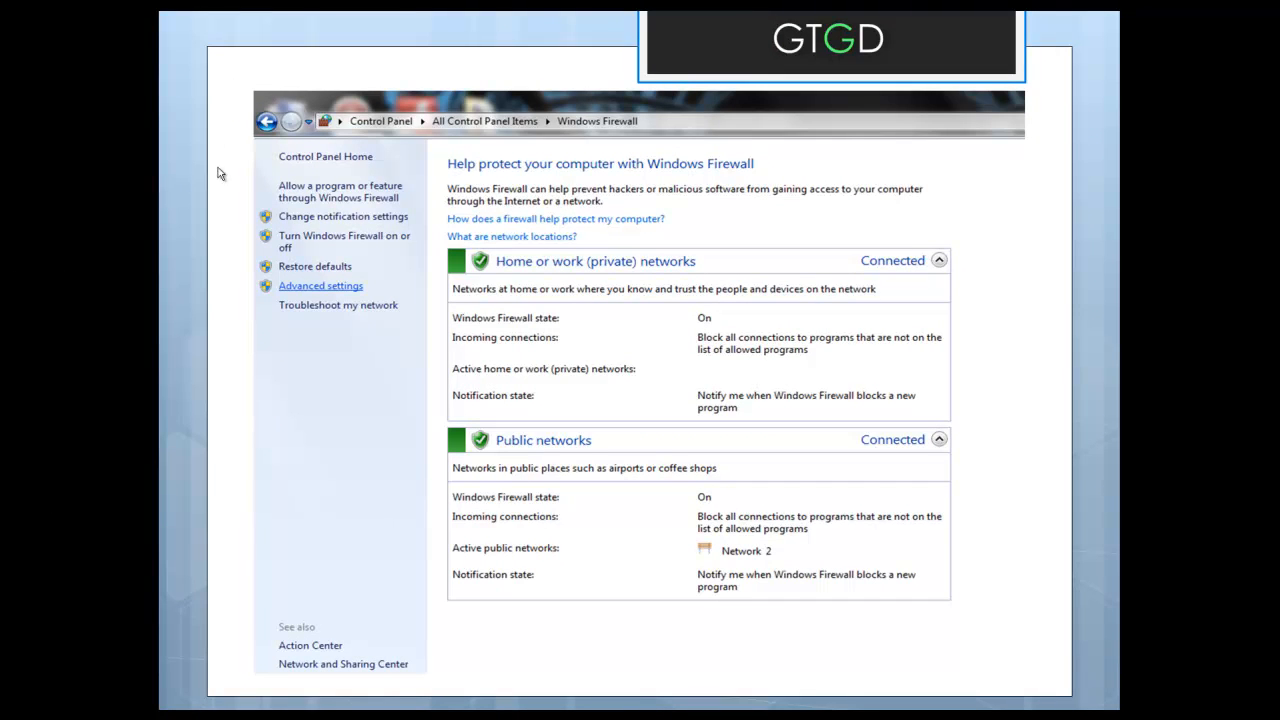
mouse_move(236, 172)
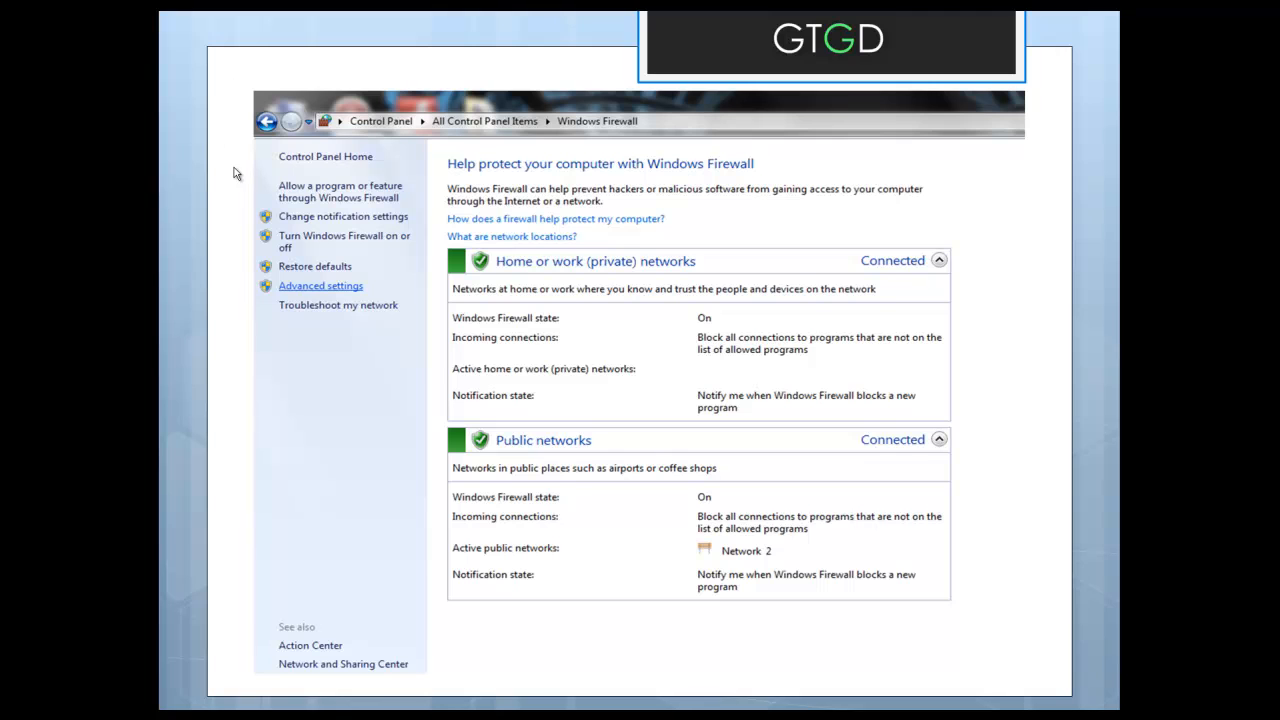
mouse_move(322, 160)
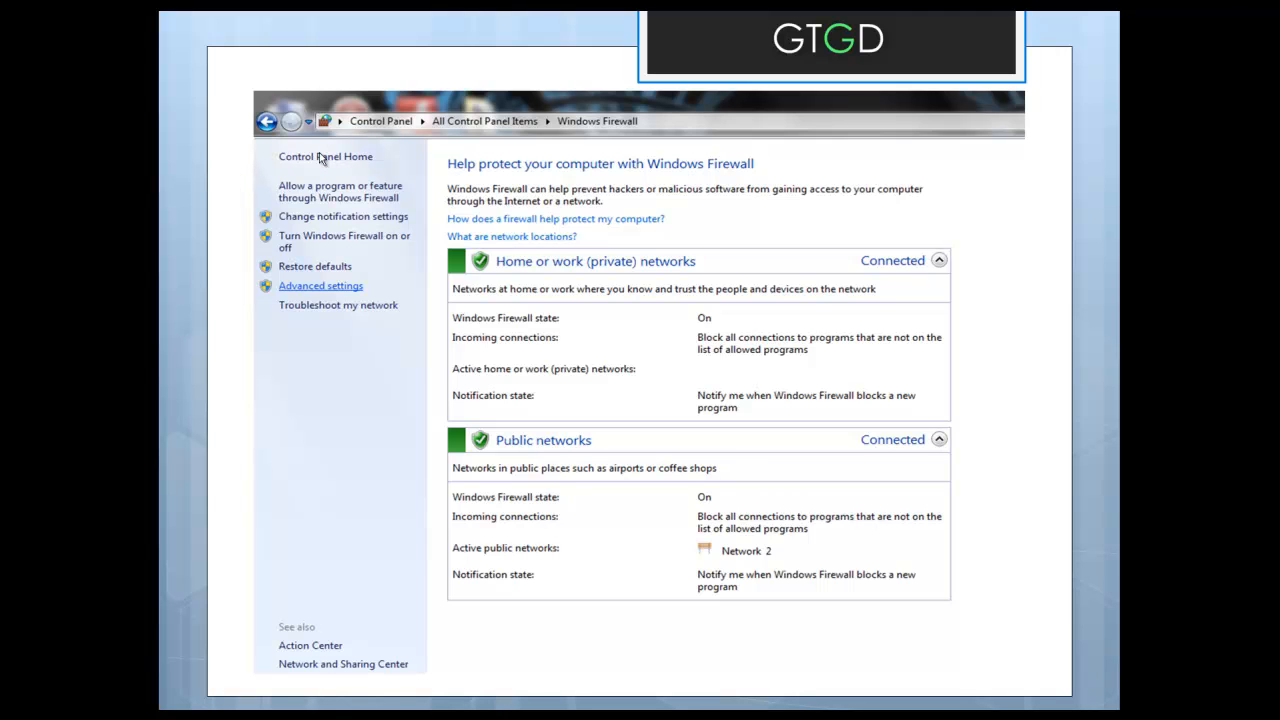
mouse_move(632, 136)
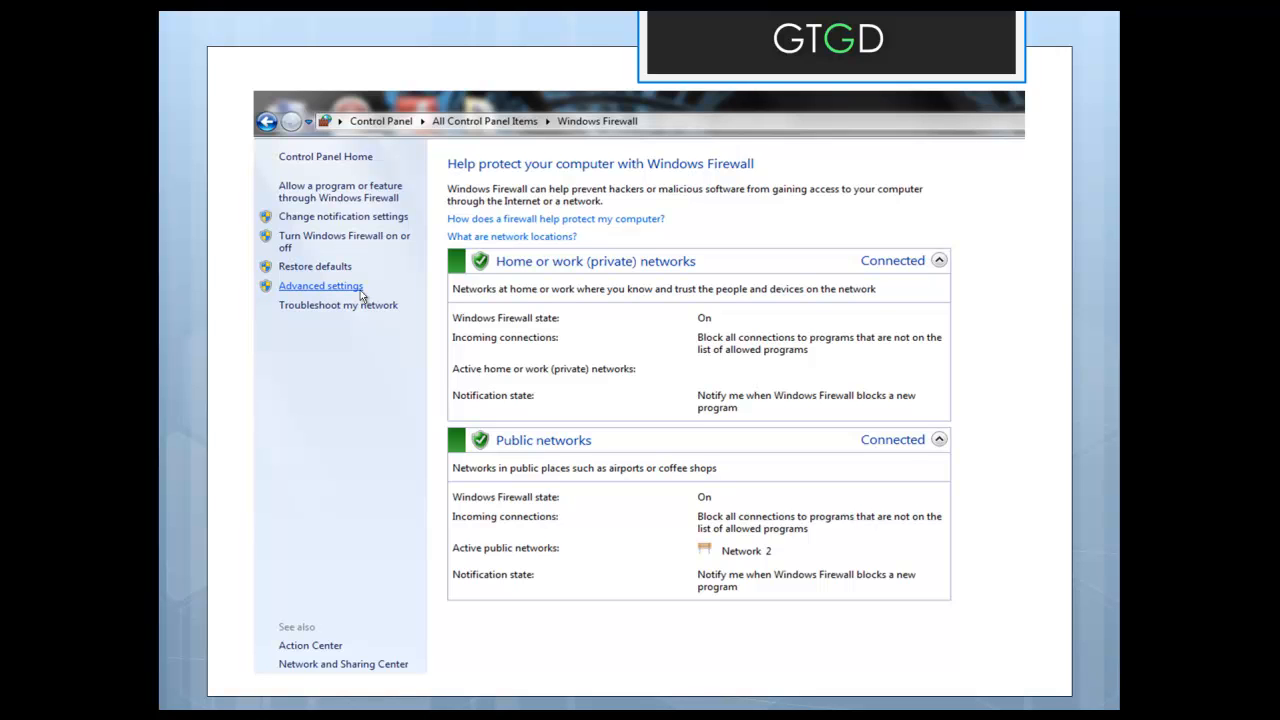
Step: Go to Windows Firewall with Advanced Security from the firewall control panel
click(320, 284)
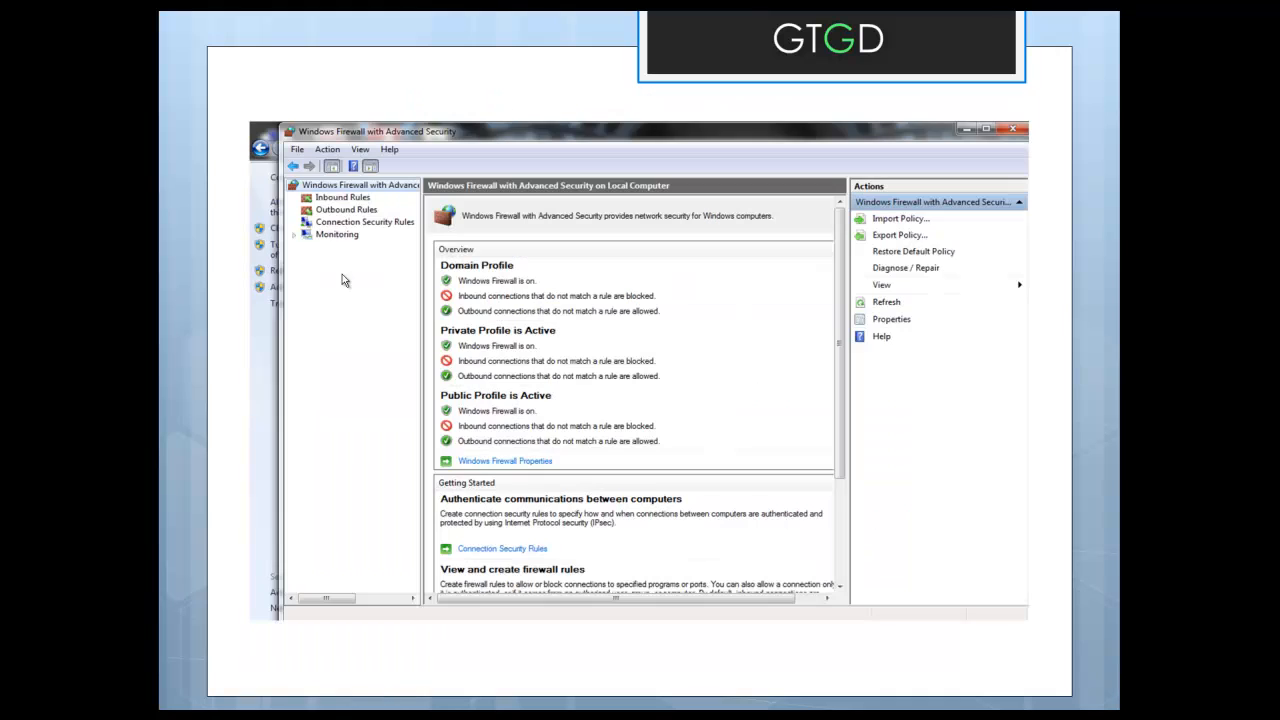
mouse_move(284, 208)
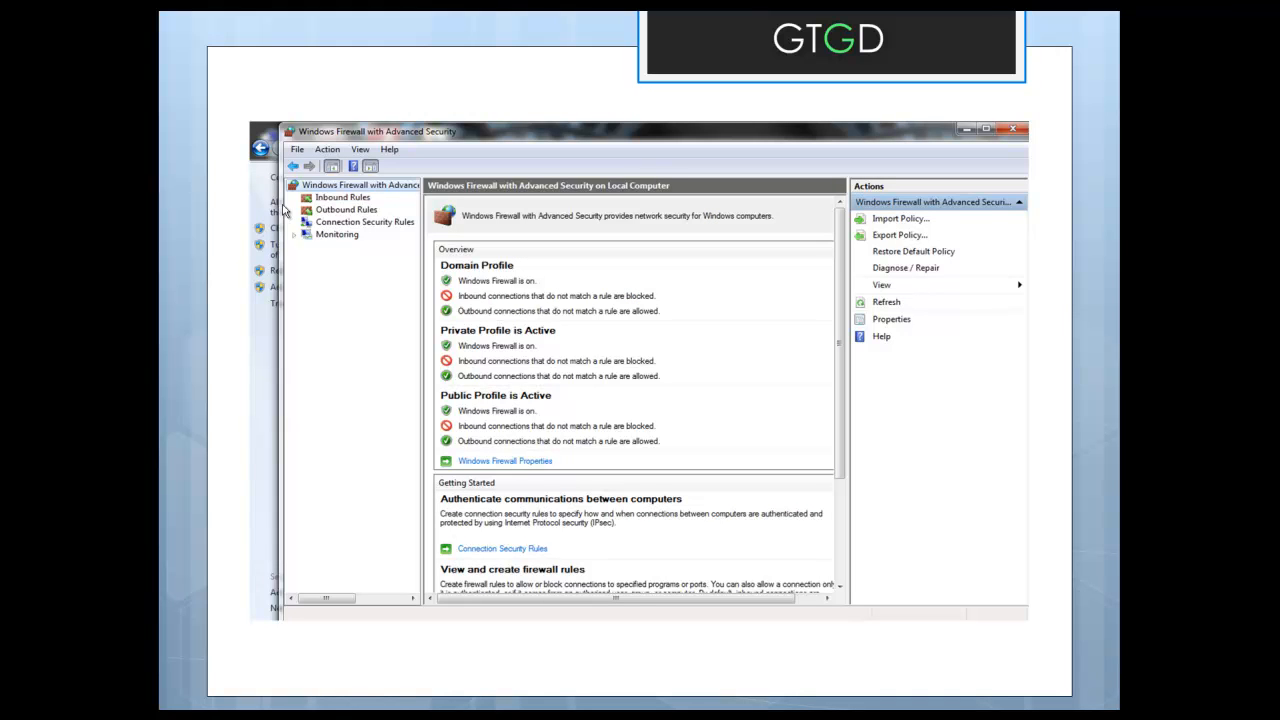
mouse_move(292, 210)
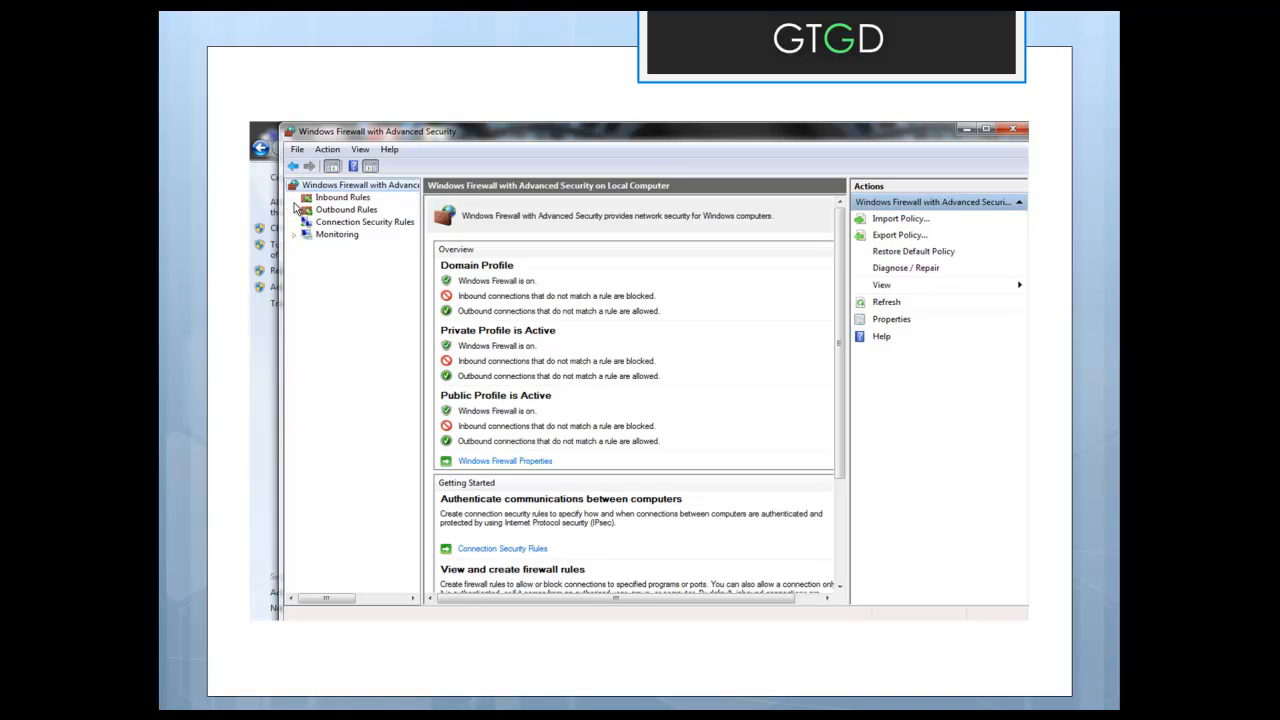
mouse_move(370, 210)
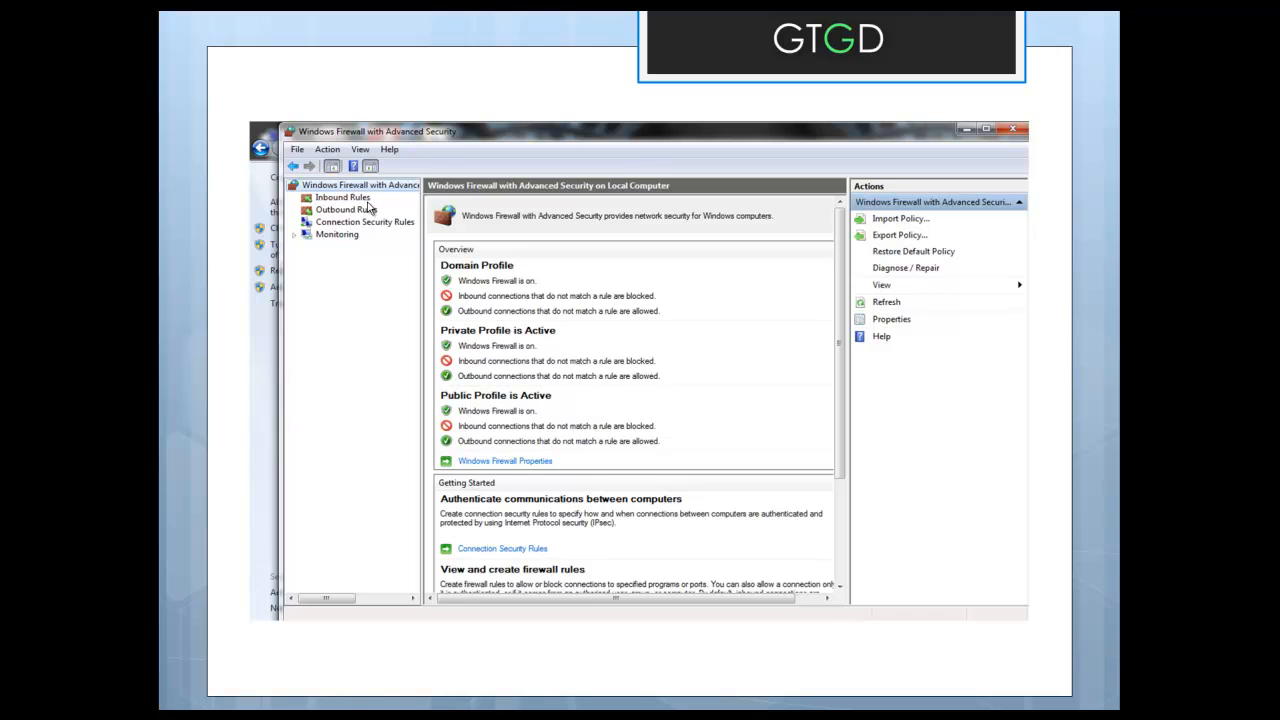
mouse_move(420, 408)
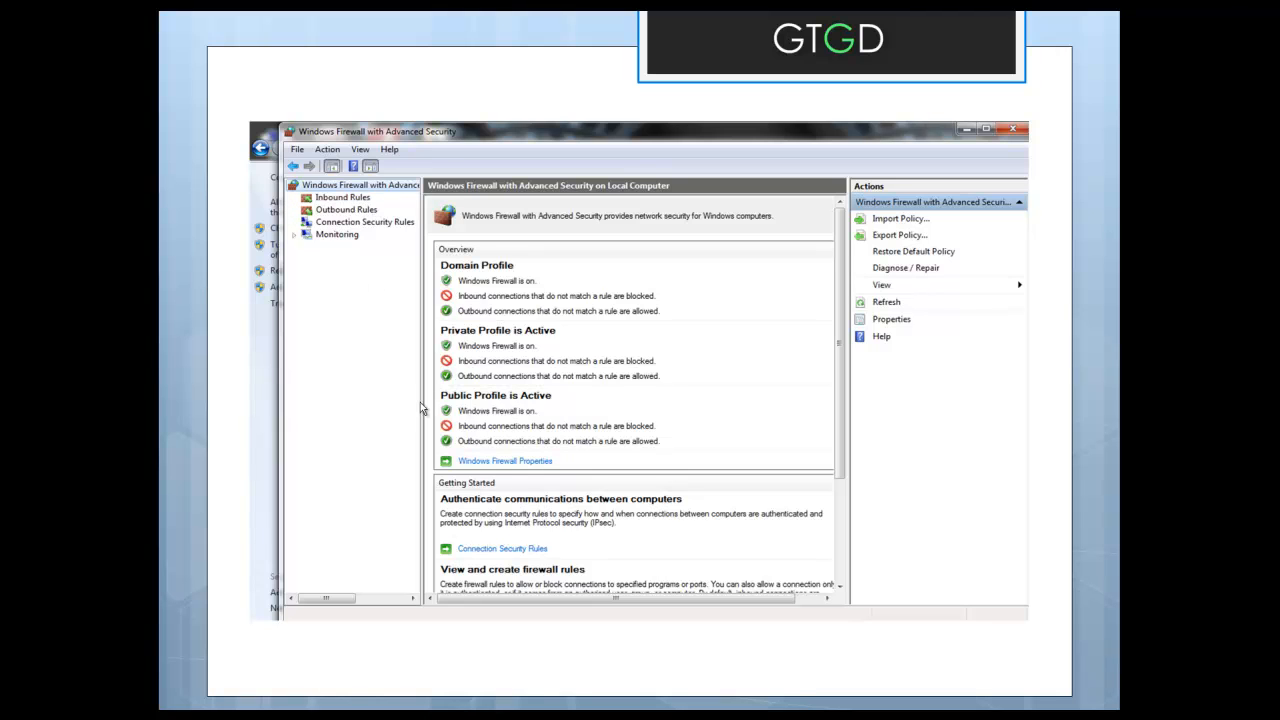
mouse_move(590, 440)
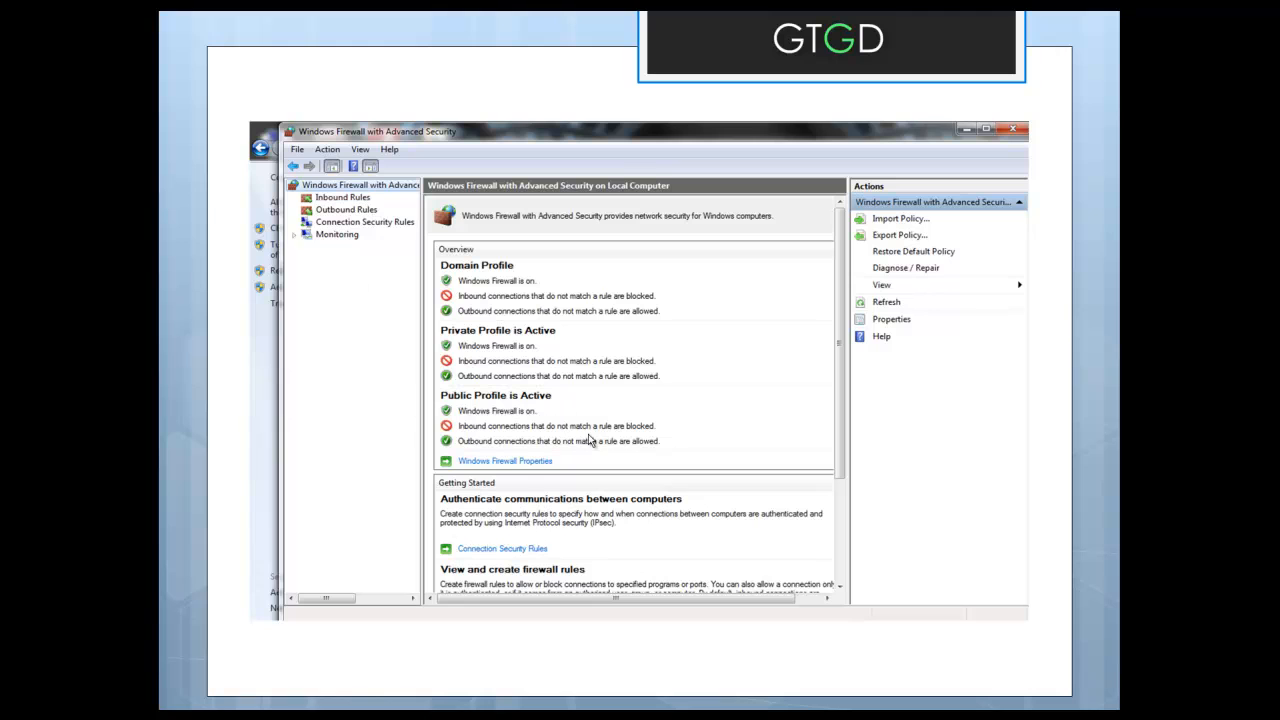
mouse_move(636, 442)
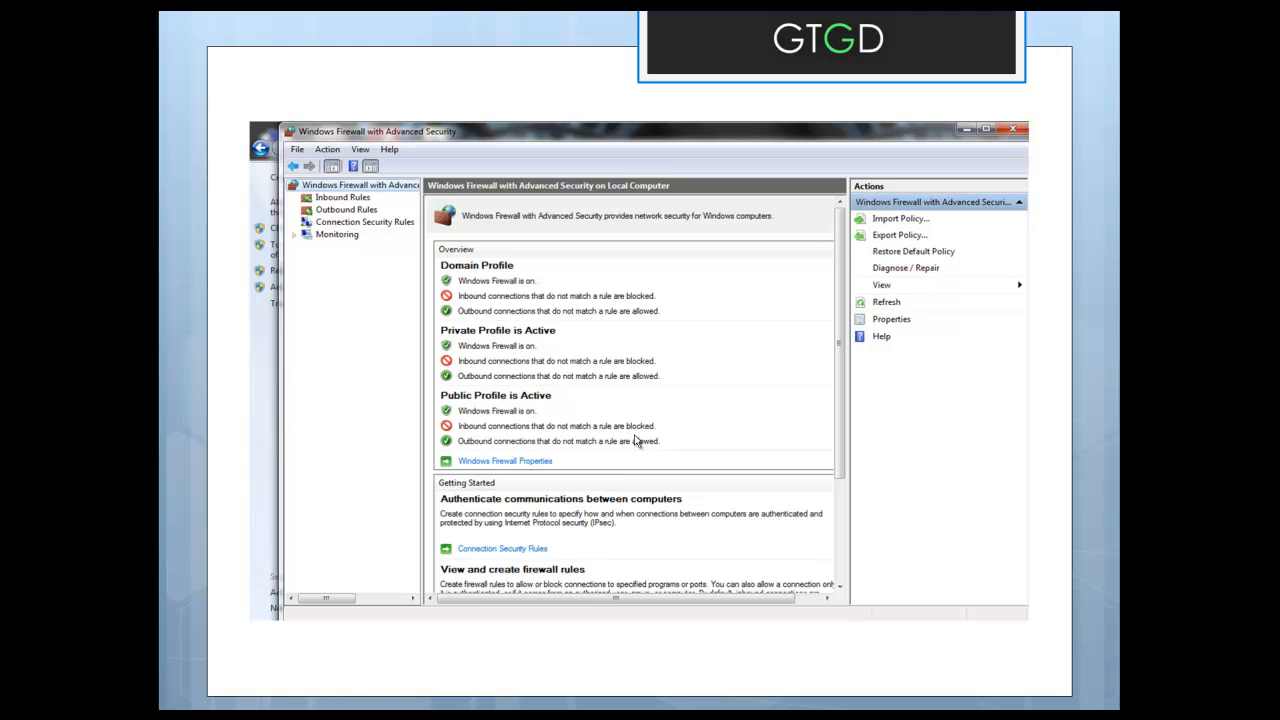
mouse_move(592, 436)
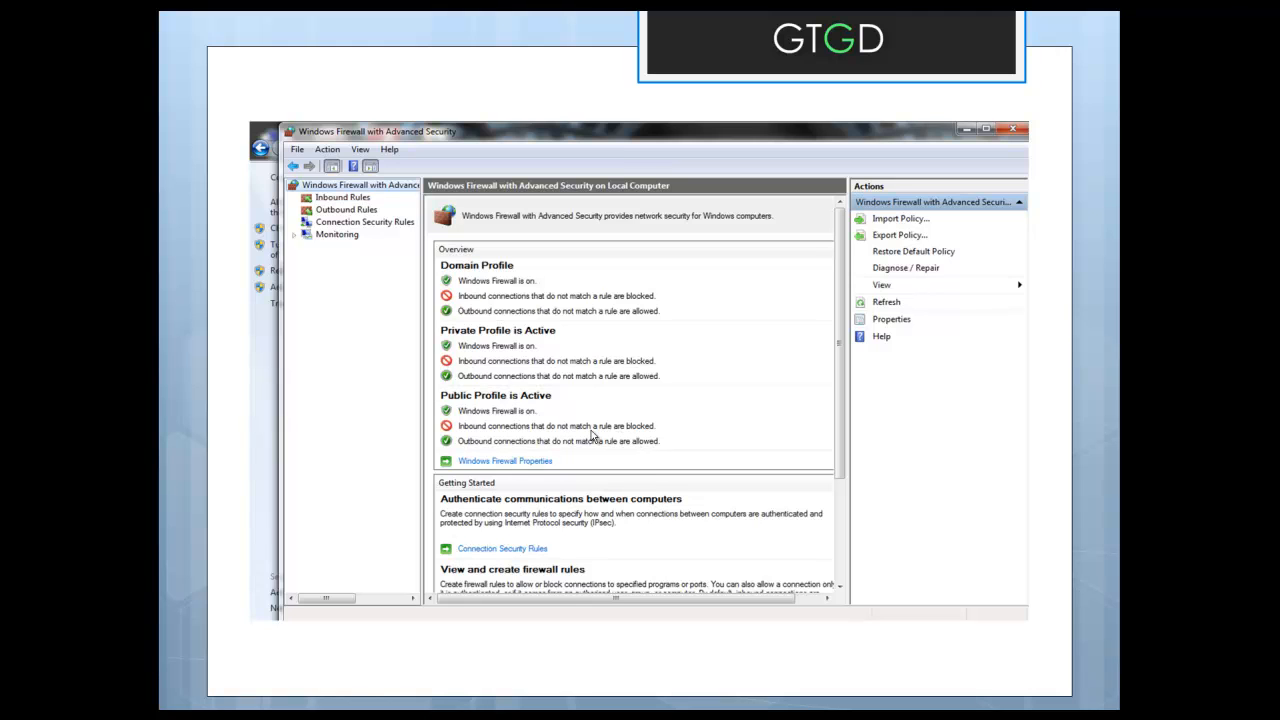
mouse_move(650, 440)
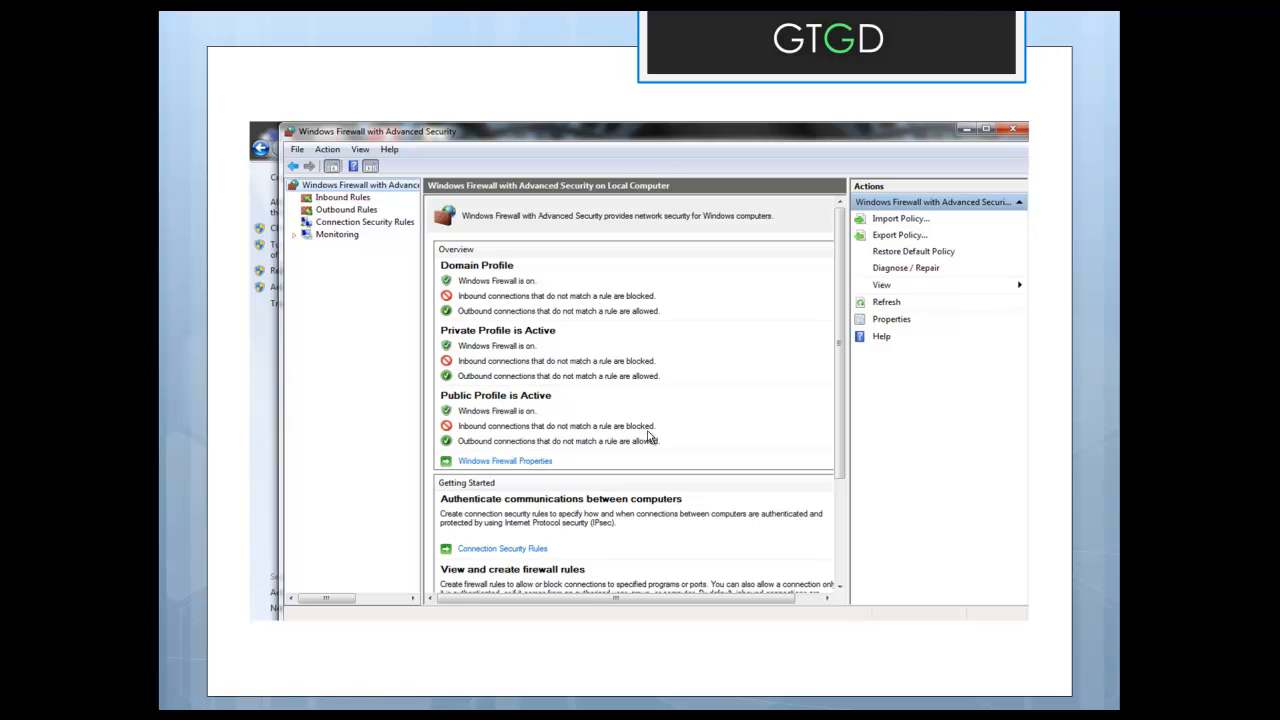
mouse_move(332, 212)
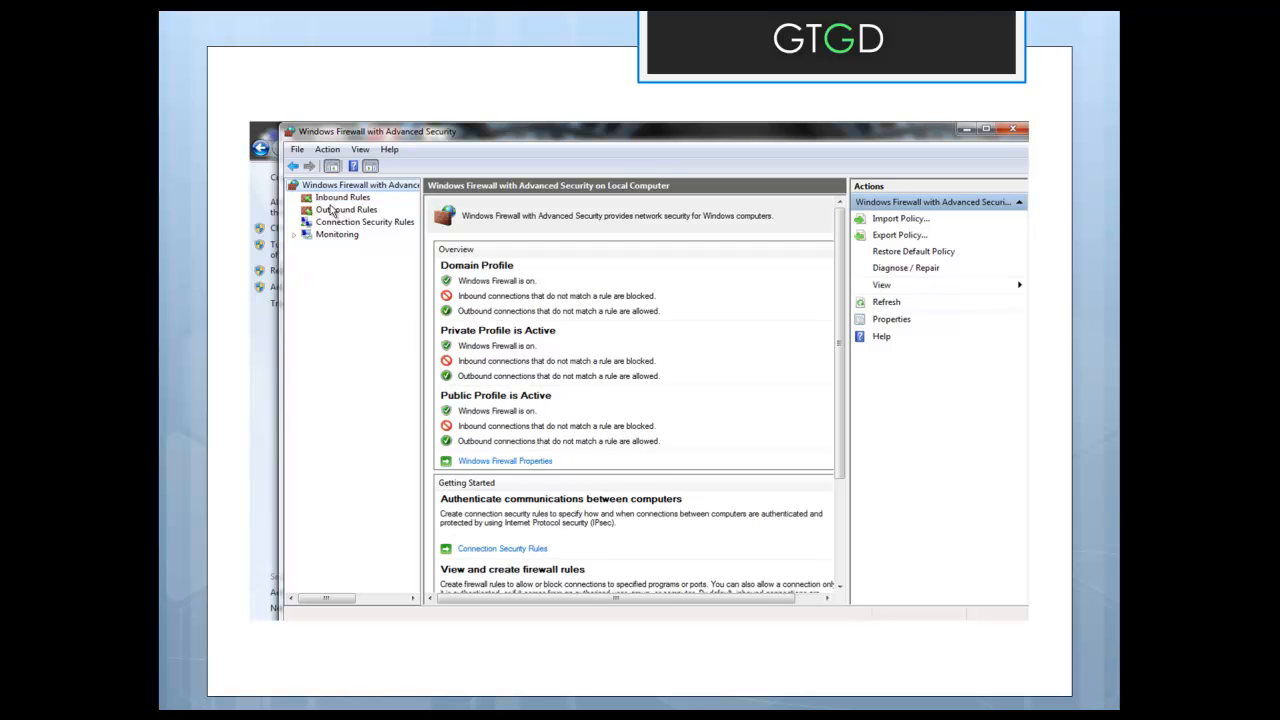
mouse_move(580, 258)
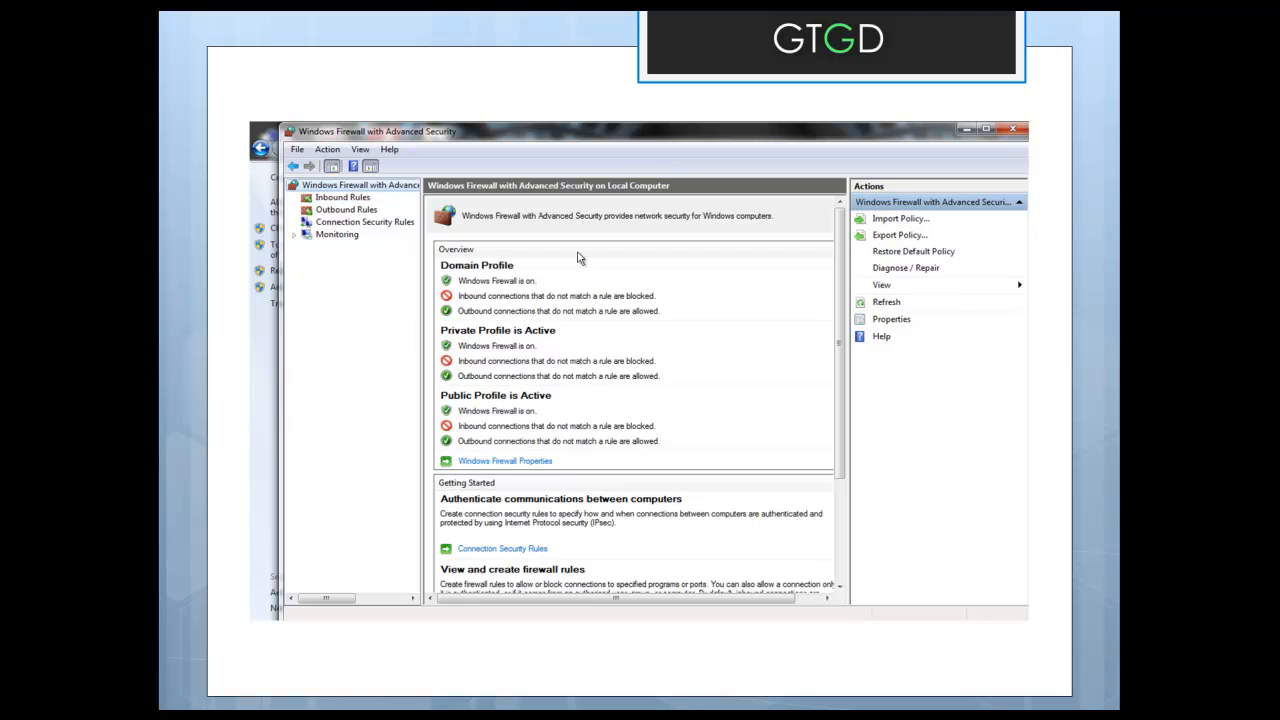
mouse_move(488, 520)
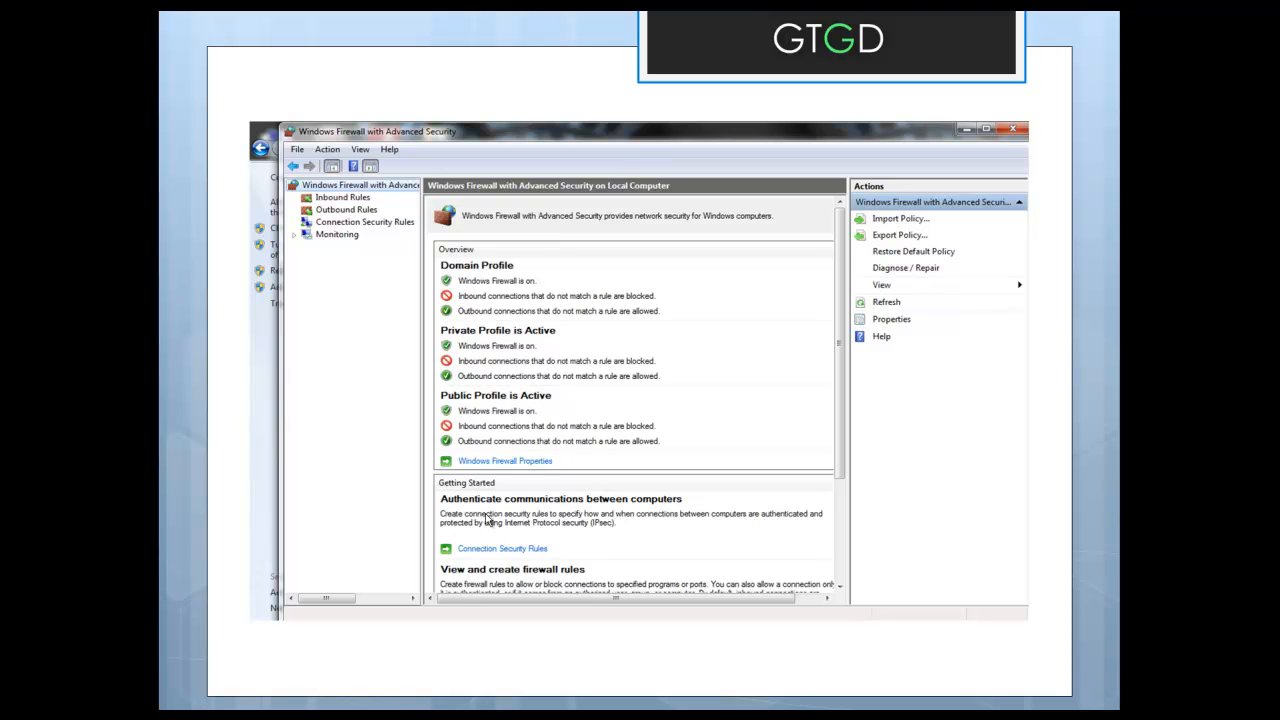
mouse_move(738, 252)
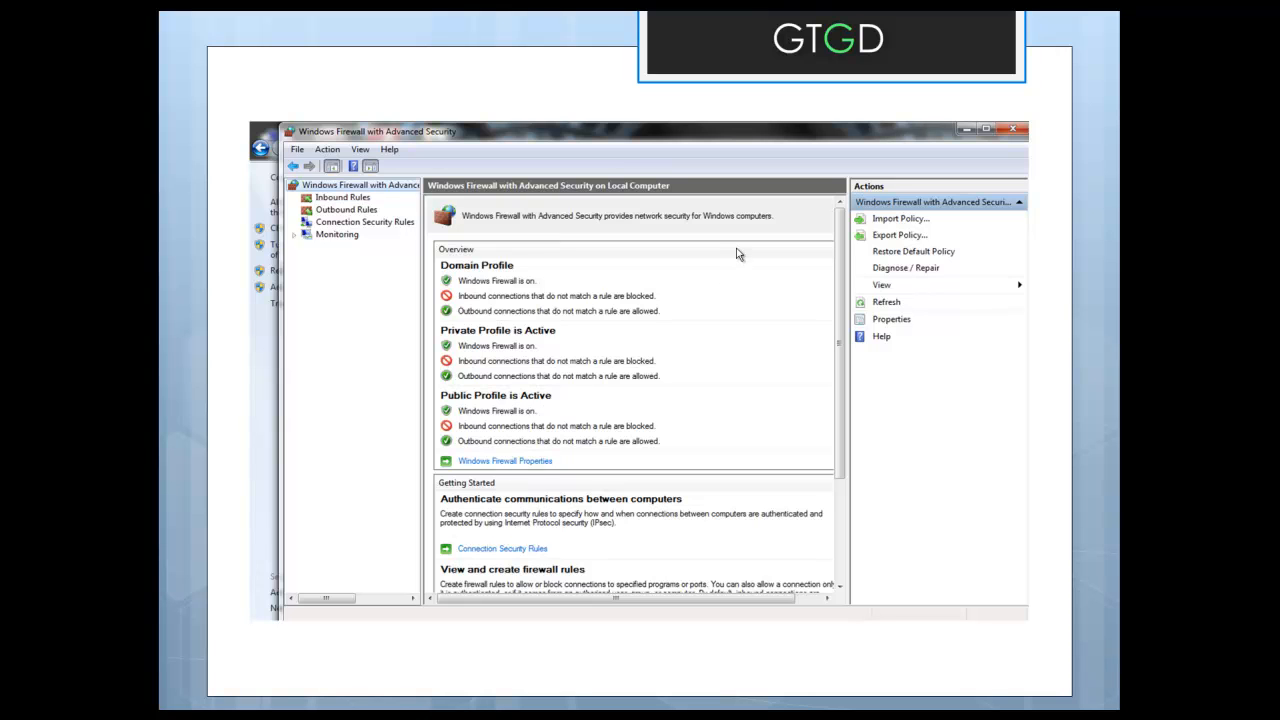
mouse_move(764, 320)
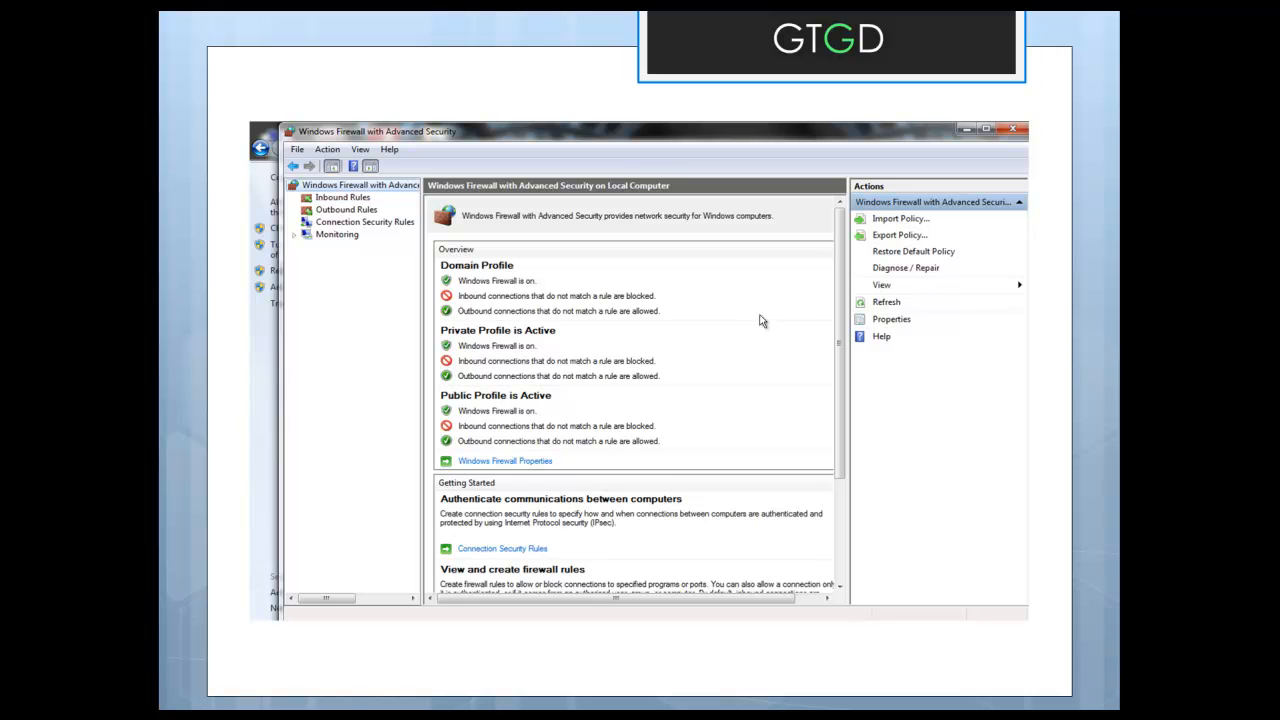
mouse_move(740, 320)
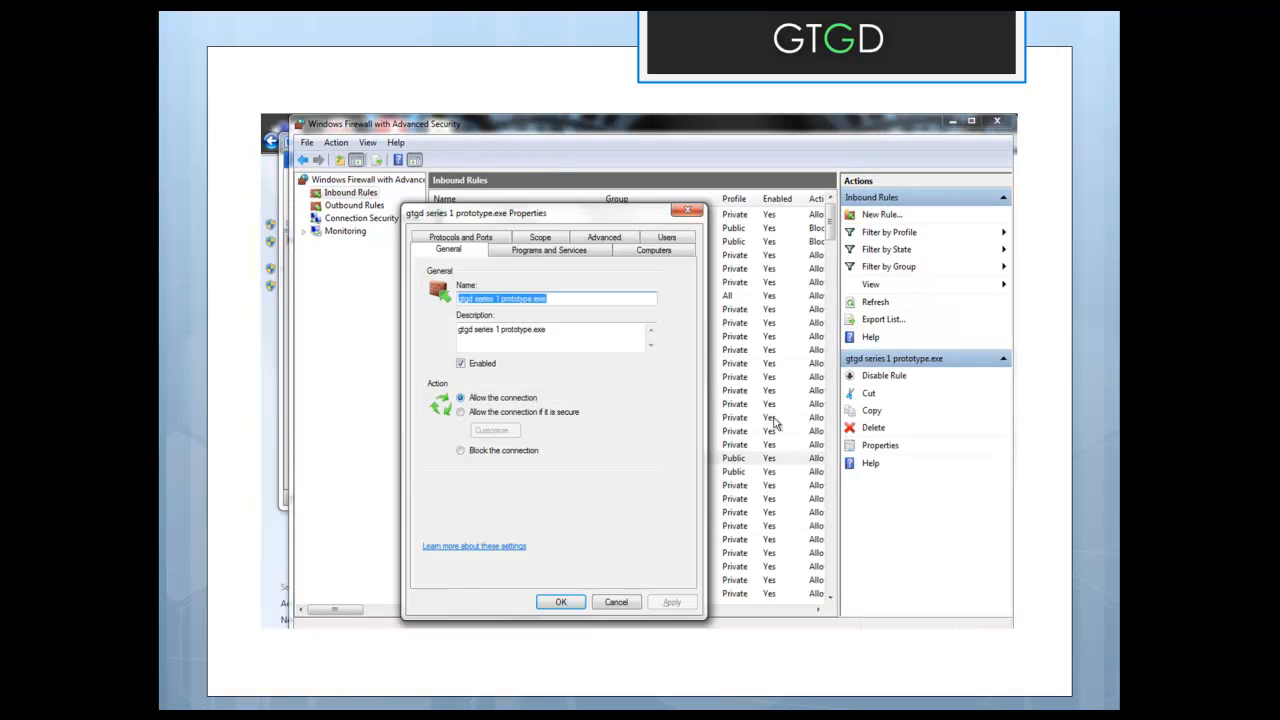
mouse_move(756, 448)
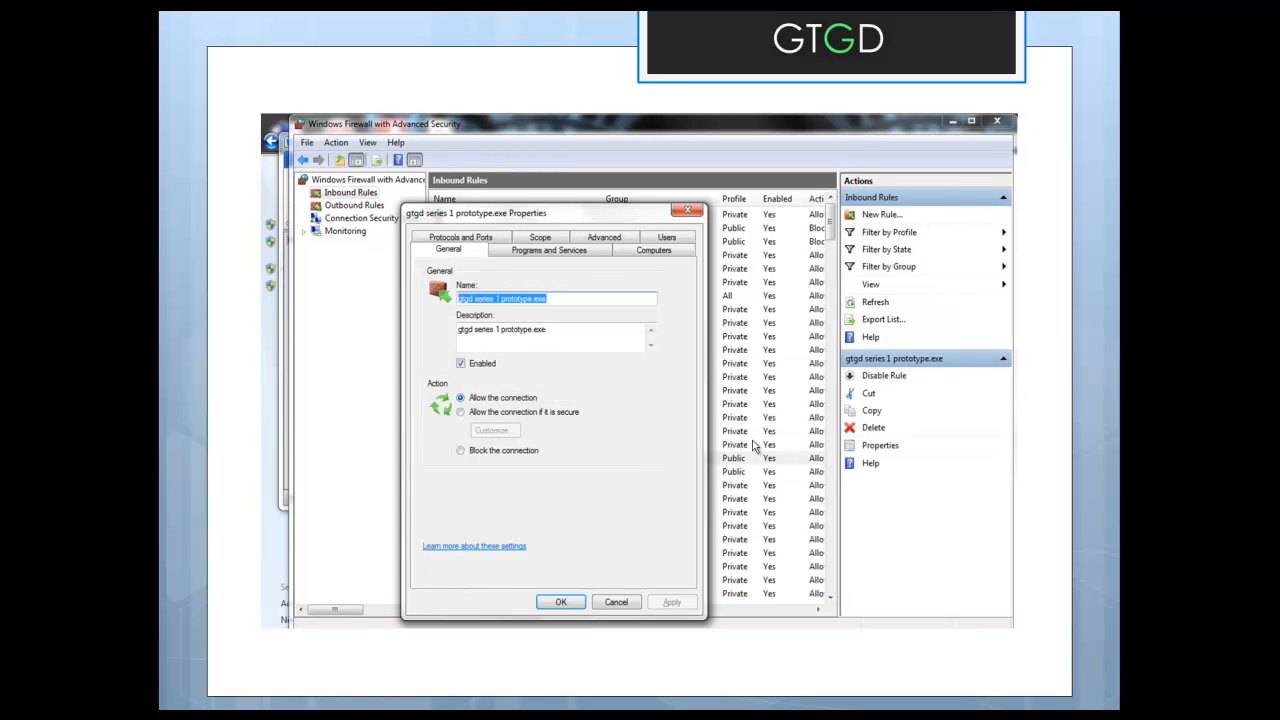
mouse_move(736, 204)
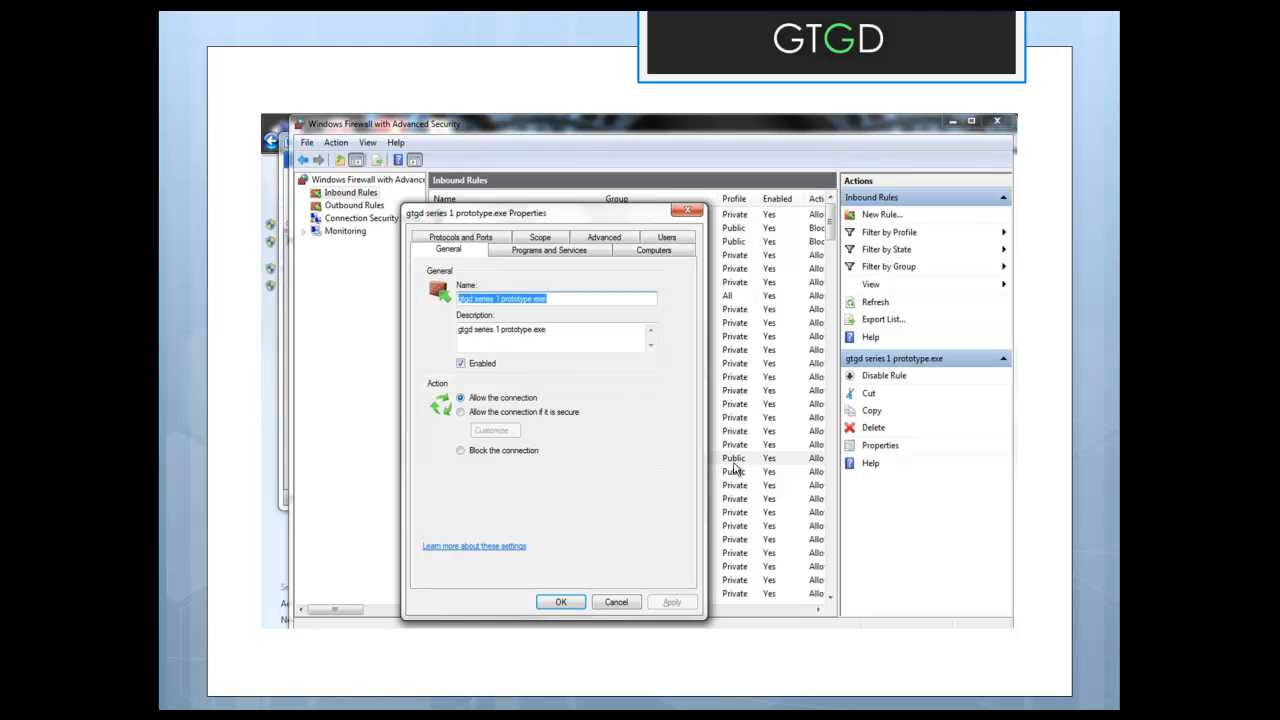
mouse_move(492, 472)
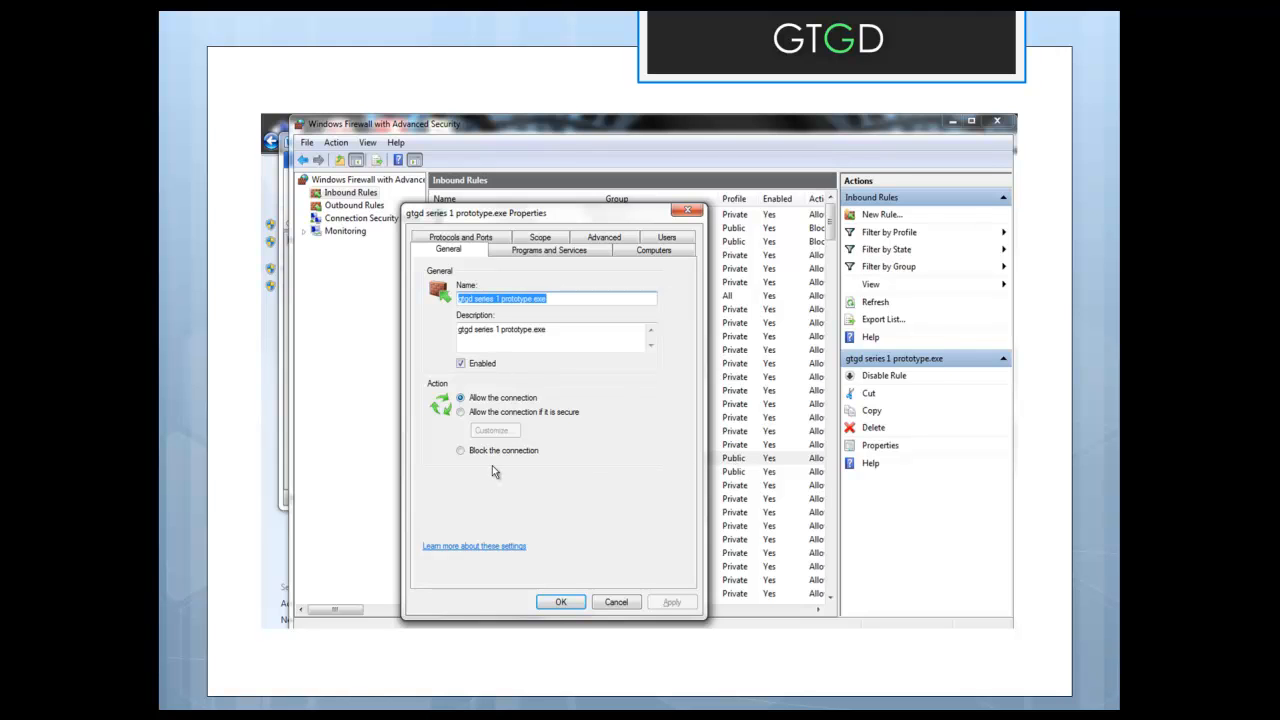
mouse_move(880, 454)
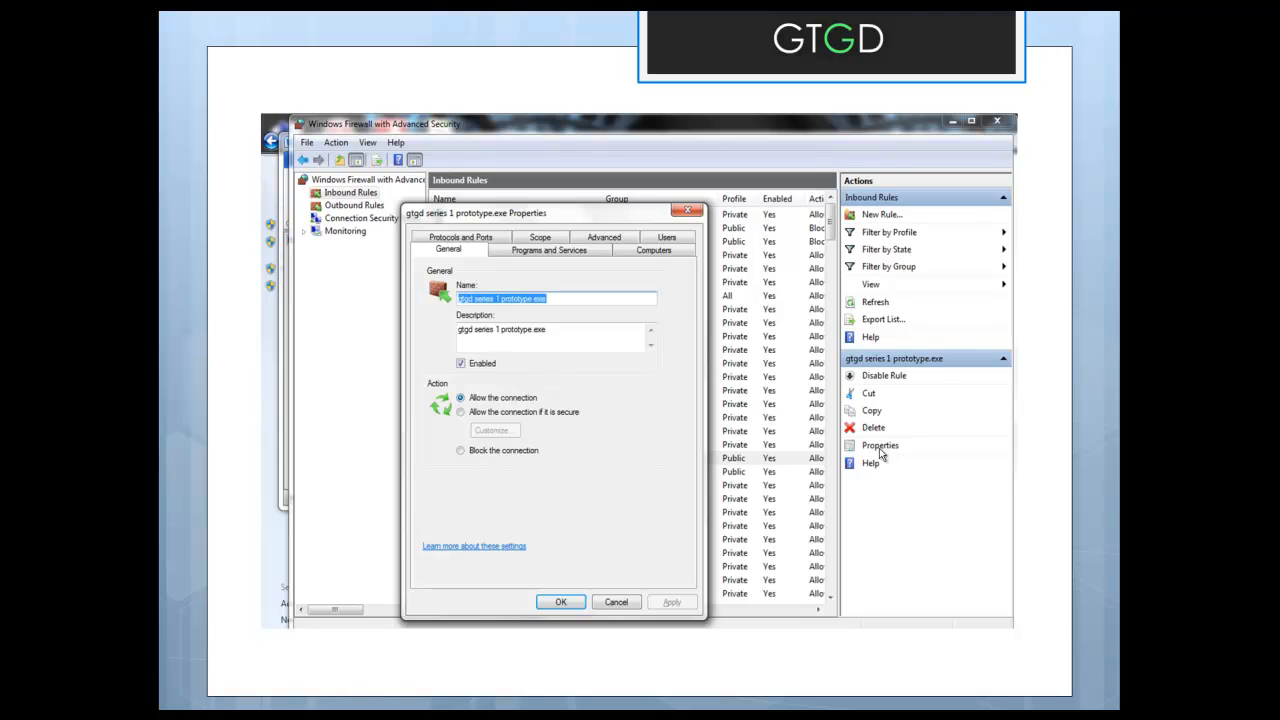
mouse_move(912, 478)
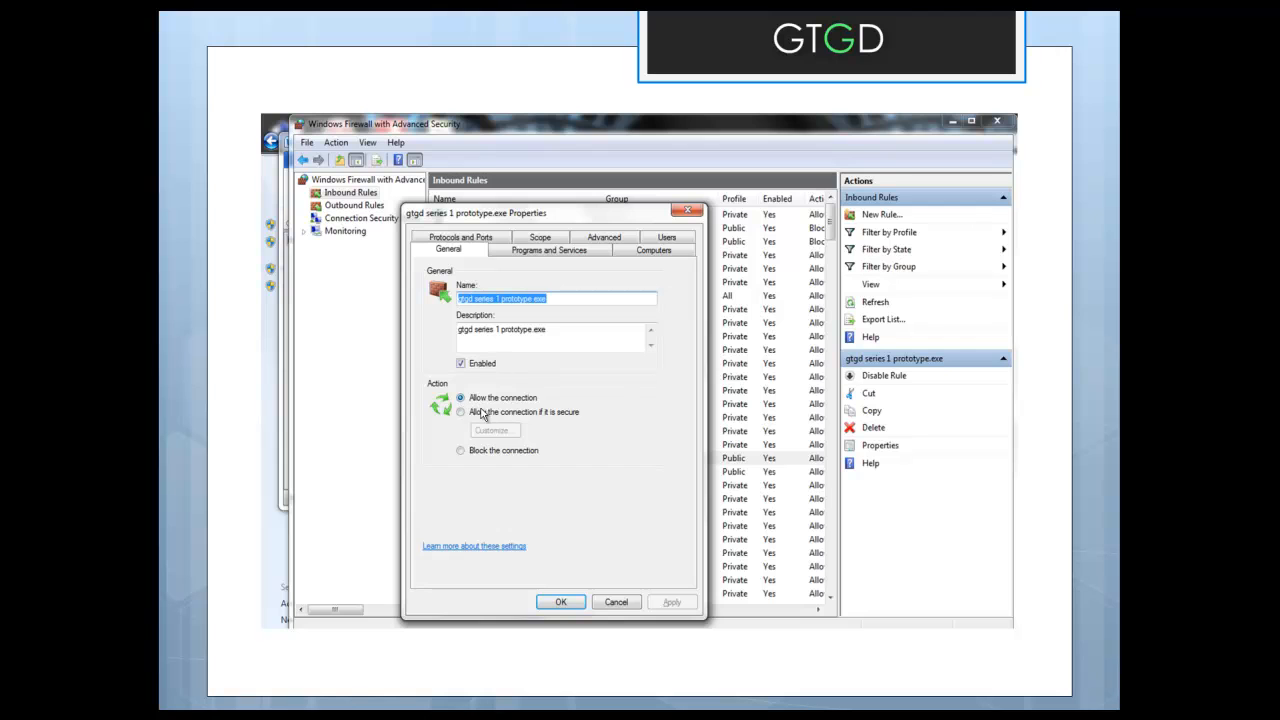
mouse_move(480, 374)
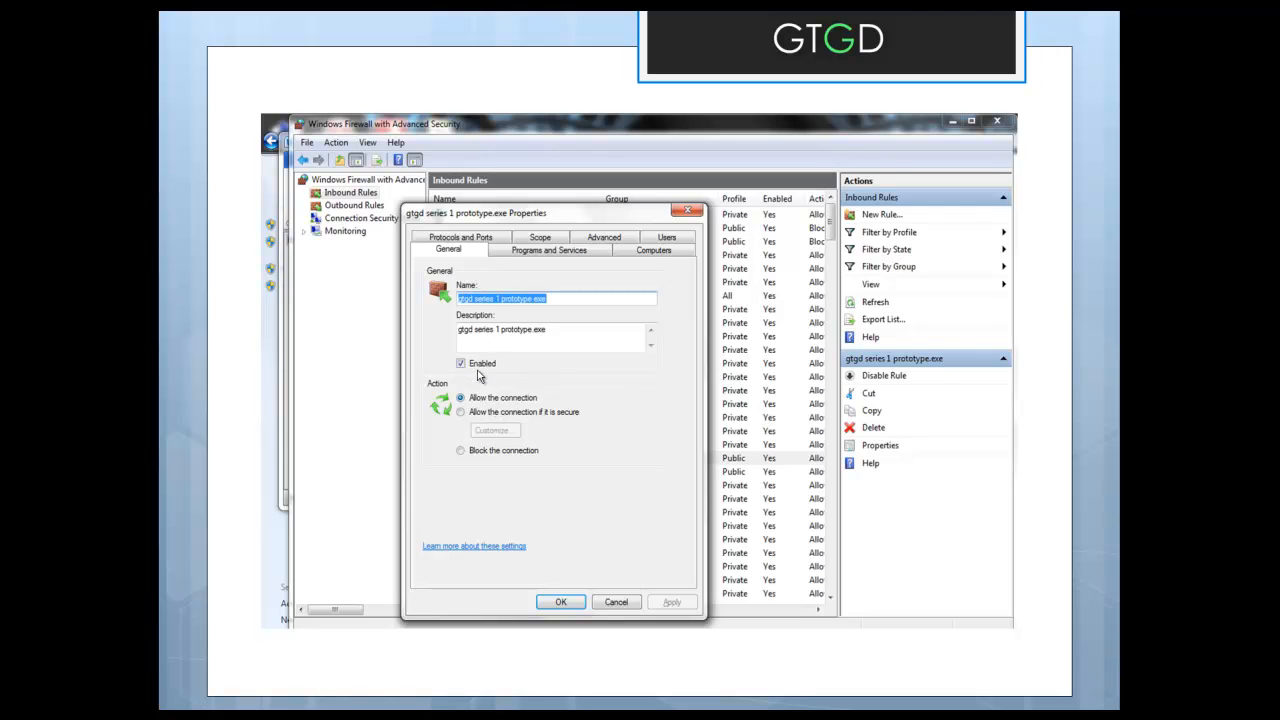
mouse_move(528, 564)
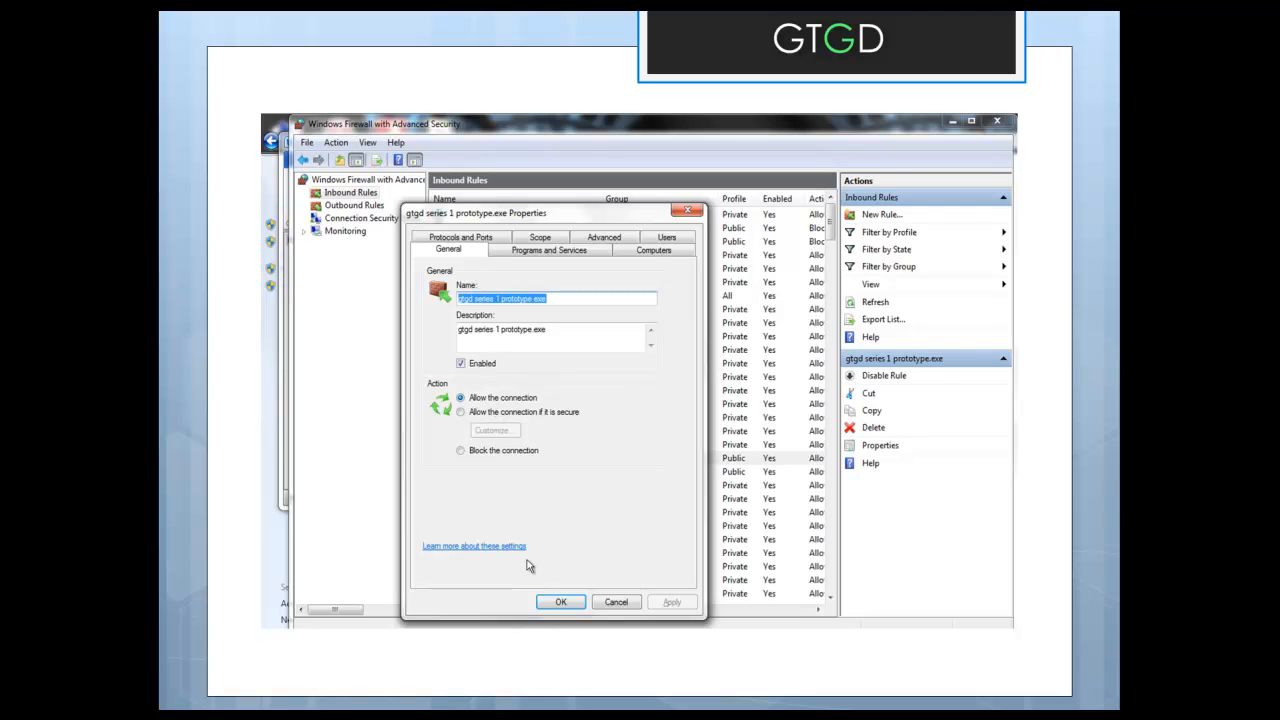
mouse_move(472, 418)
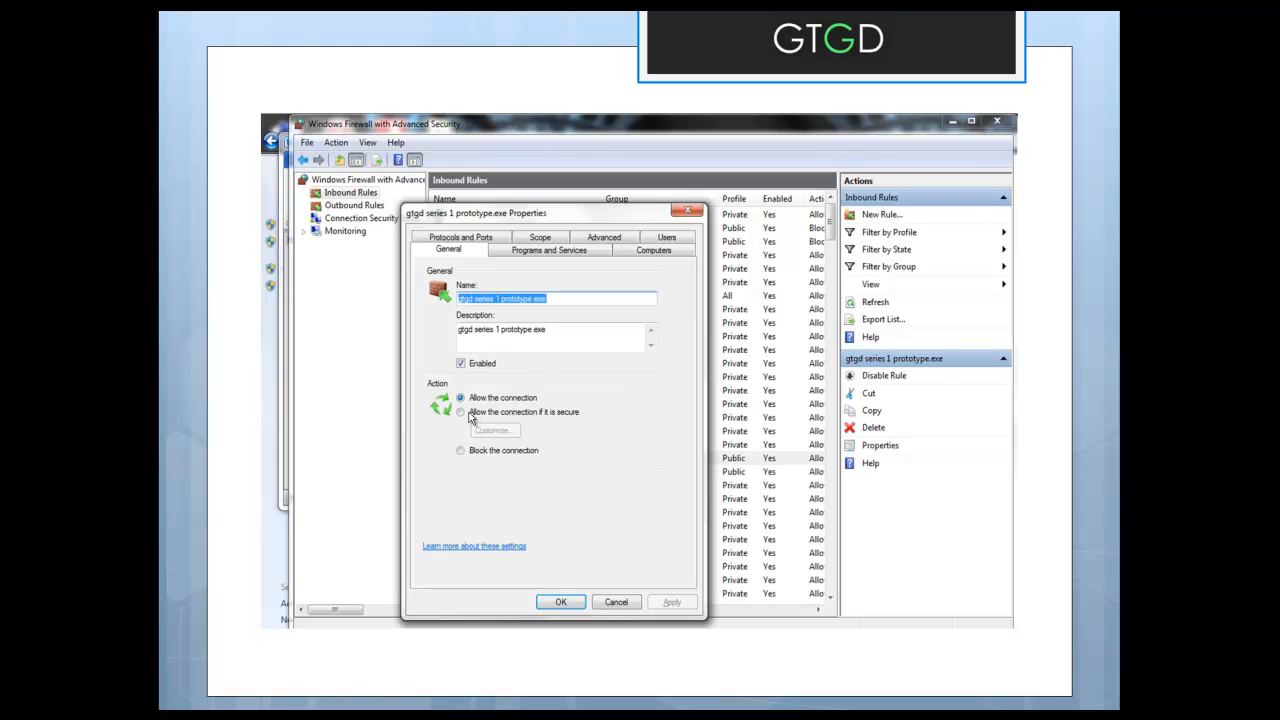
mouse_move(496, 420)
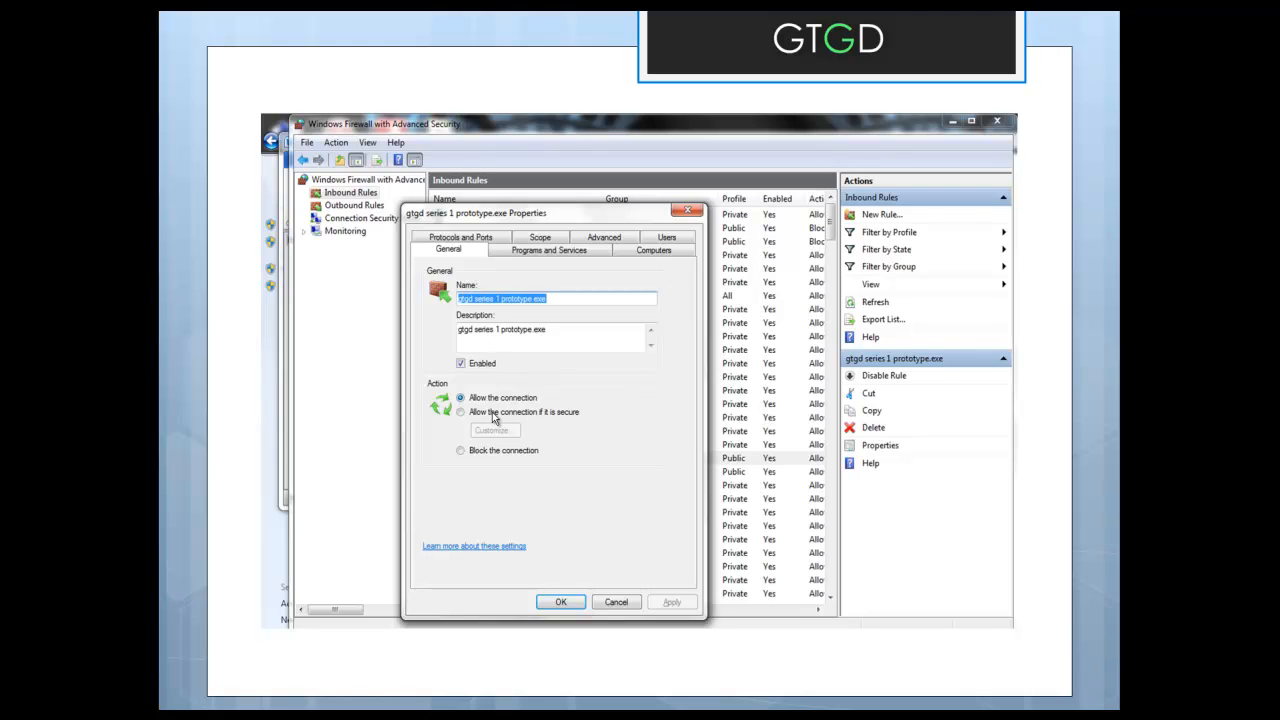
mouse_move(604, 418)
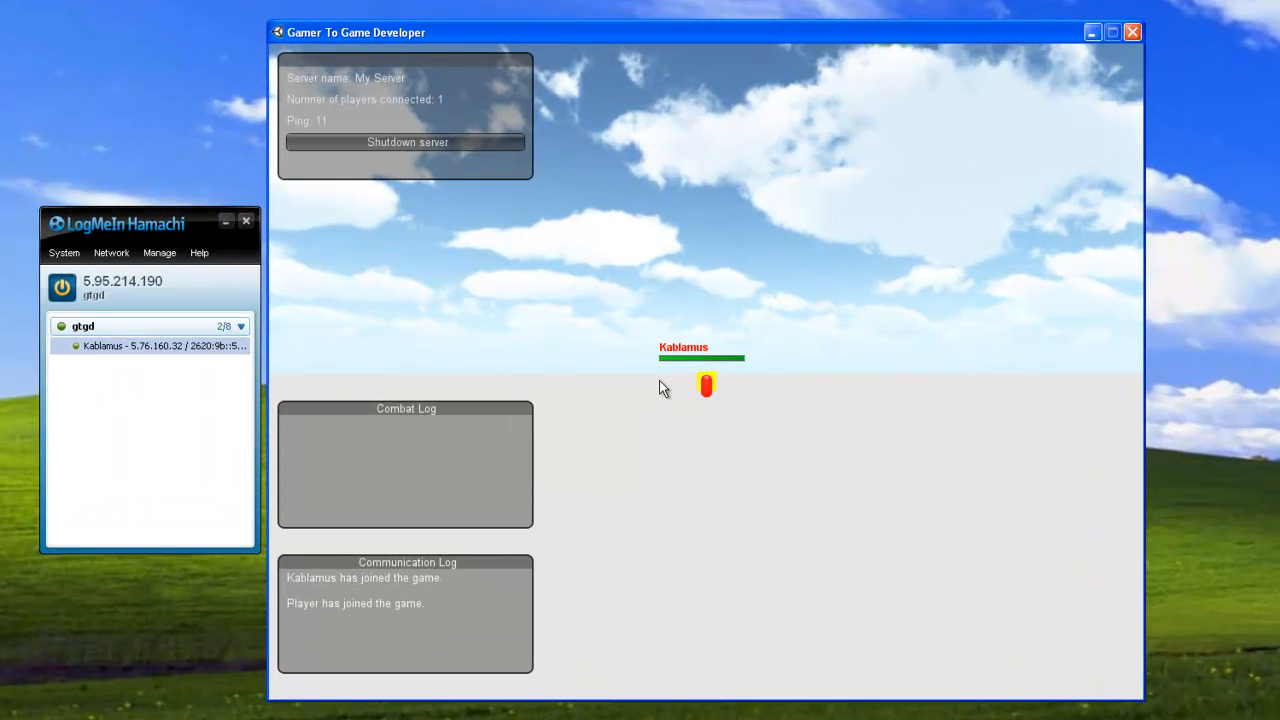
mouse_move(922, 372)
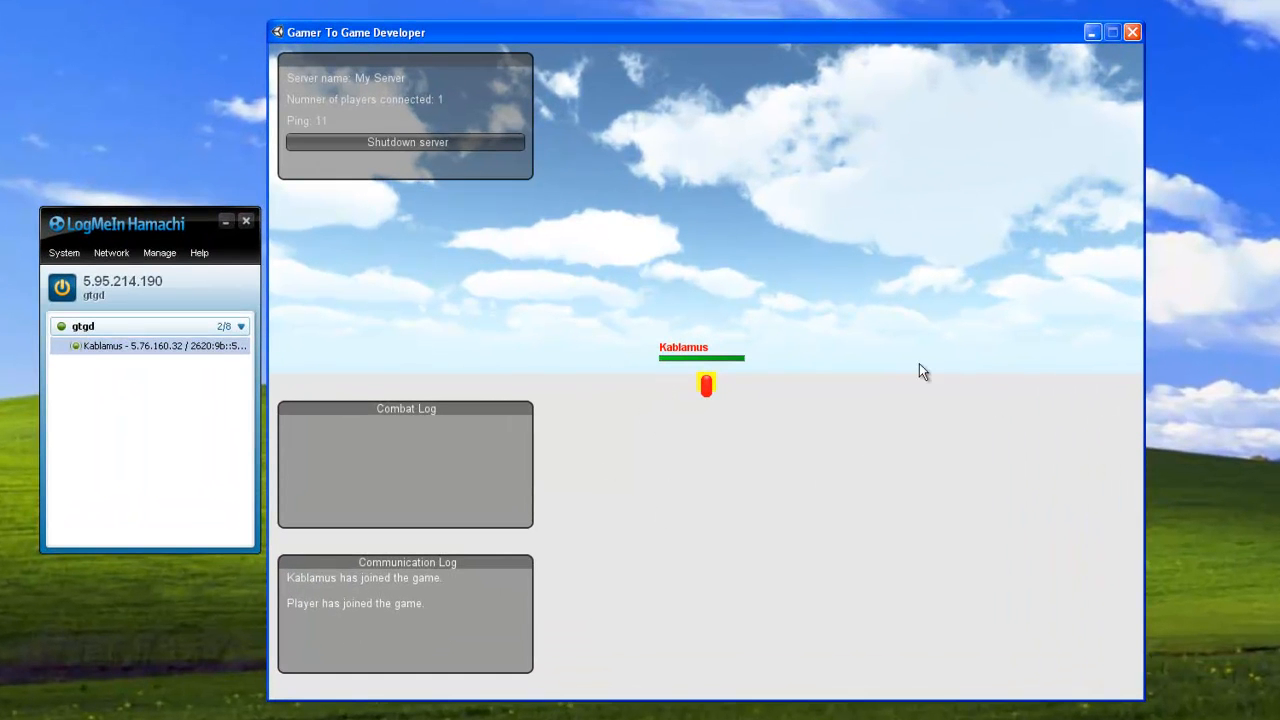
mouse_move(910, 276)
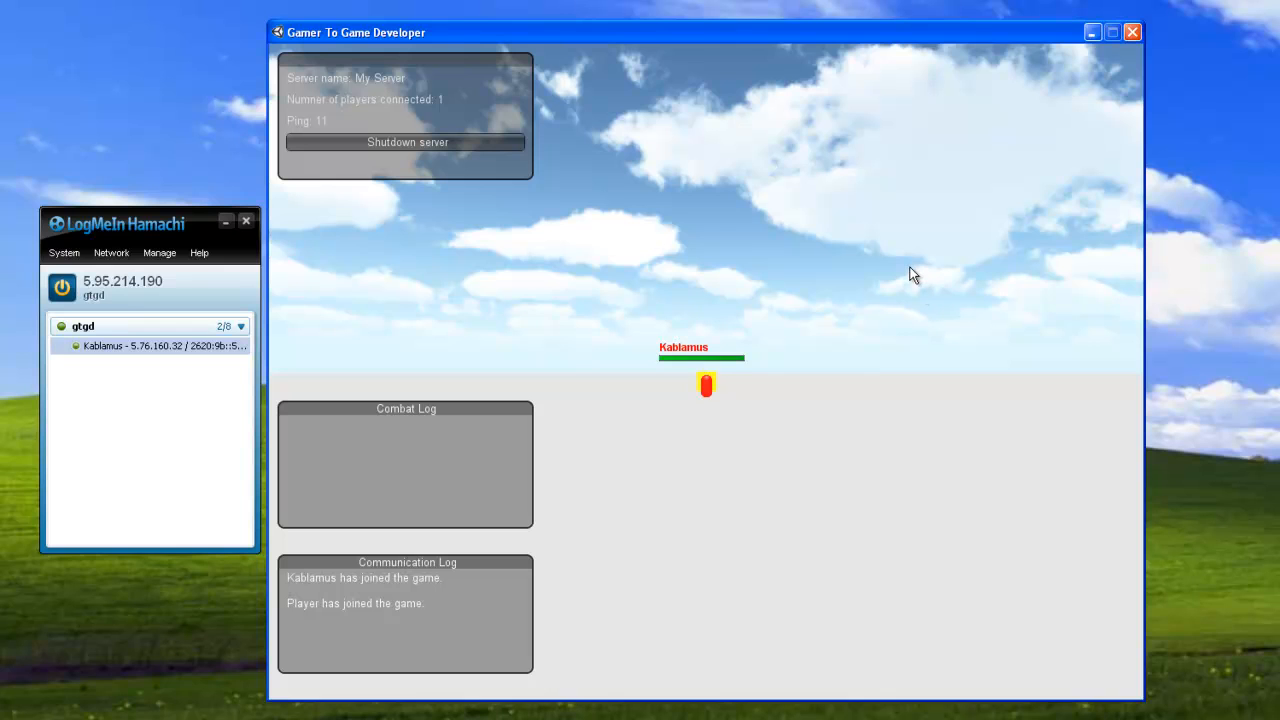
mouse_move(878, 254)
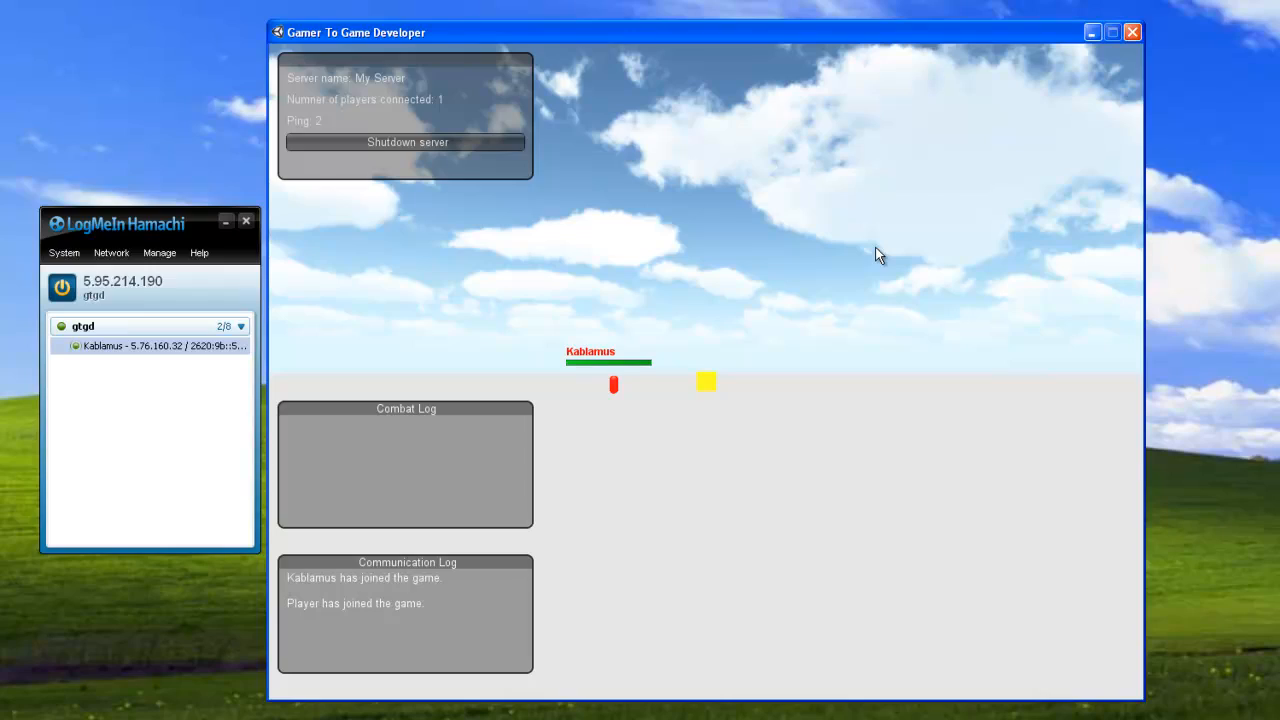
Step: Close the Gamer To Game Developer window after Kablamus has played on My Server
click(1132, 32)
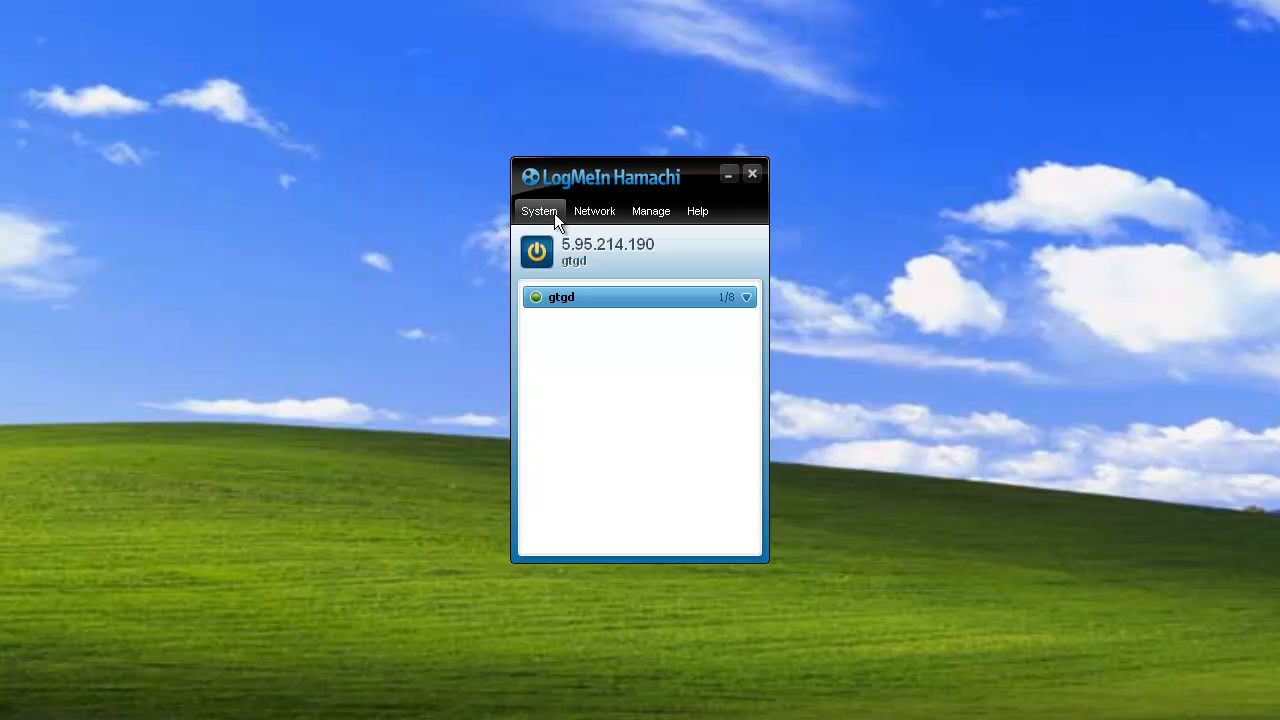
mouse_move(570, 236)
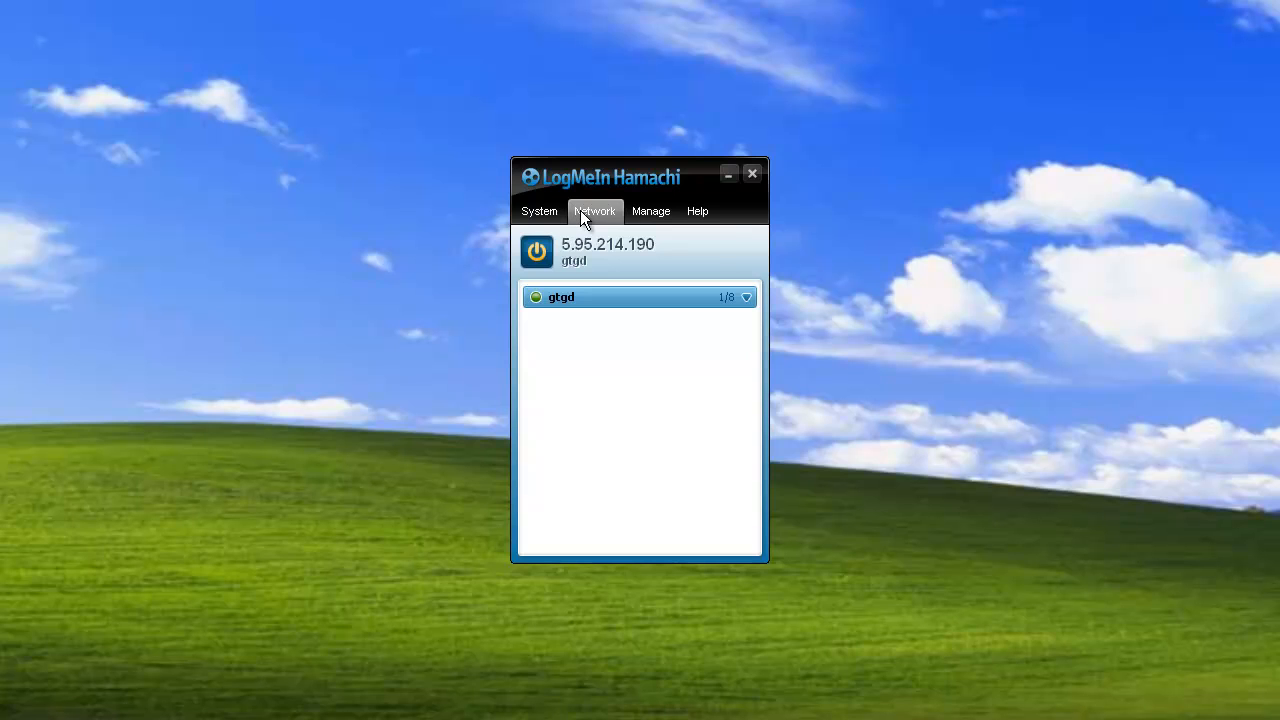
Step: Choose 'Join an existing network' from Hamachi's Network menu
click(596, 212)
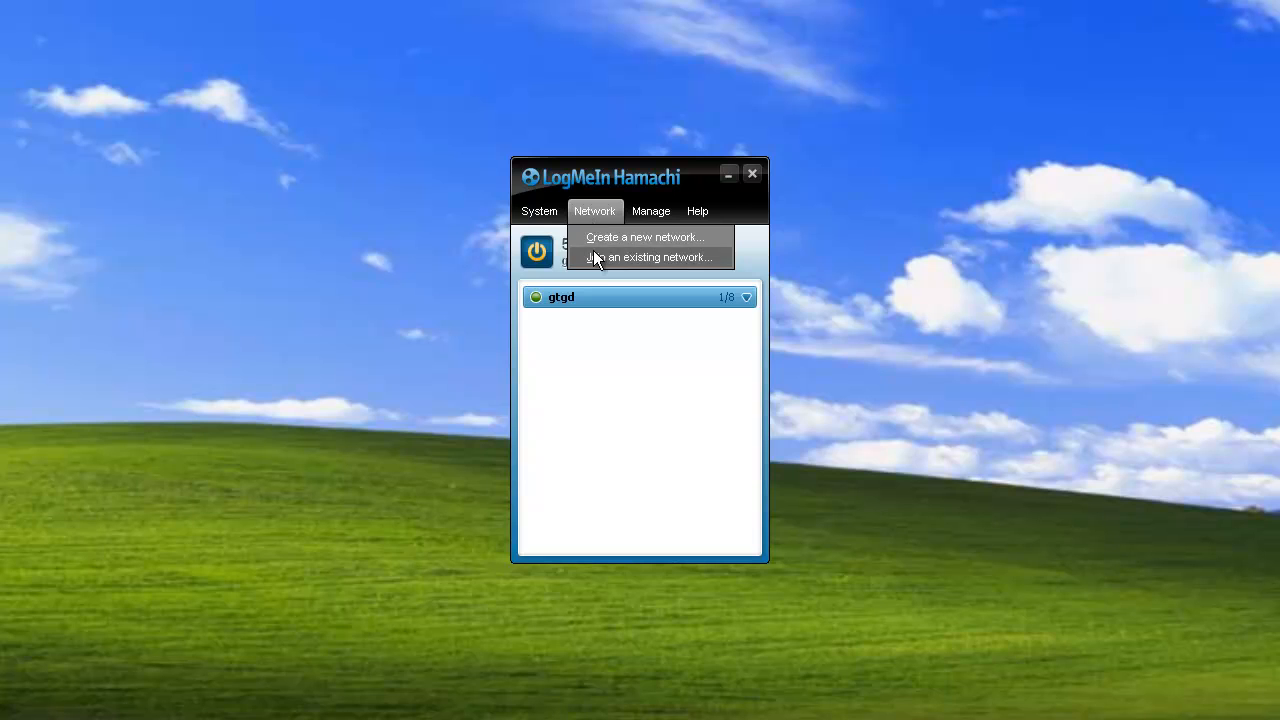
click(648, 256)
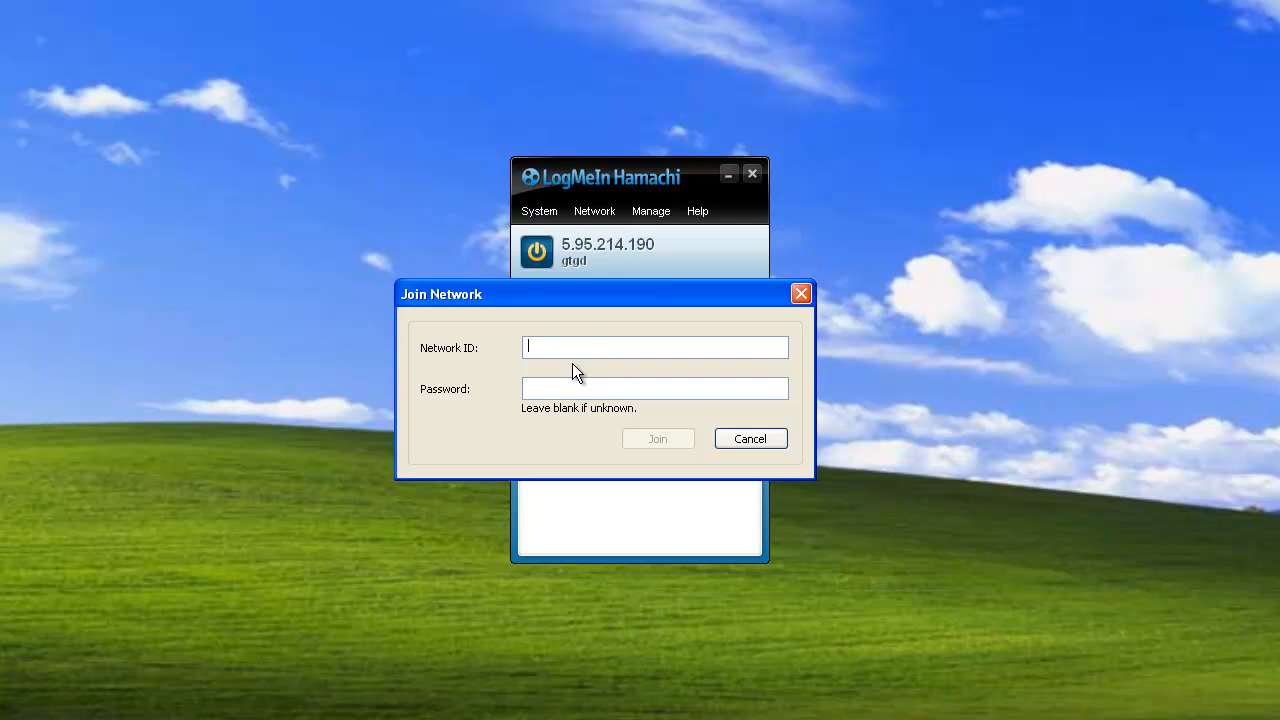
Step: Join the gtgd2 network with its password, listing Kablamus among its two members
text(gtgd)
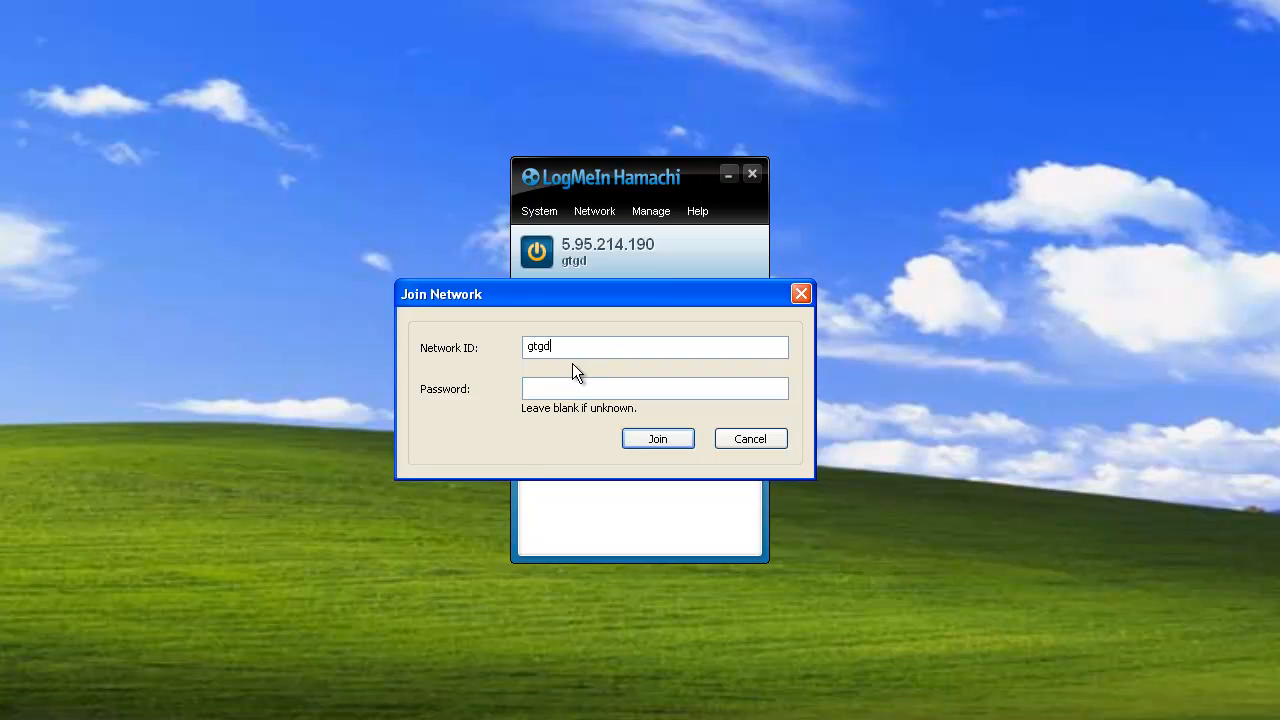
text(2)
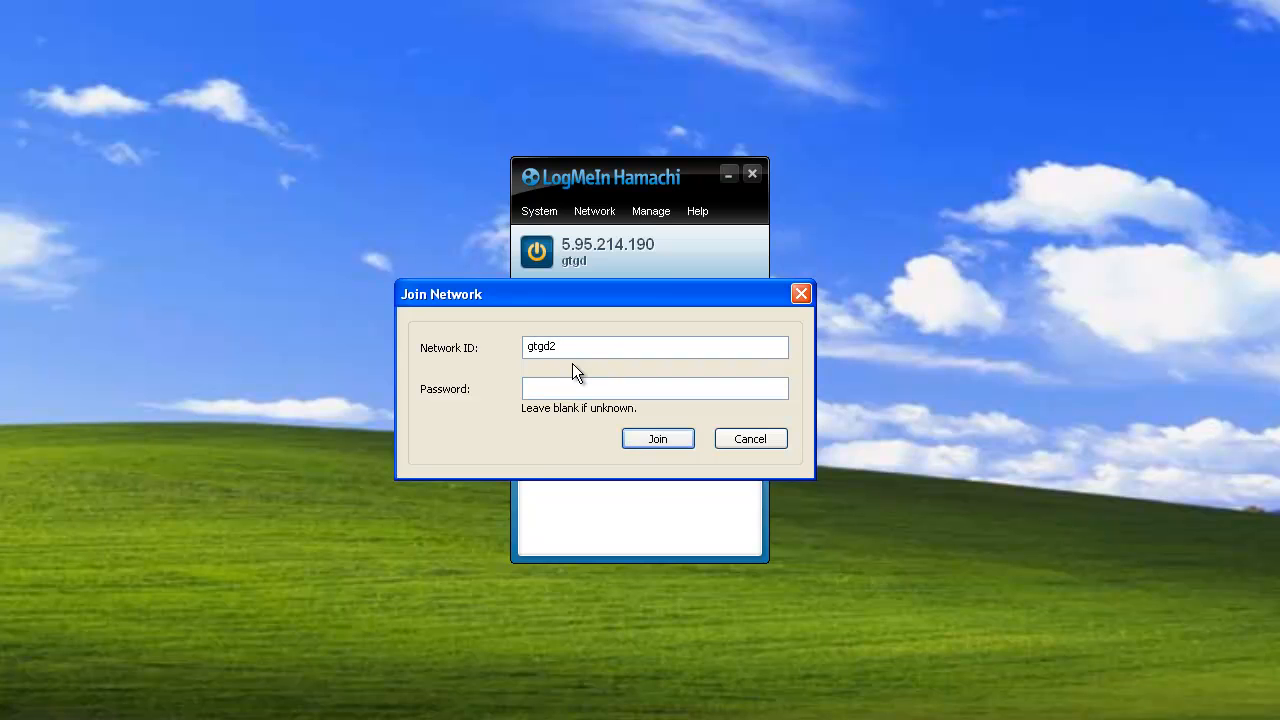
text(password)
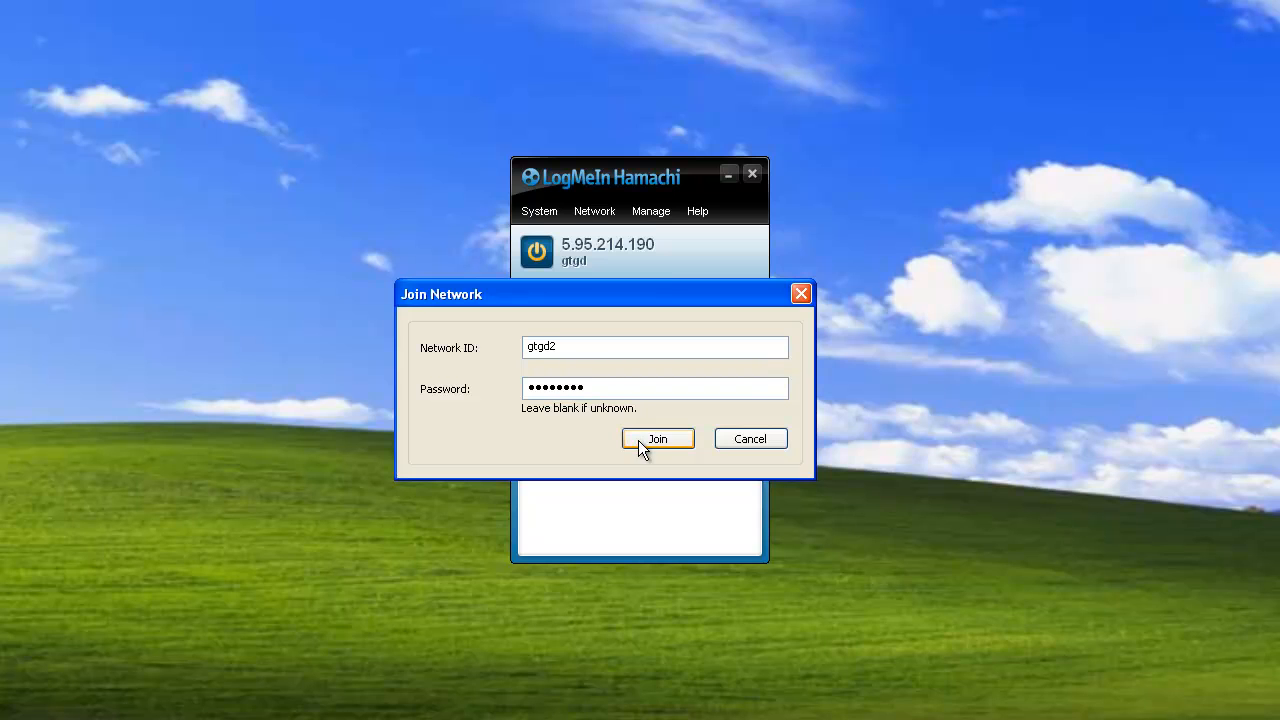
click(656, 438)
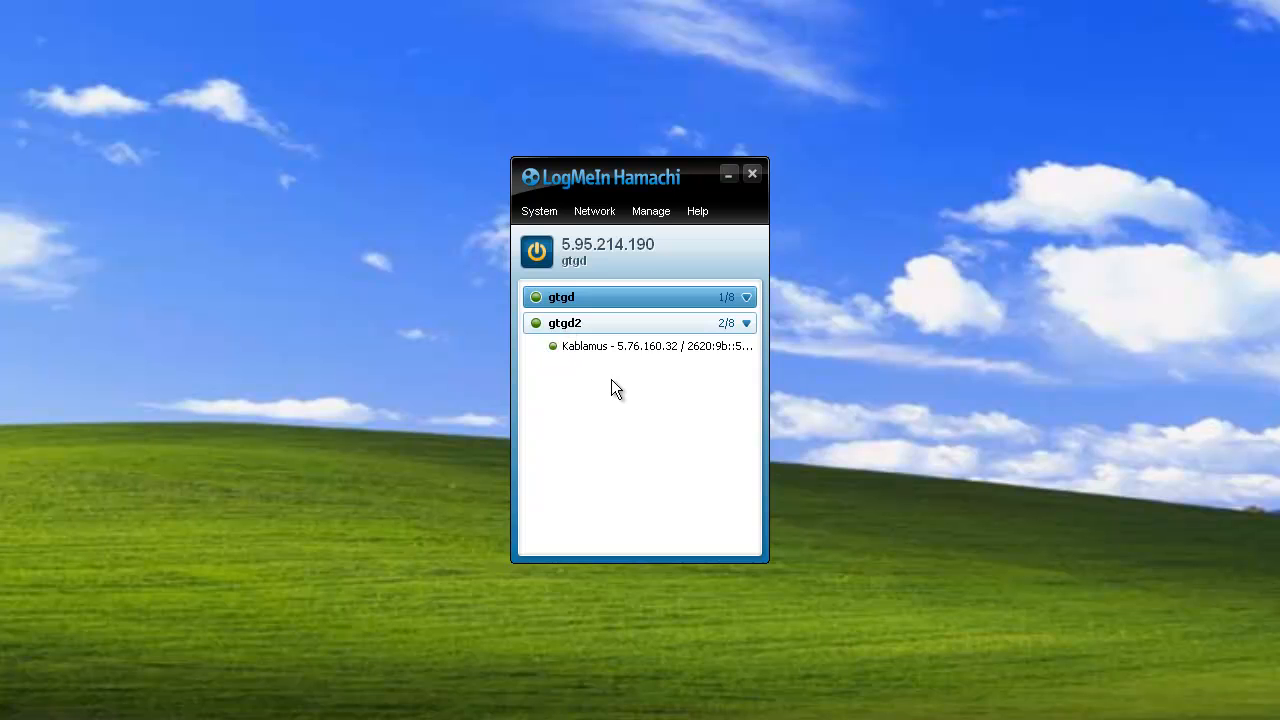
mouse_move(556, 316)
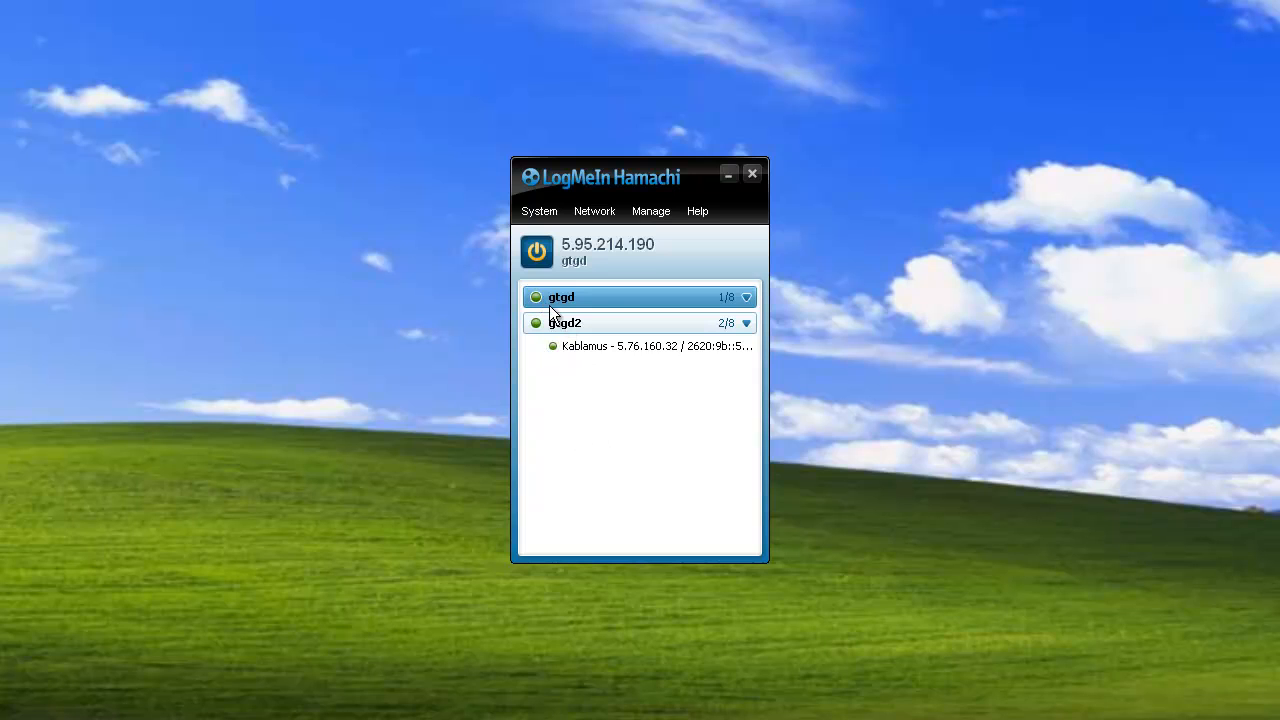
mouse_move(736, 362)
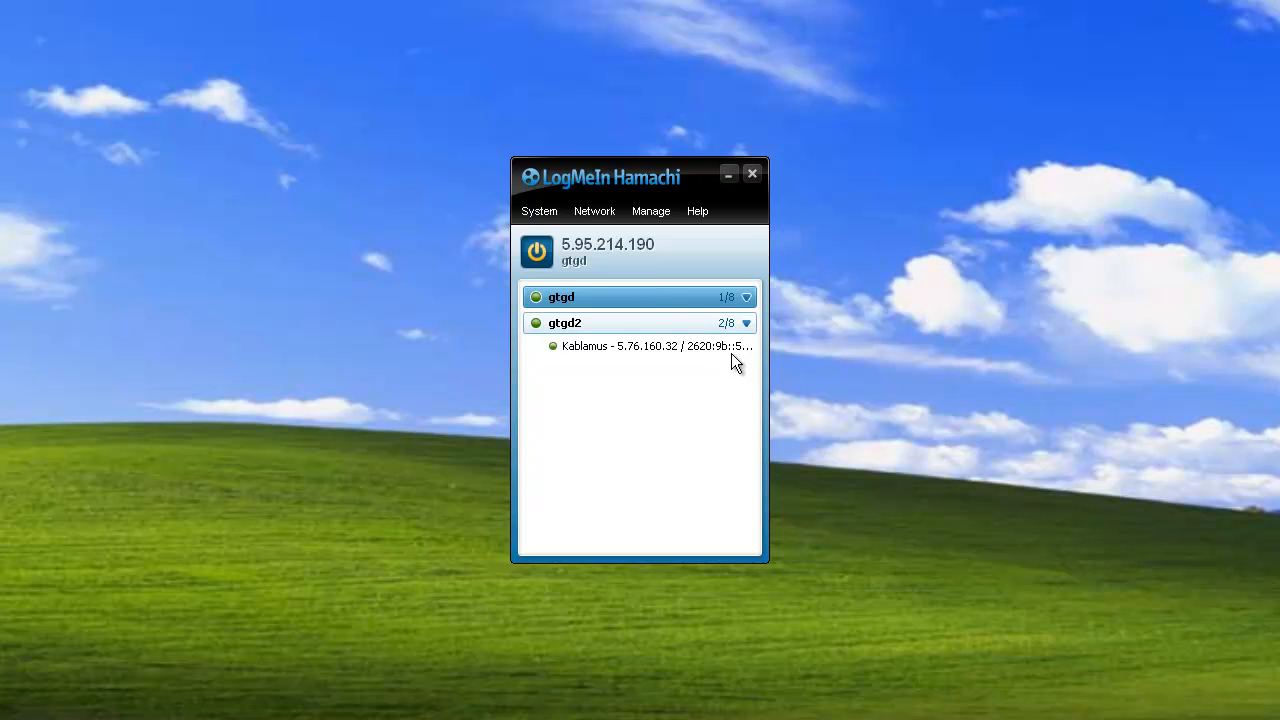
mouse_move(588, 362)
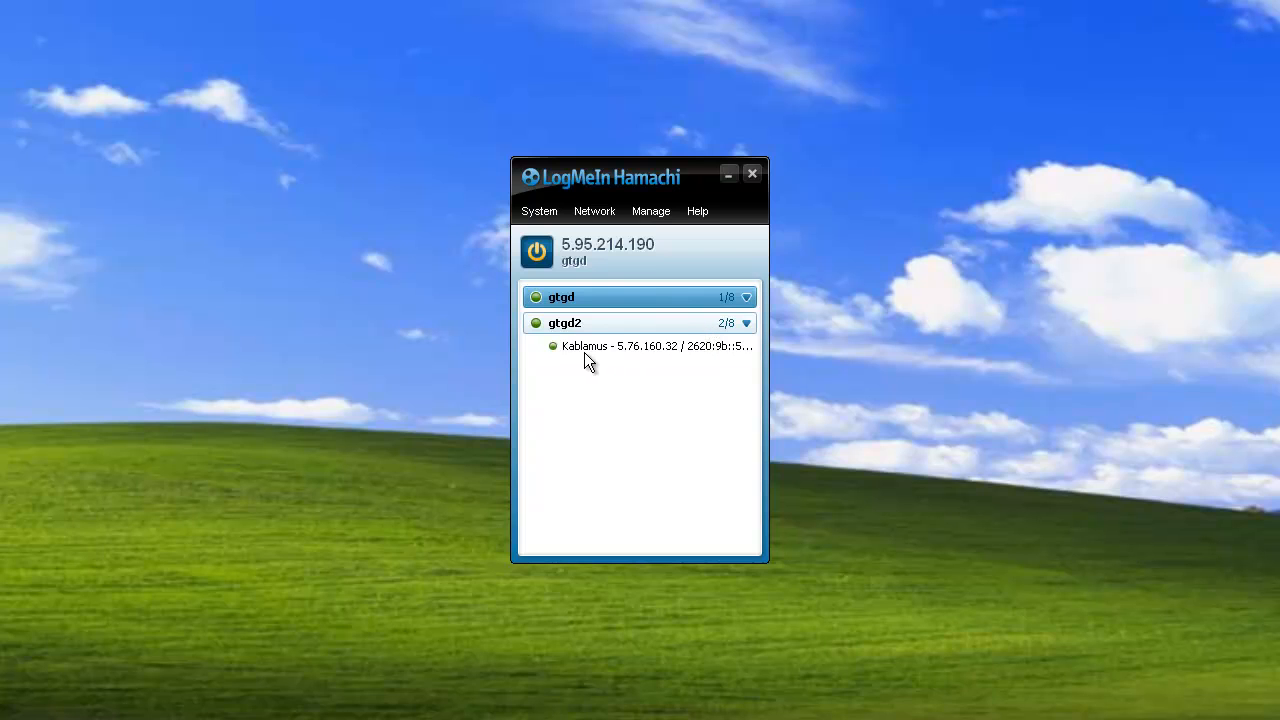
mouse_move(624, 372)
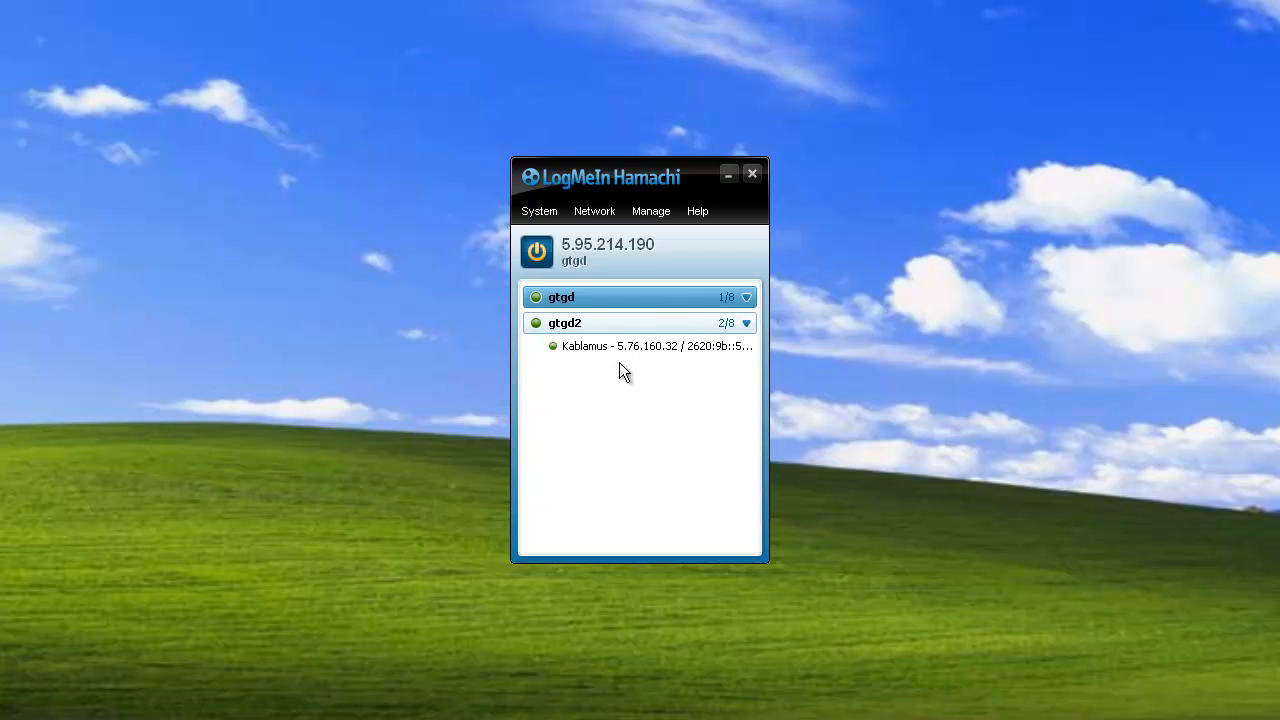
mouse_move(642, 358)
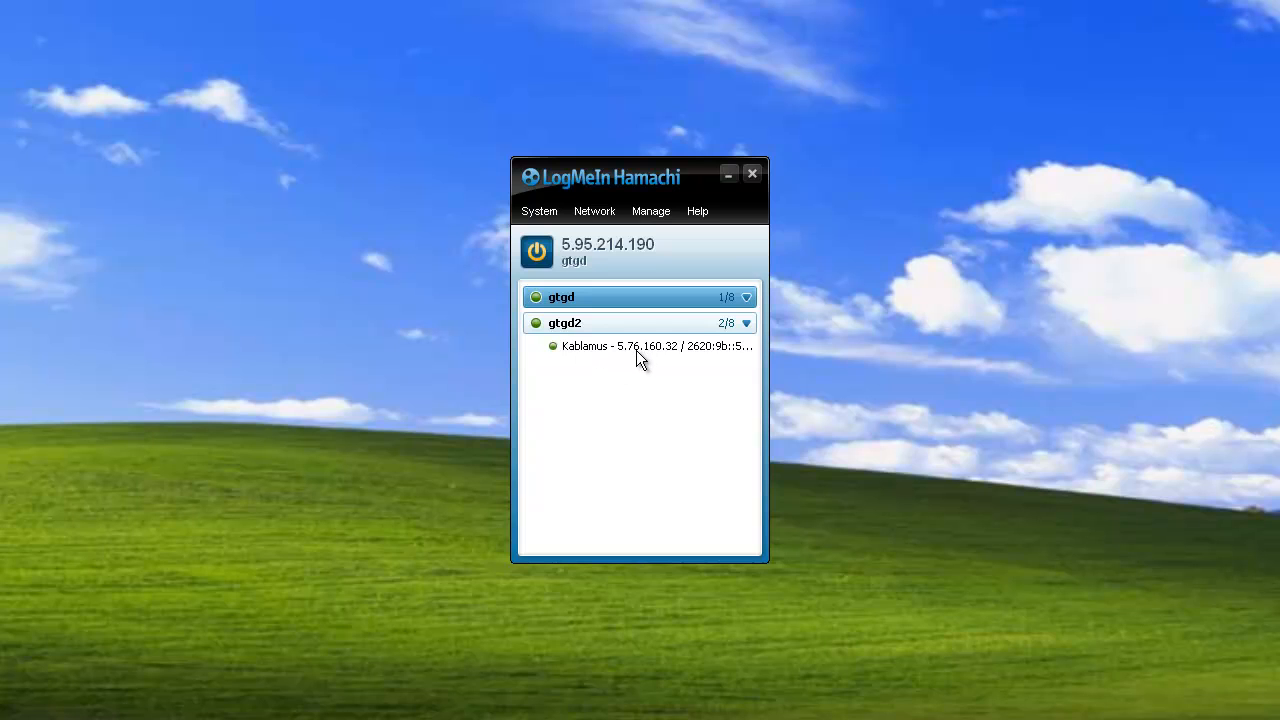
mouse_move(648, 356)
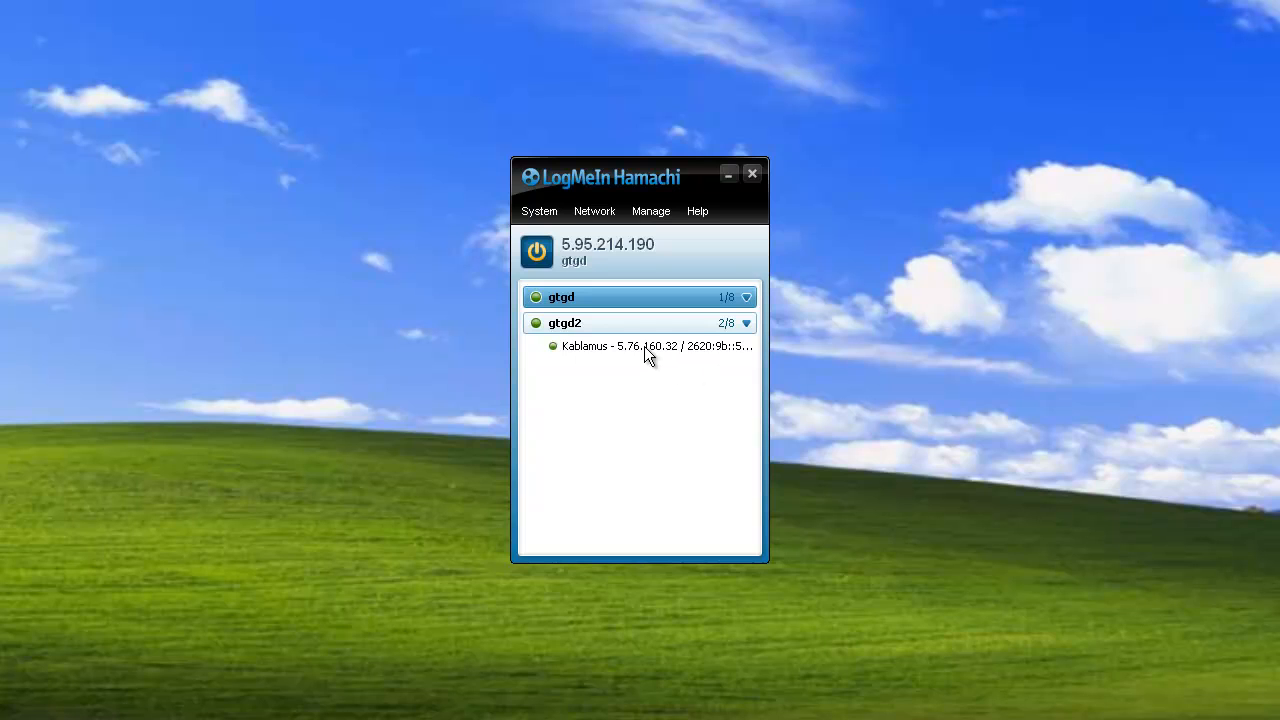
right_click(650, 344)
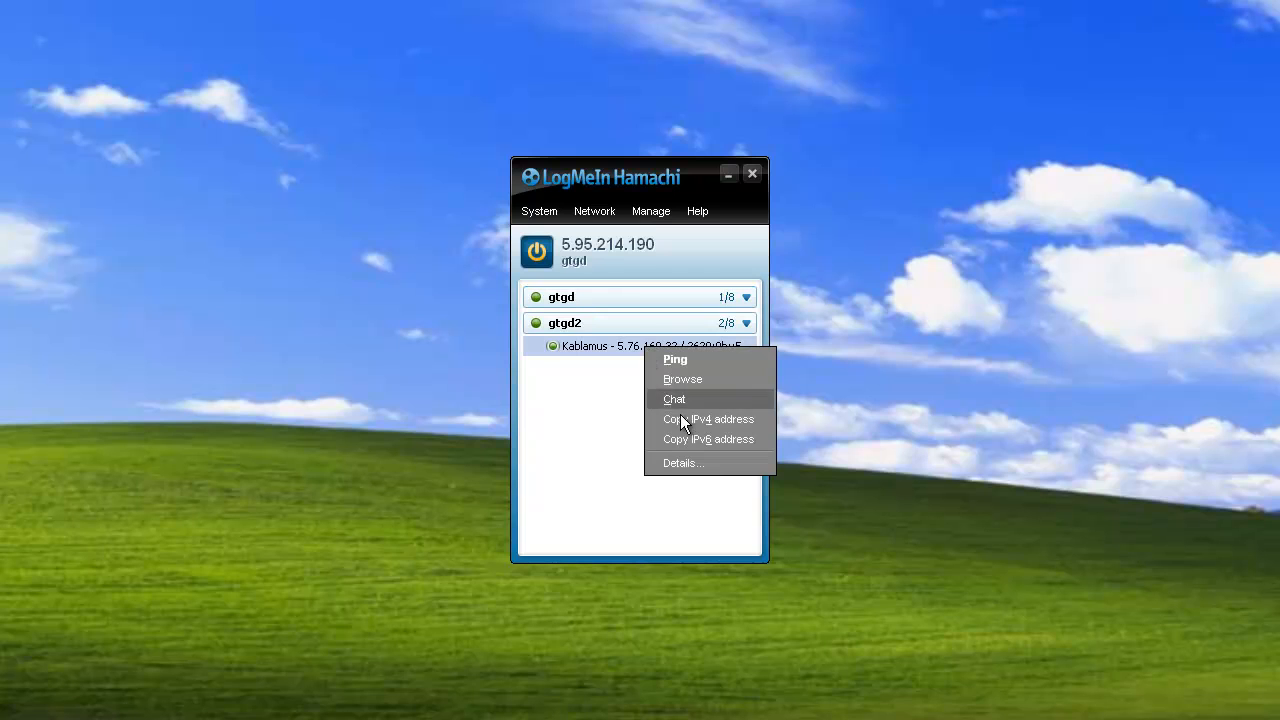
click(708, 420)
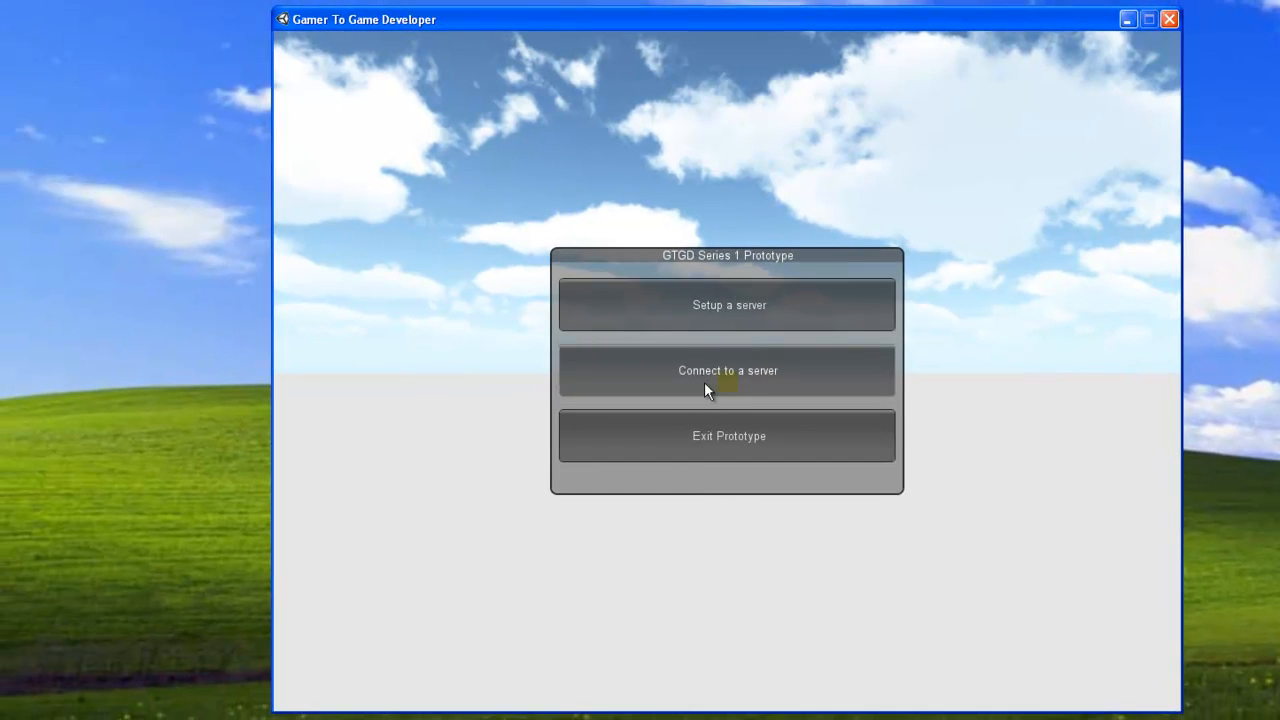
Step: Connect to the server at 5.76.160.32 with player name GTGD replacing the old name
click(728, 370)
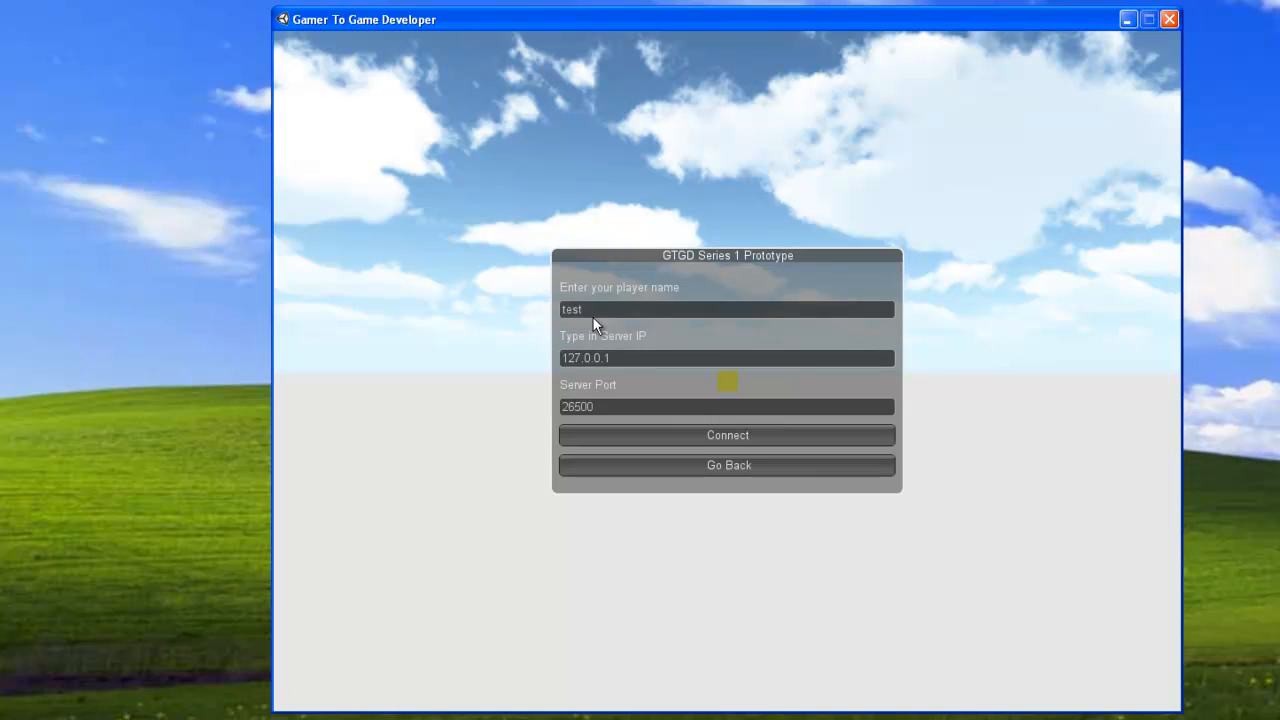
click(728, 308)
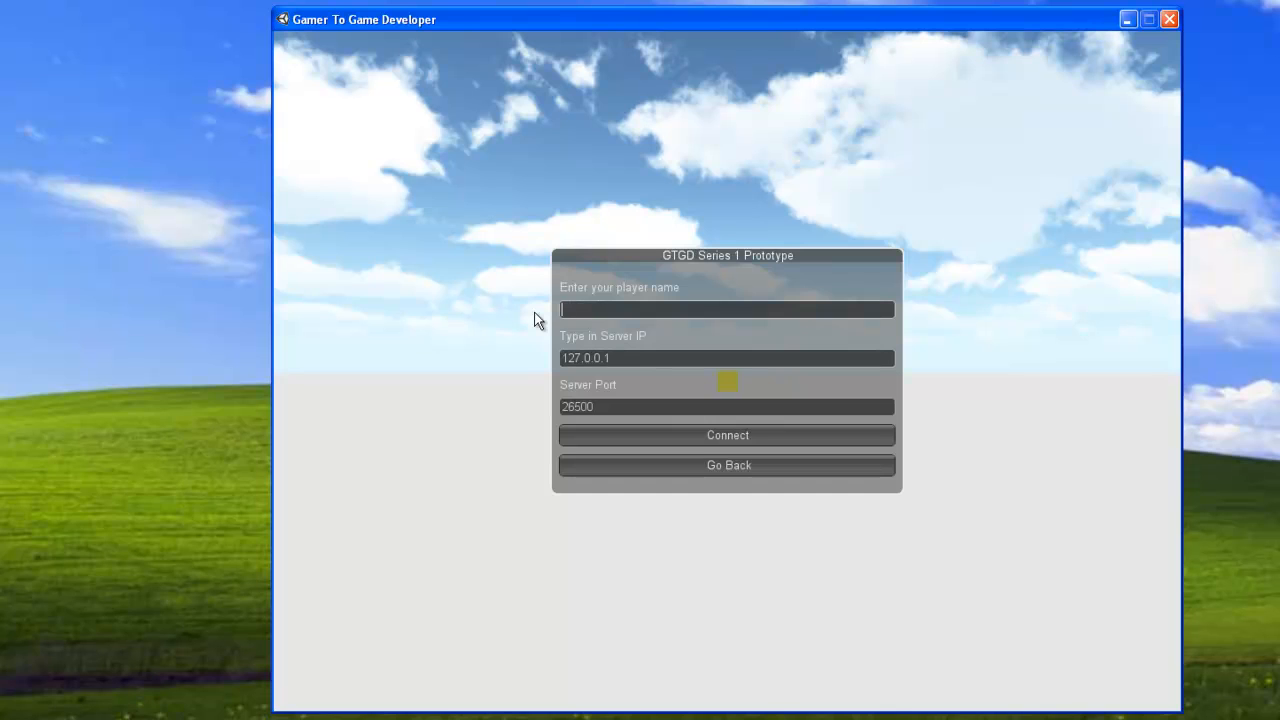
text(GTGD)
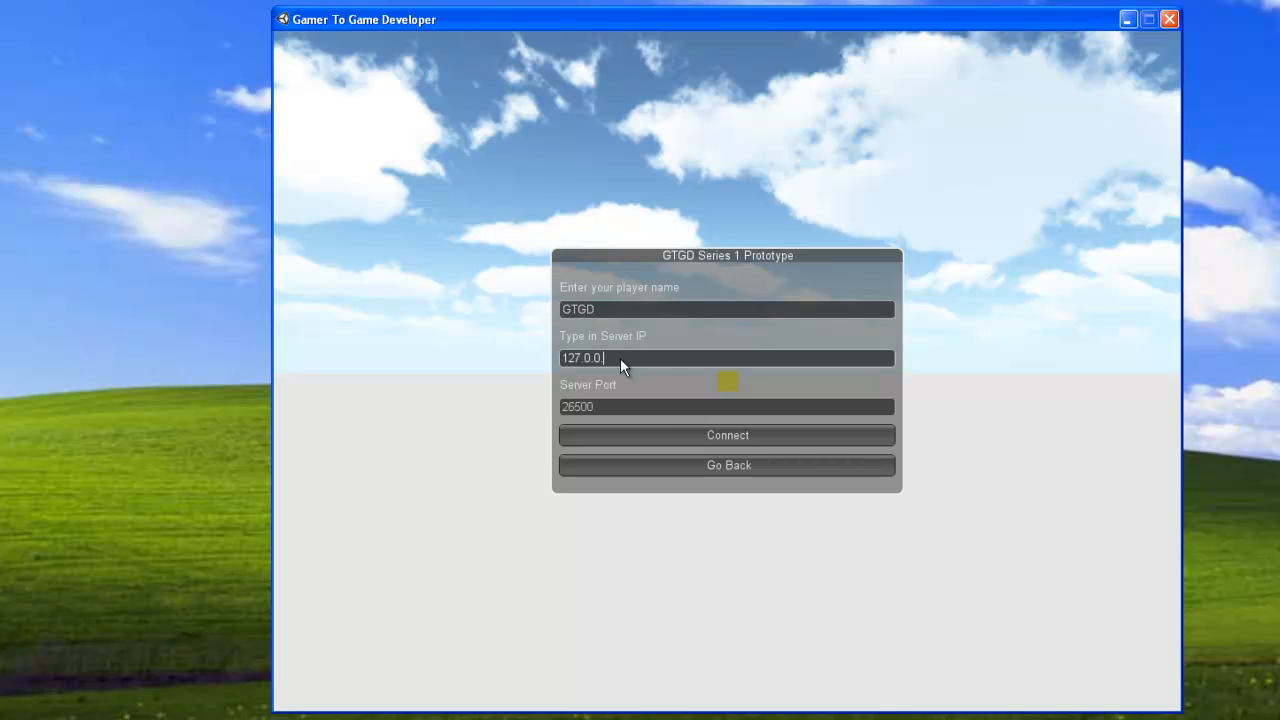
text(5.76.160.32)
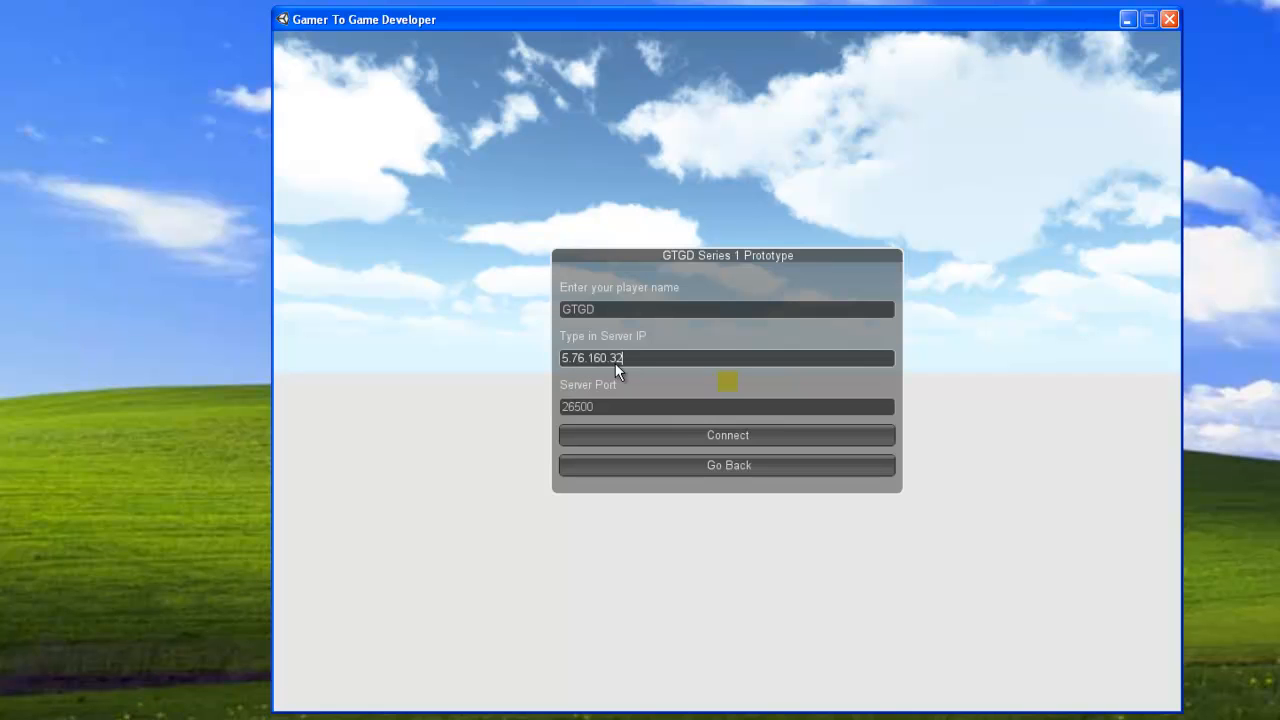
mouse_move(728, 436)
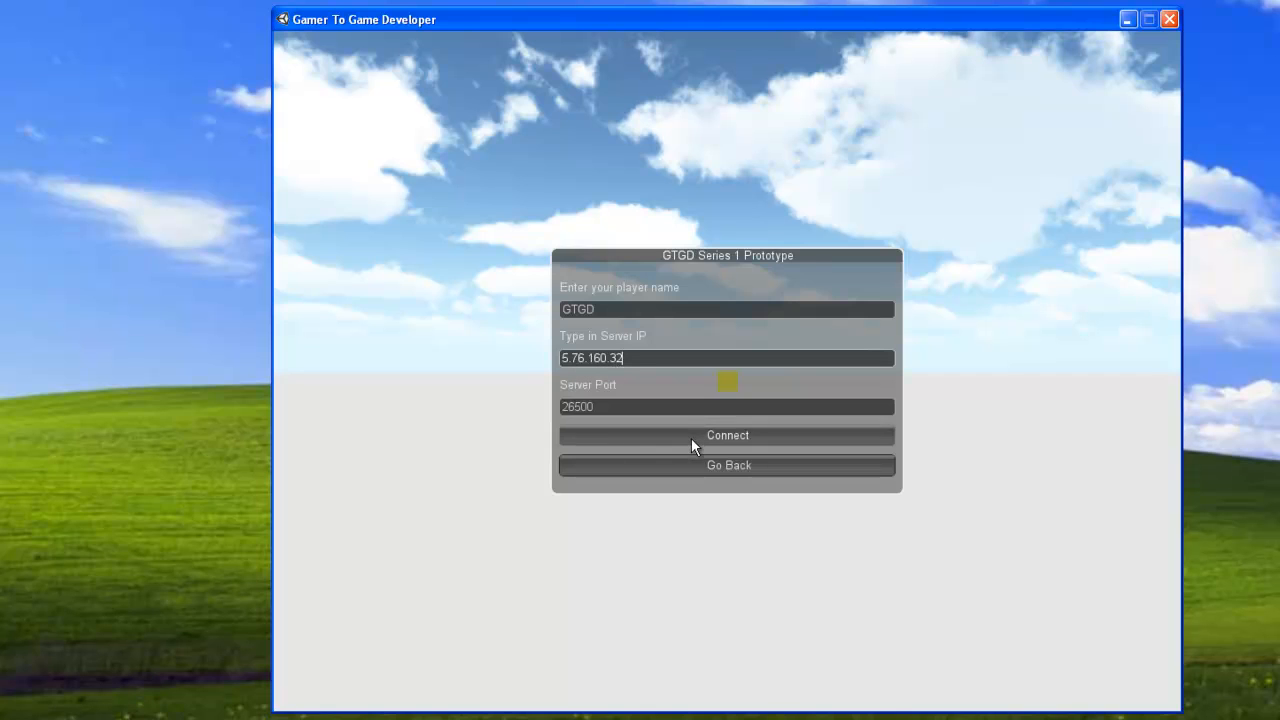
click(728, 436)
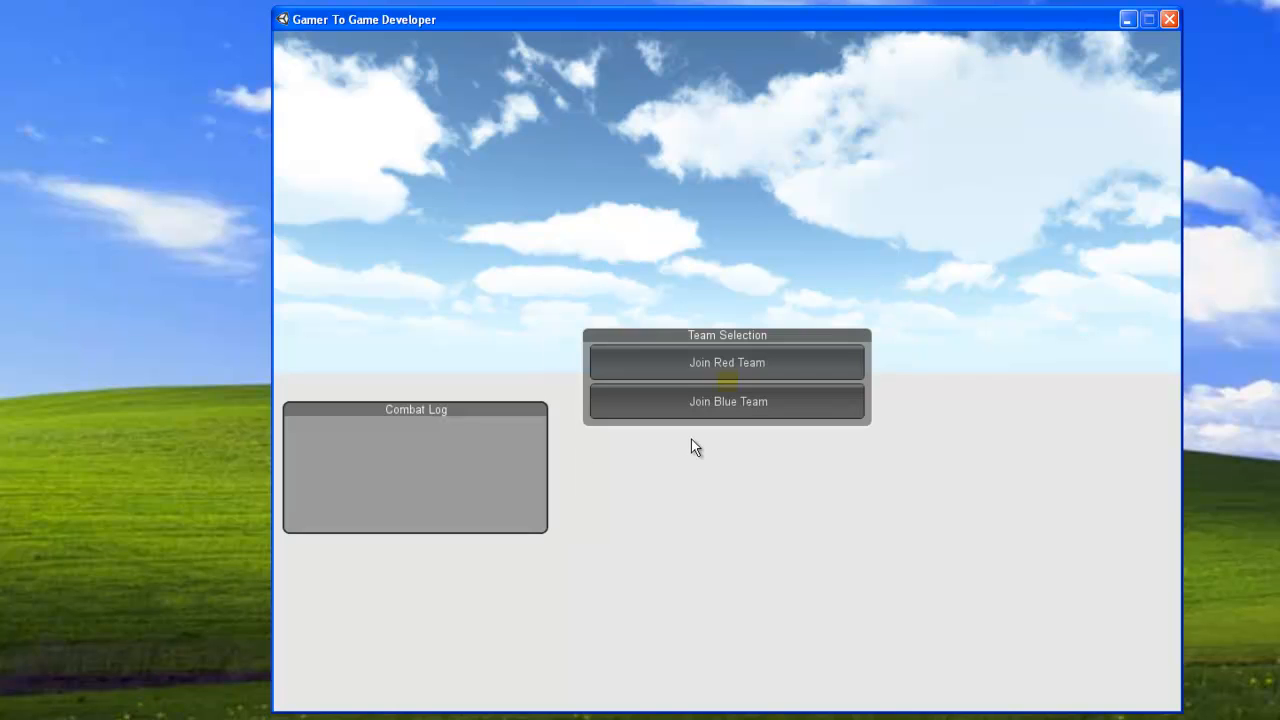
mouse_move(728, 376)
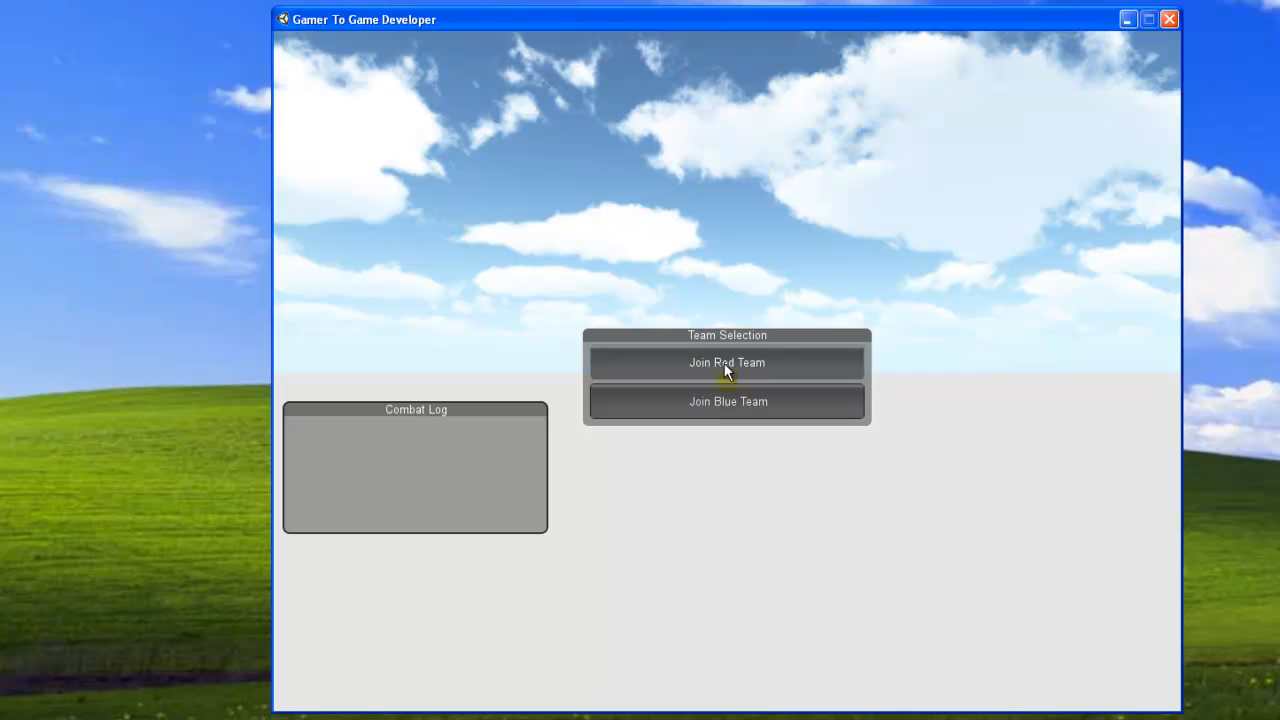
Step: Join the red team and return to the game world on the connected server
click(728, 362)
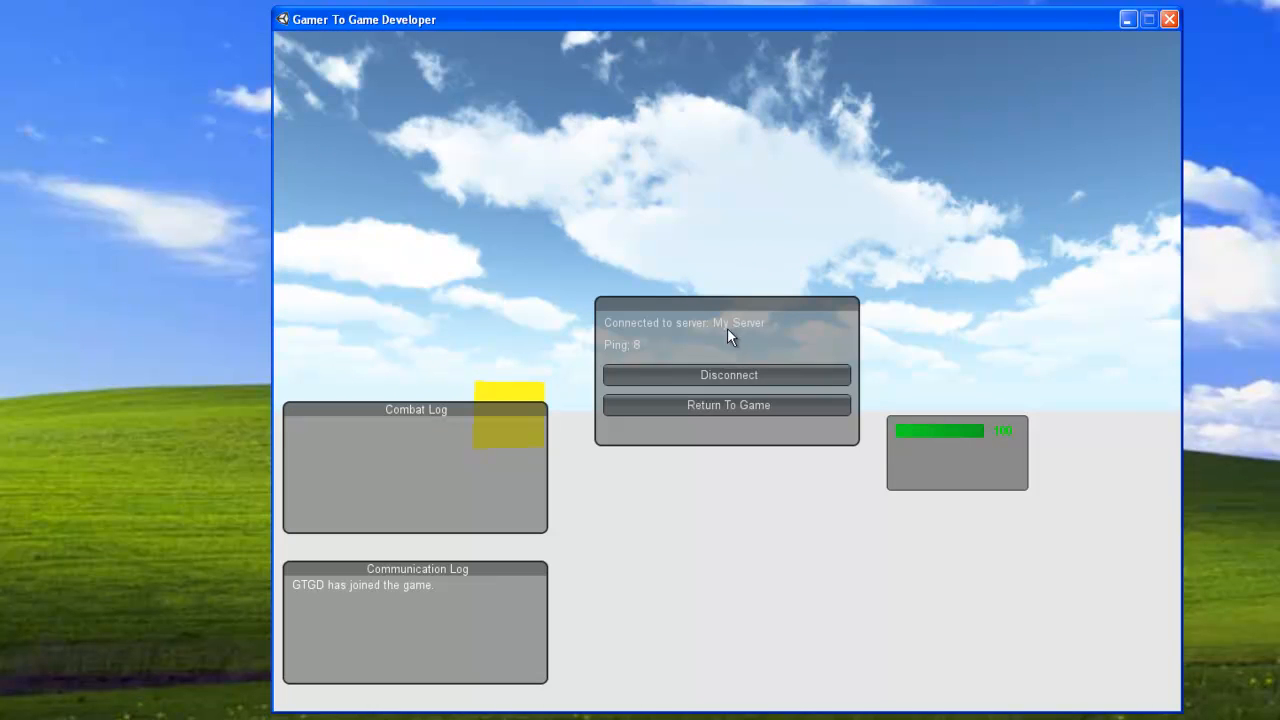
click(728, 404)
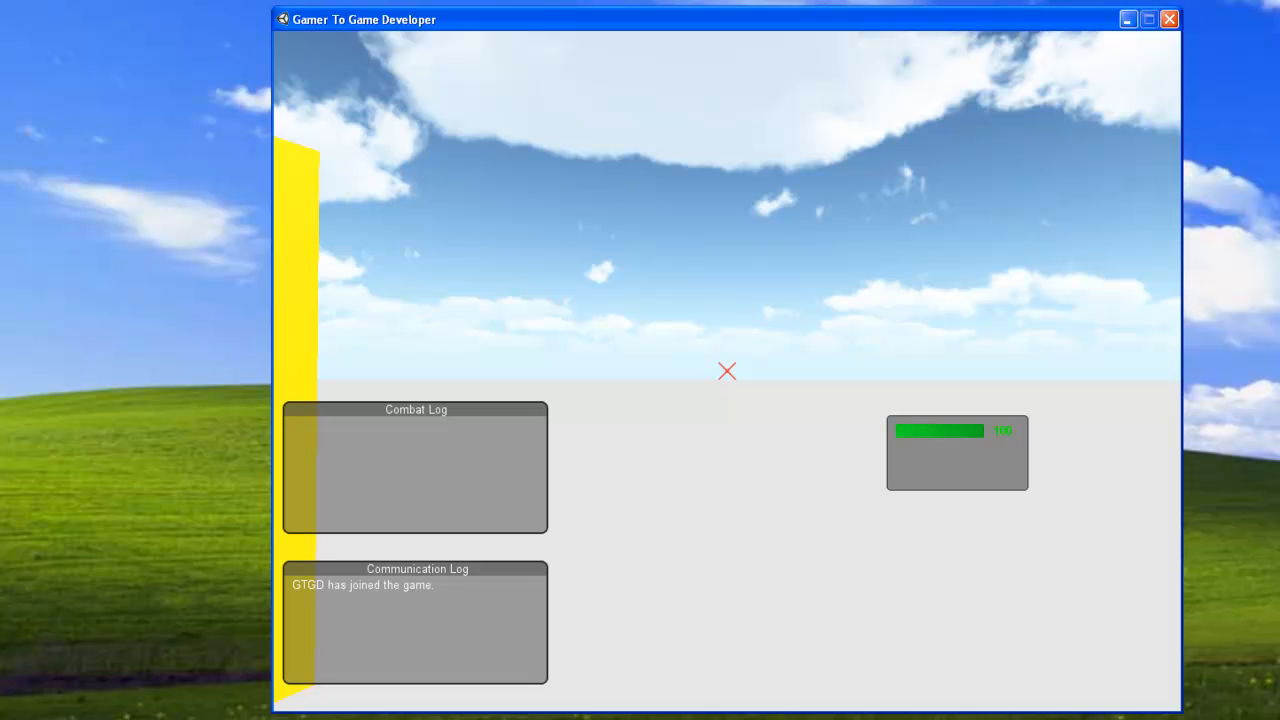
click(728, 370)
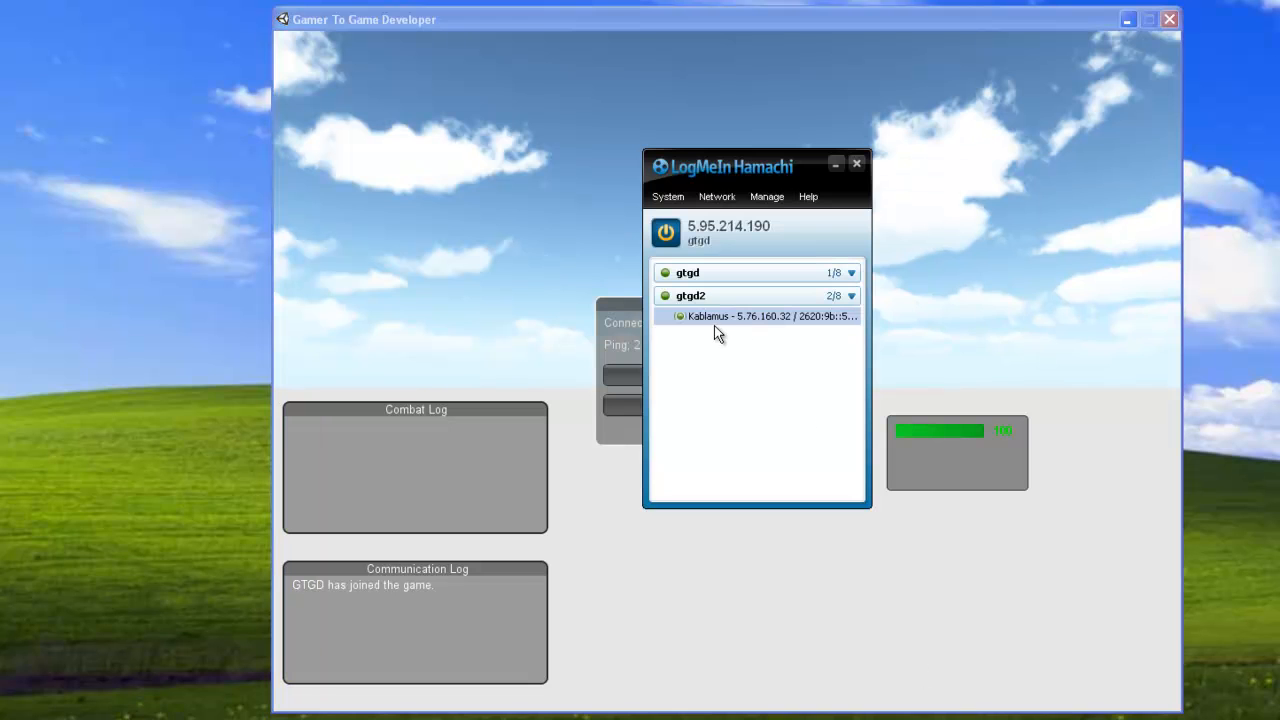
mouse_move(724, 338)
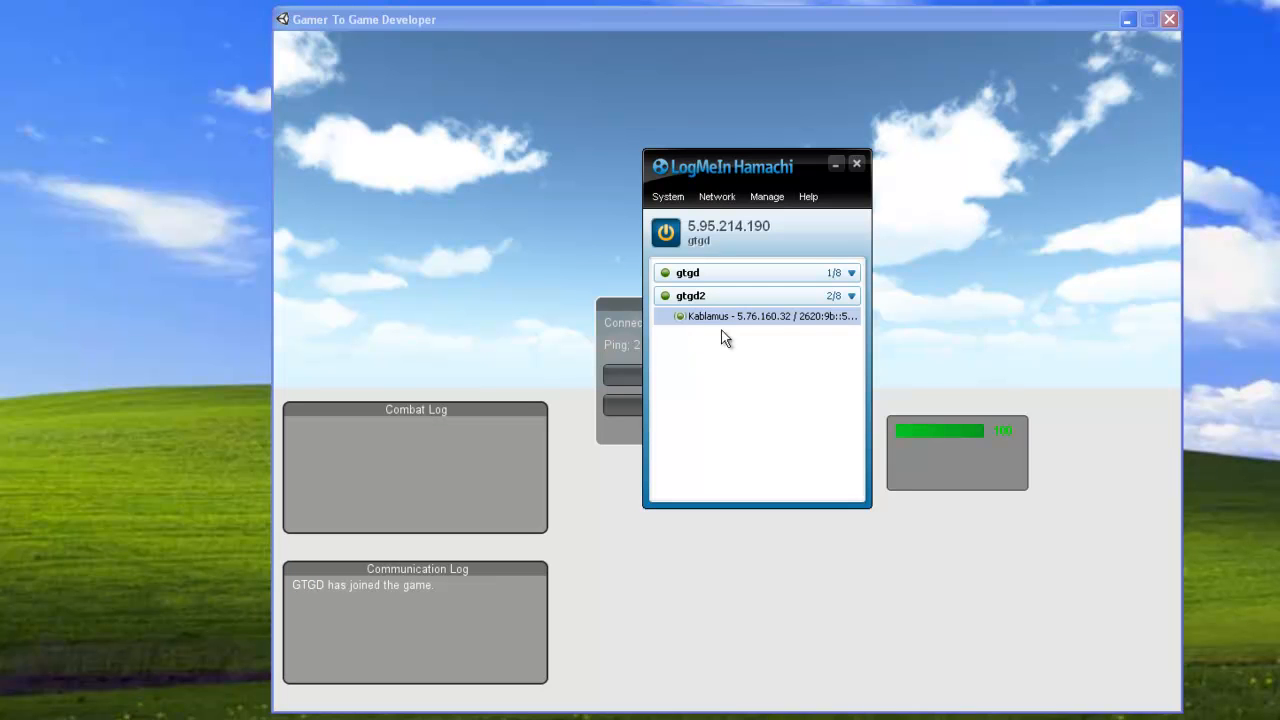
drag(722, 166, 76, 212)
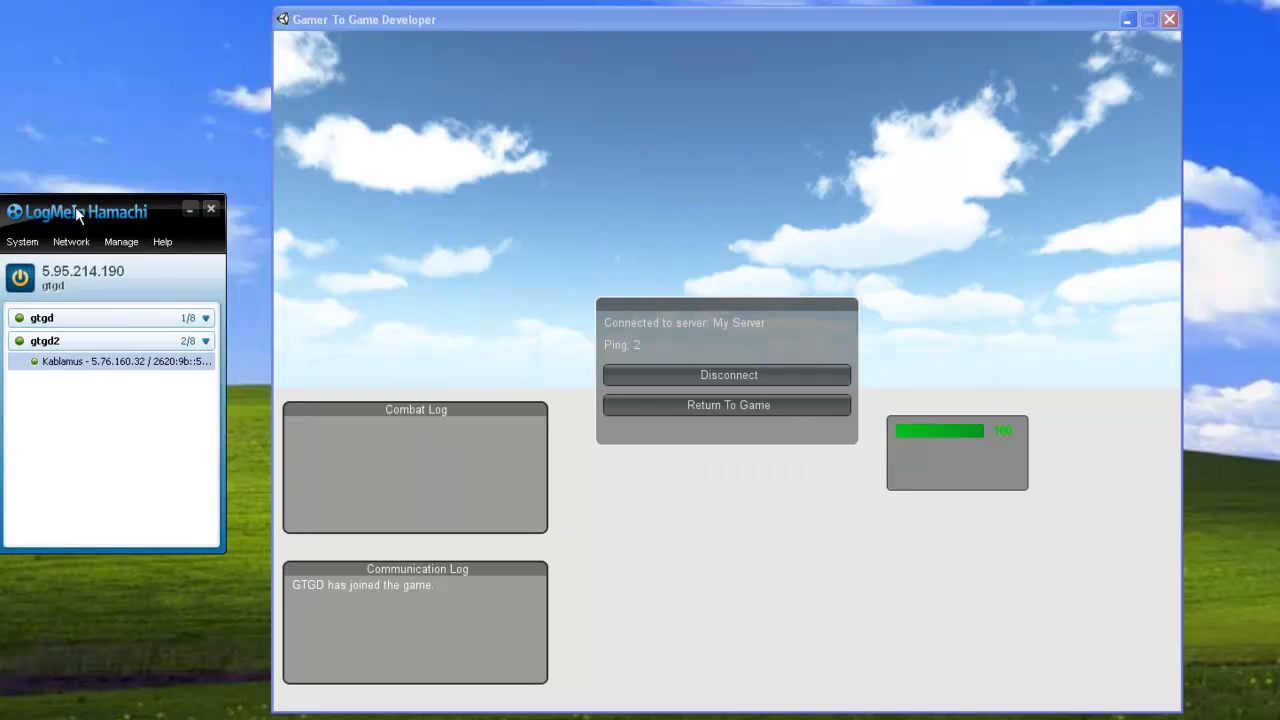
drag(364, 20, 420, 22)
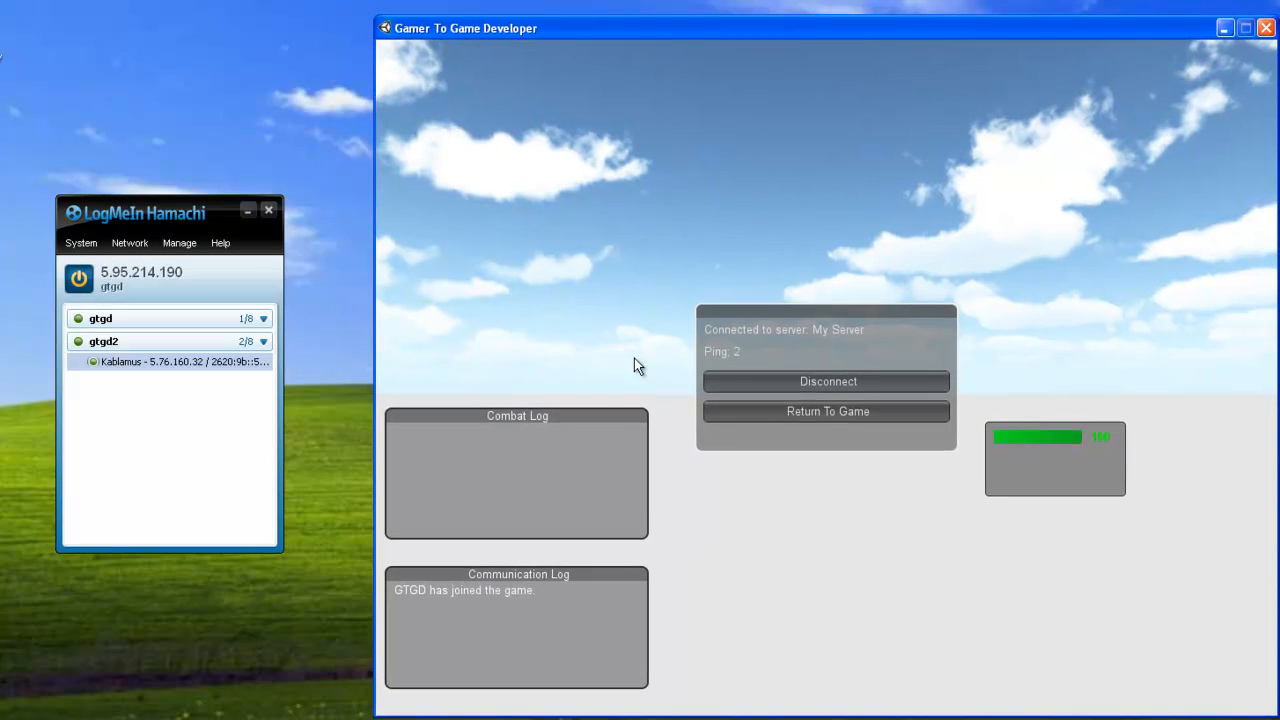
mouse_move(644, 324)
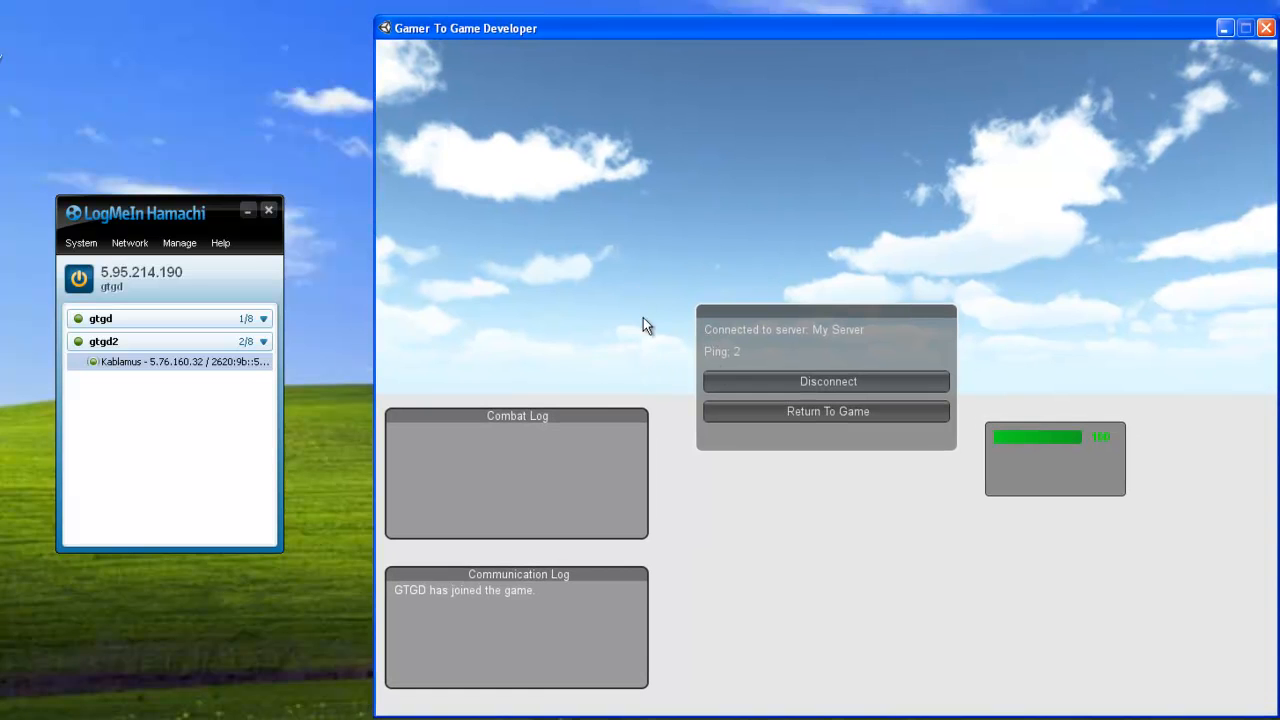
drag(140, 212, 192, 218)
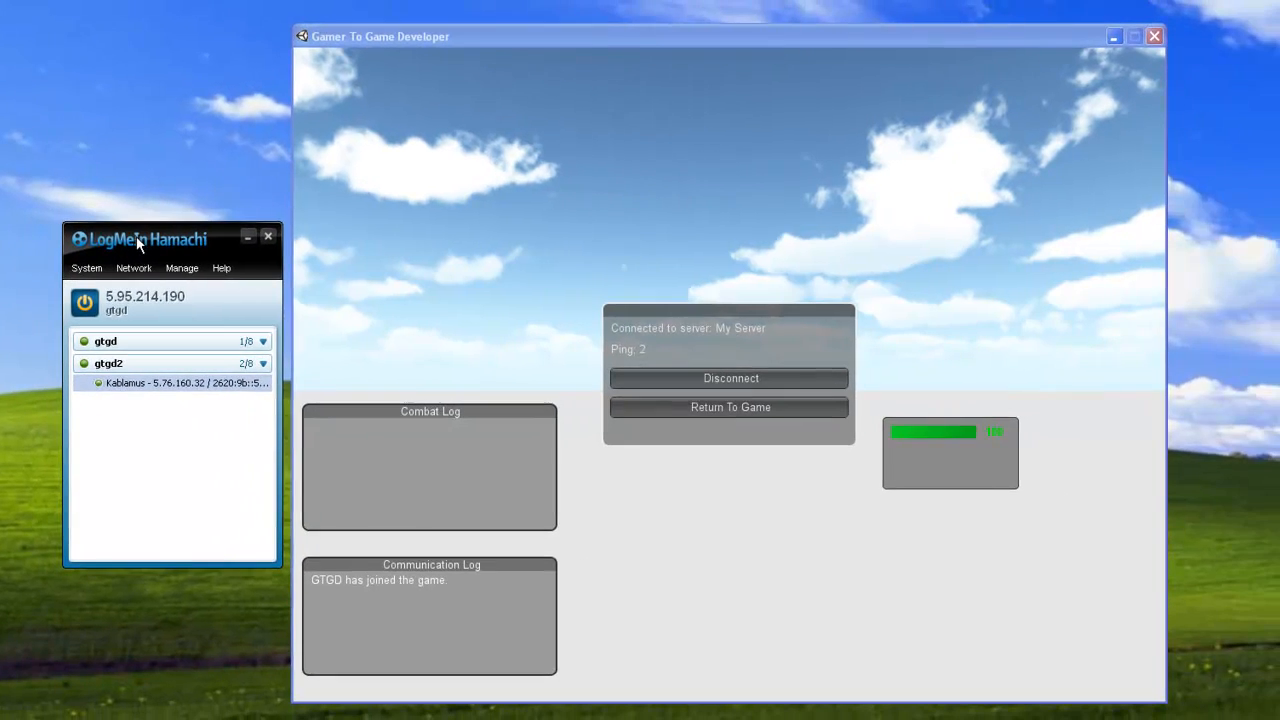
mouse_move(724, 370)
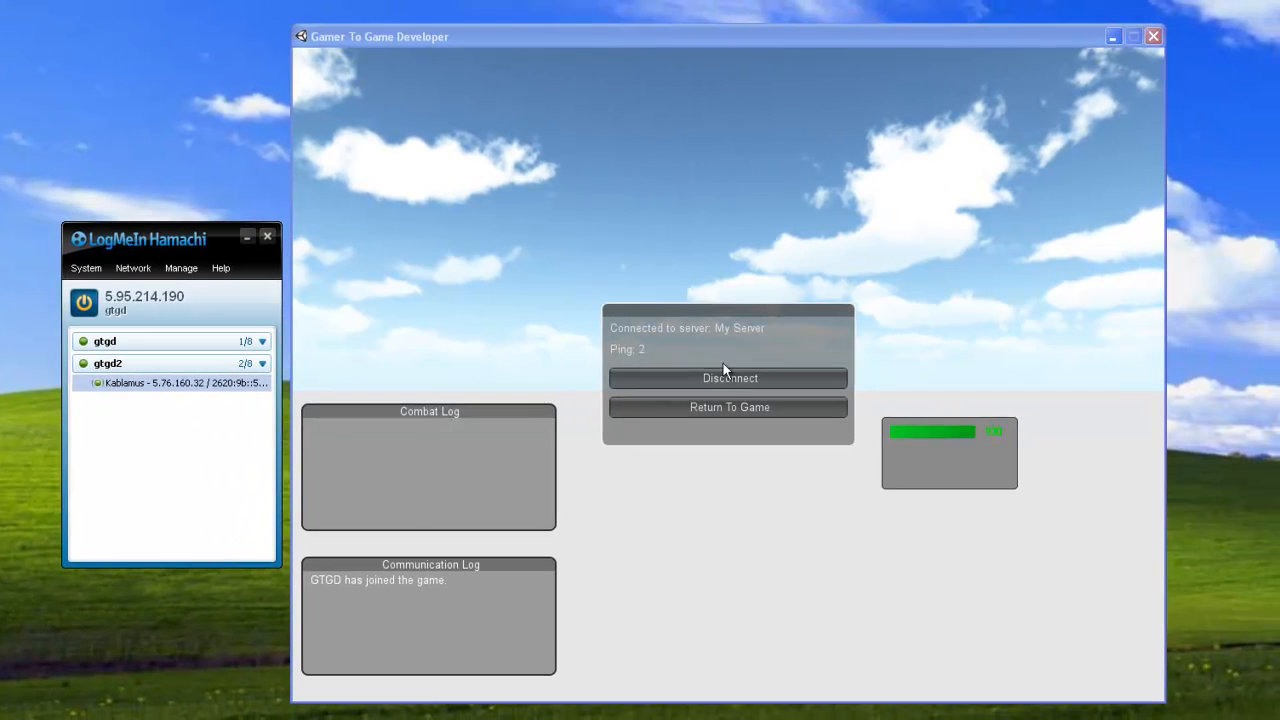
click(730, 378)
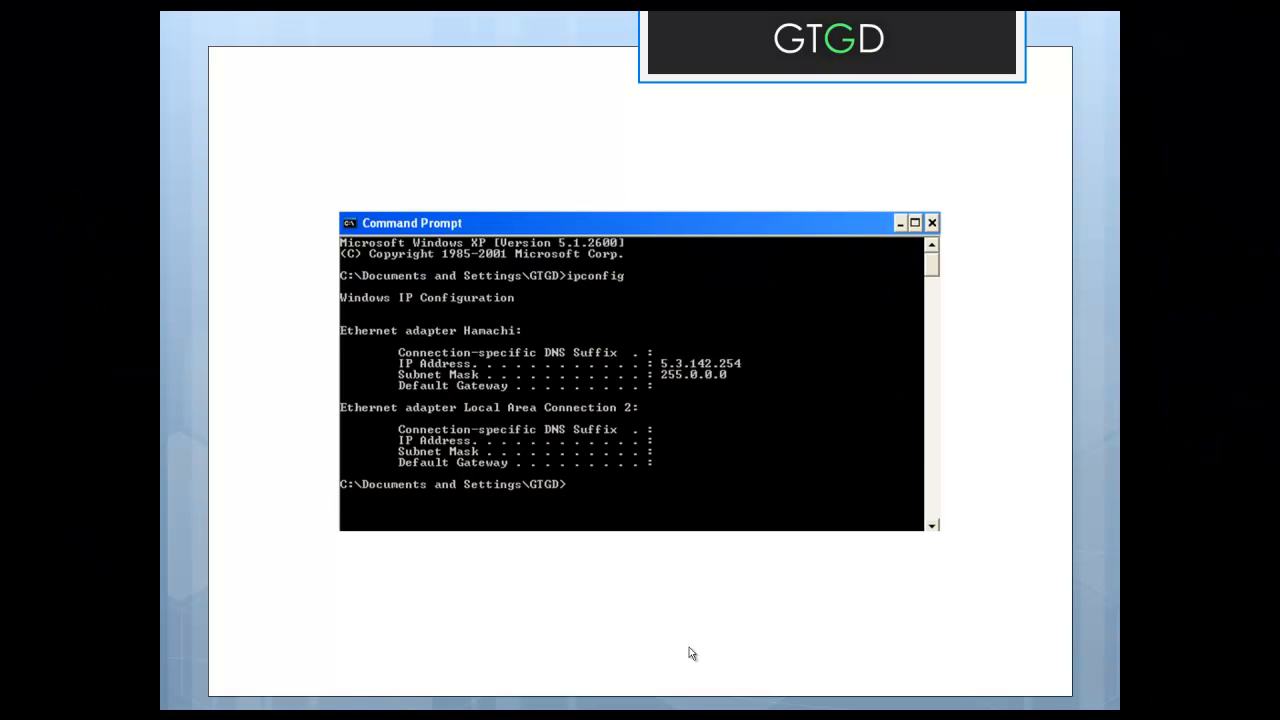
mouse_move(304, 600)
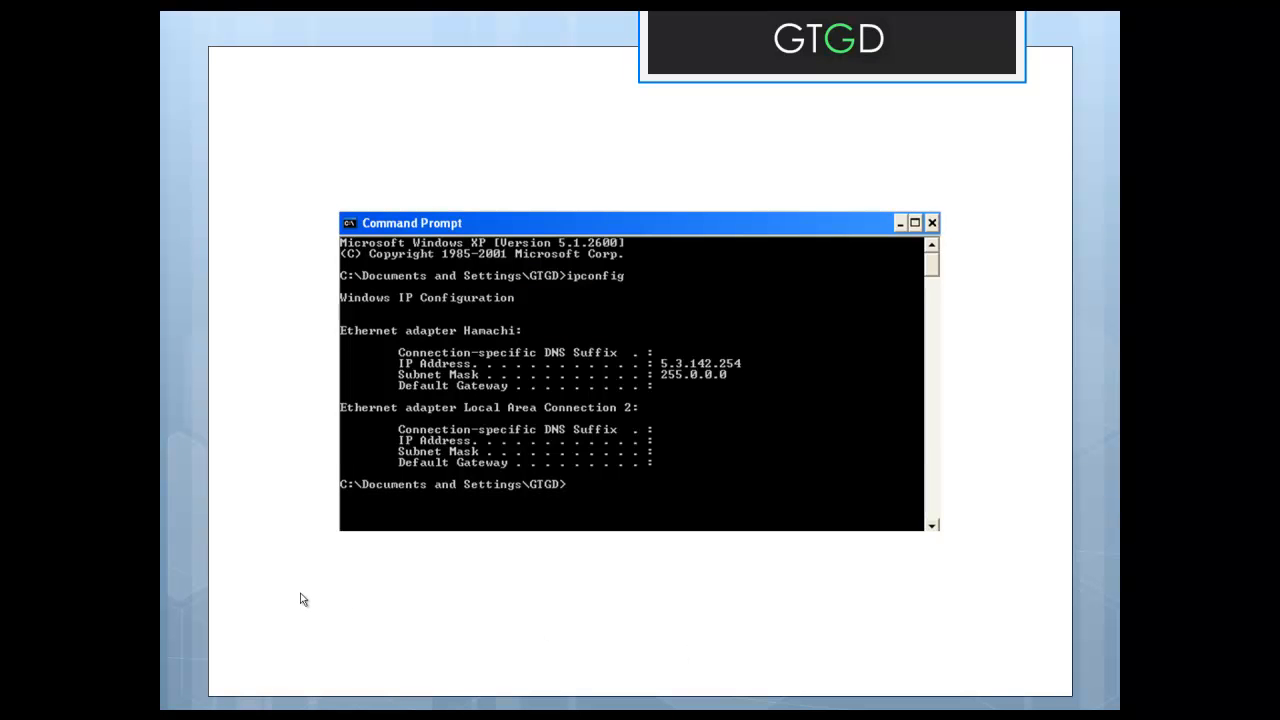
mouse_move(316, 226)
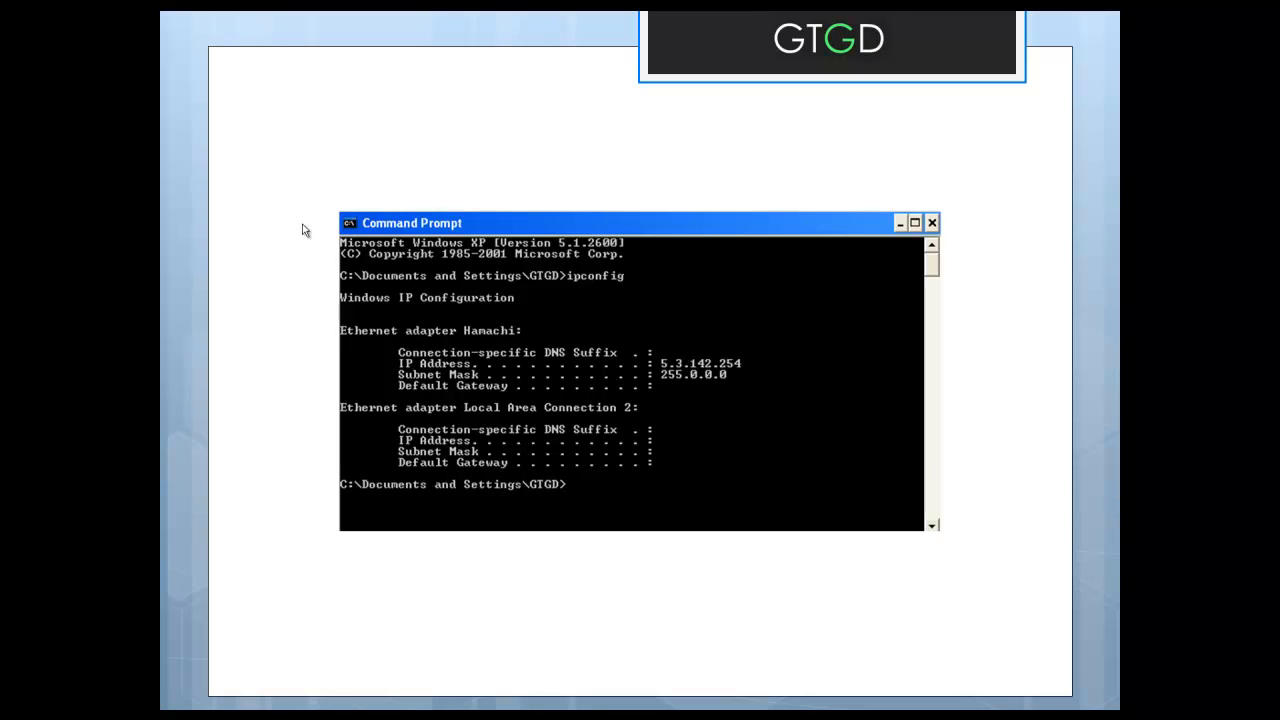
mouse_move(452, 190)
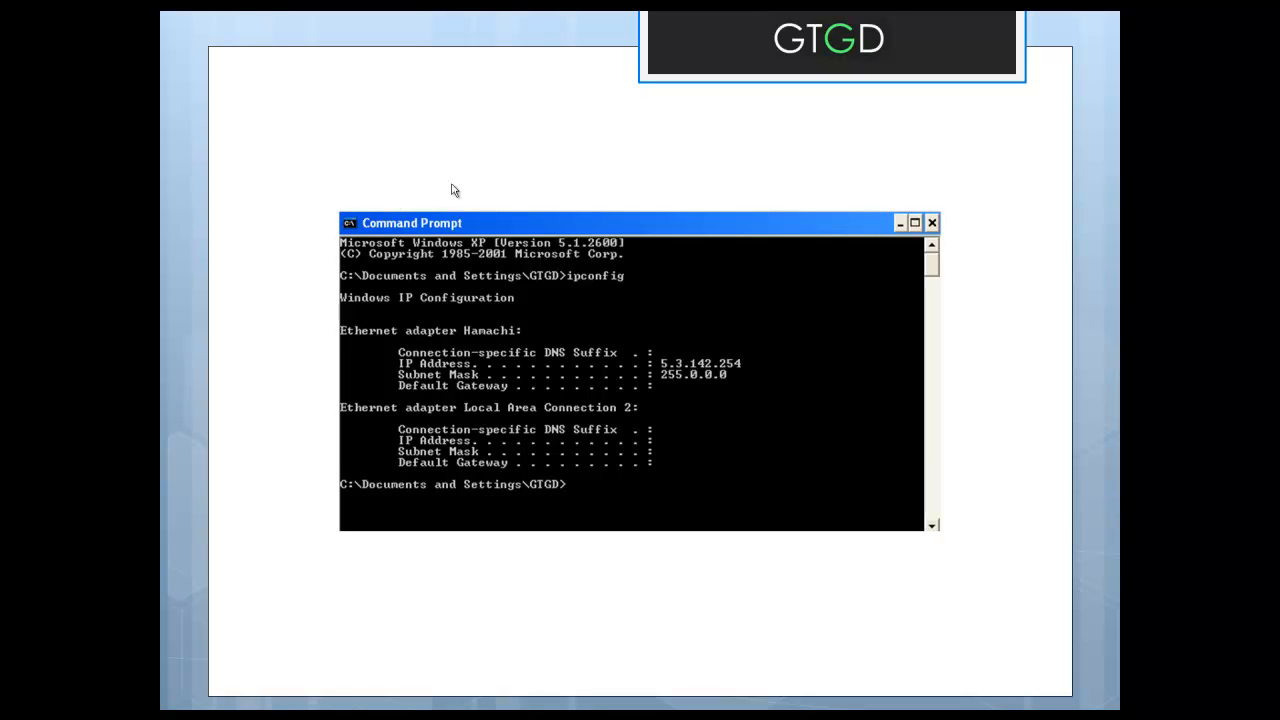
mouse_move(872, 558)
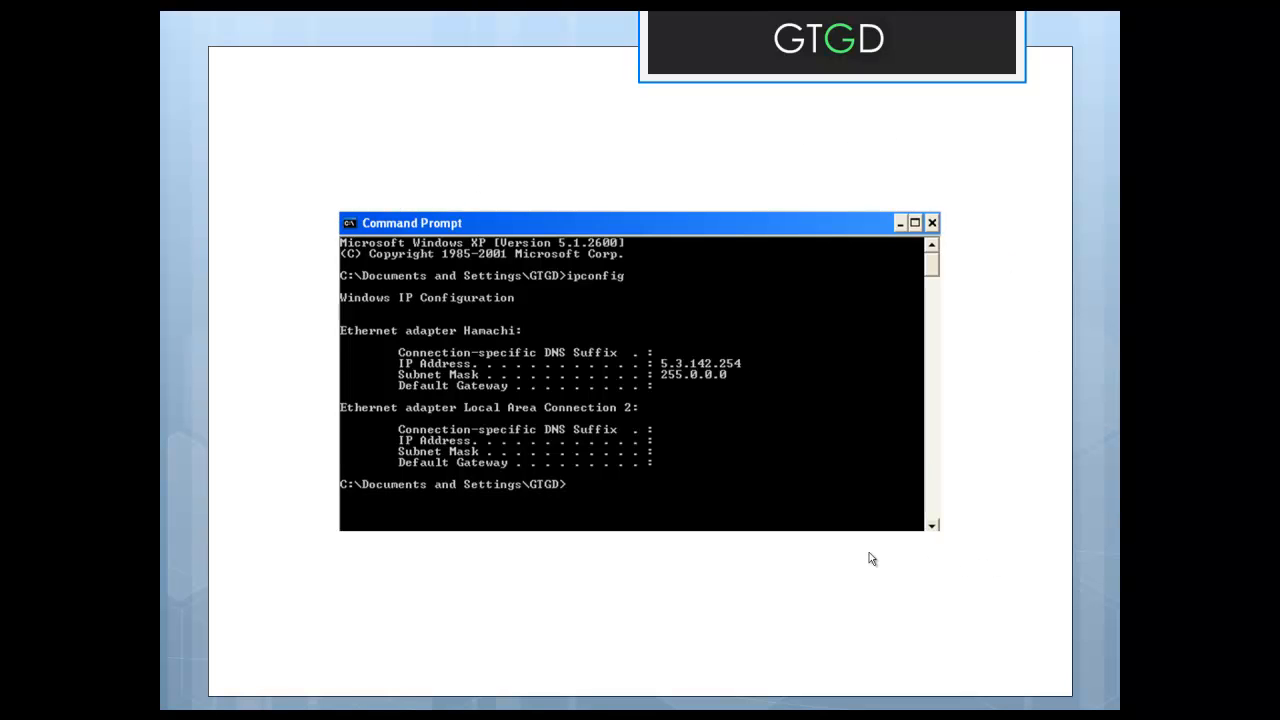
mouse_move(688, 538)
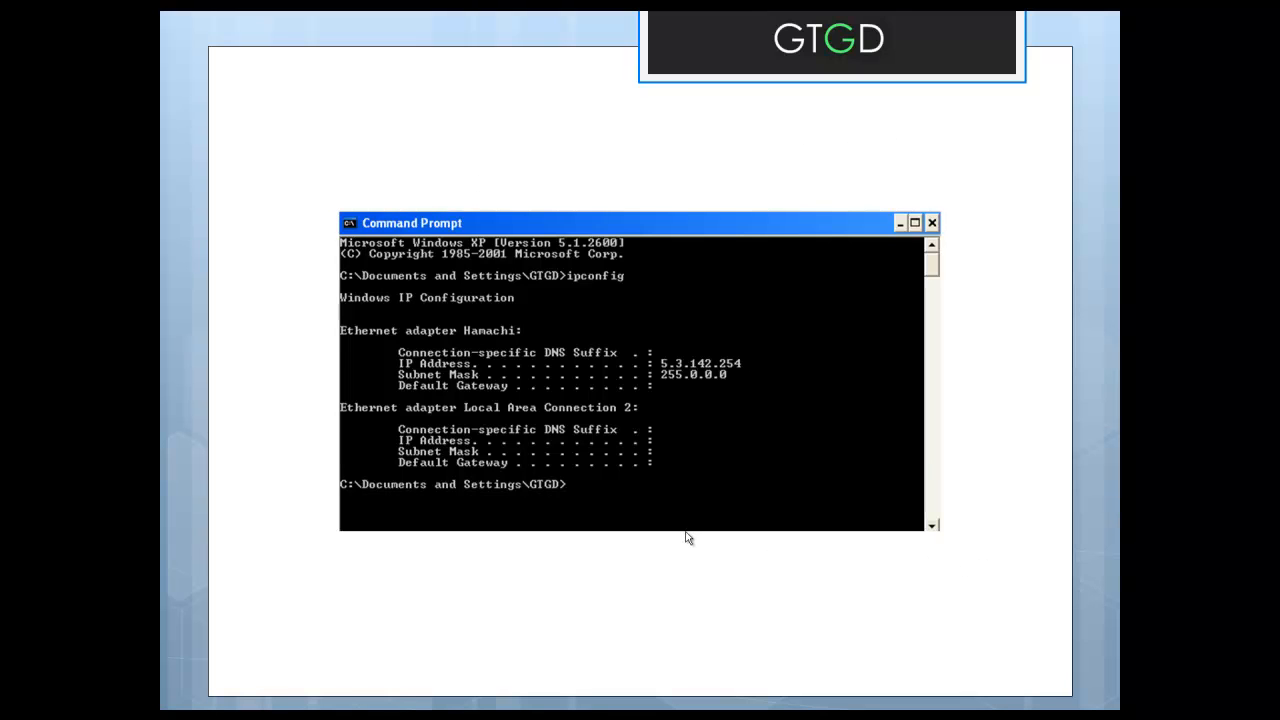
mouse_move(576, 290)
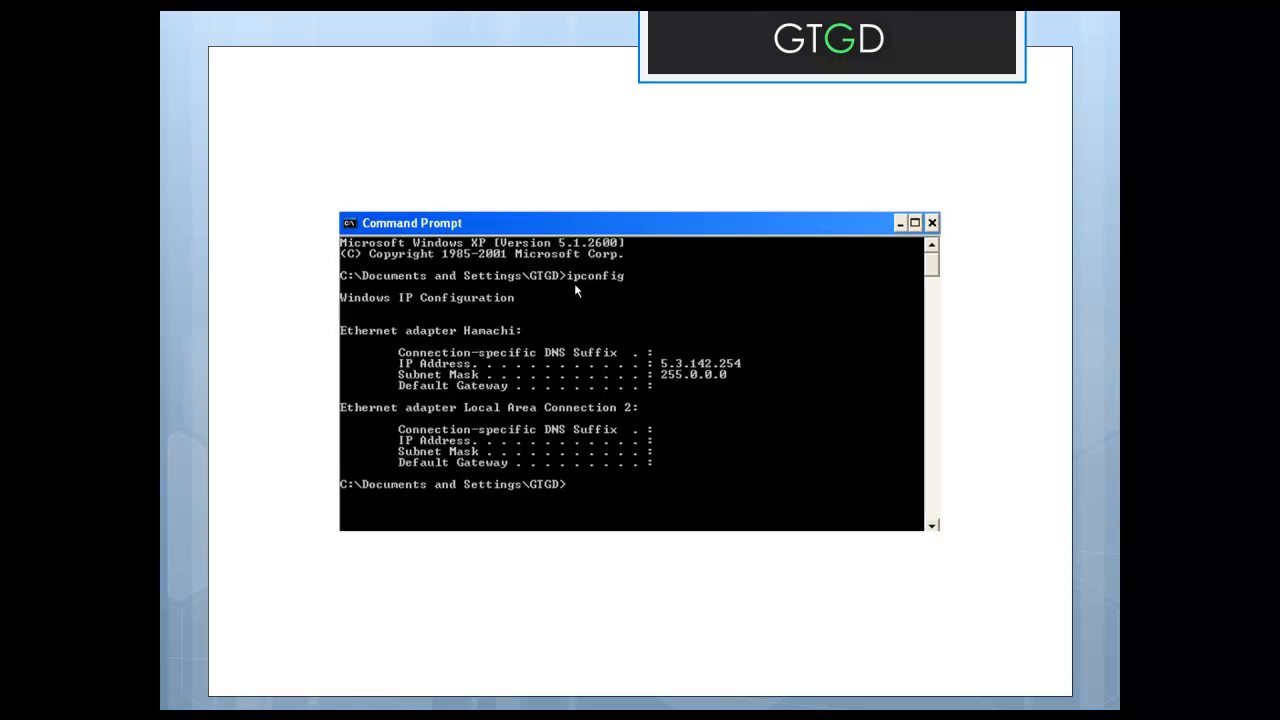
mouse_move(538, 336)
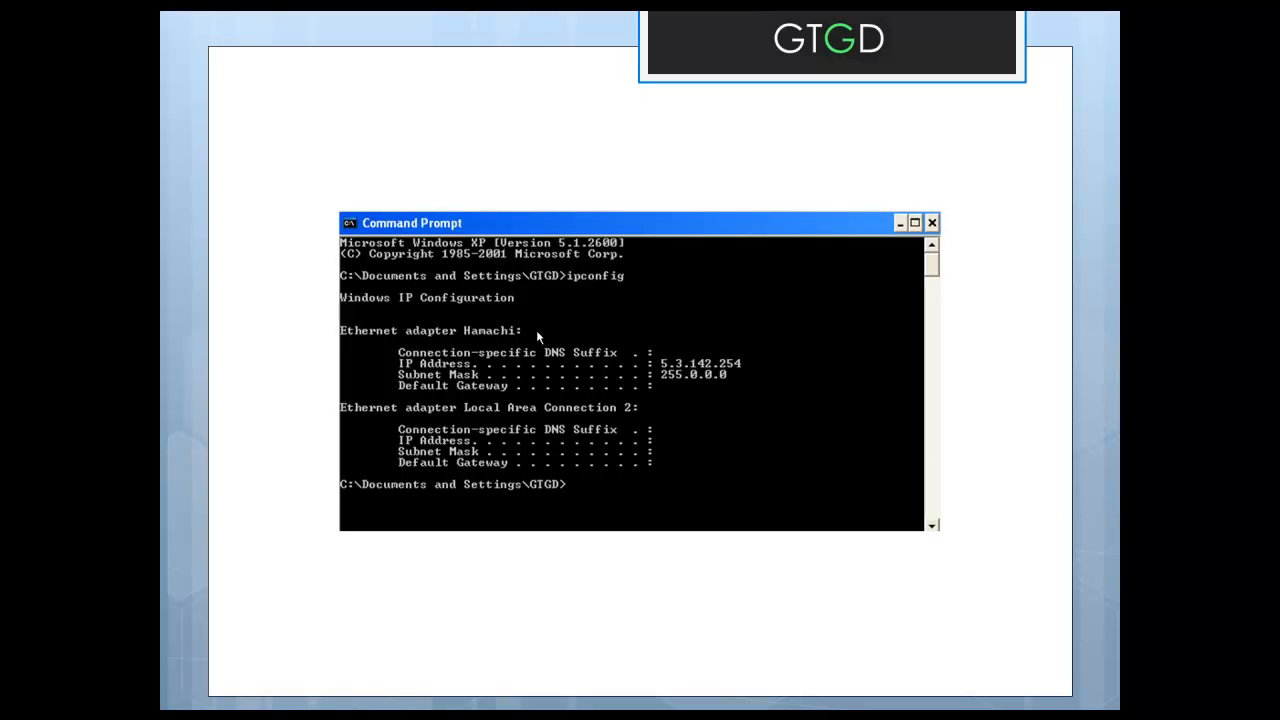
mouse_move(420, 358)
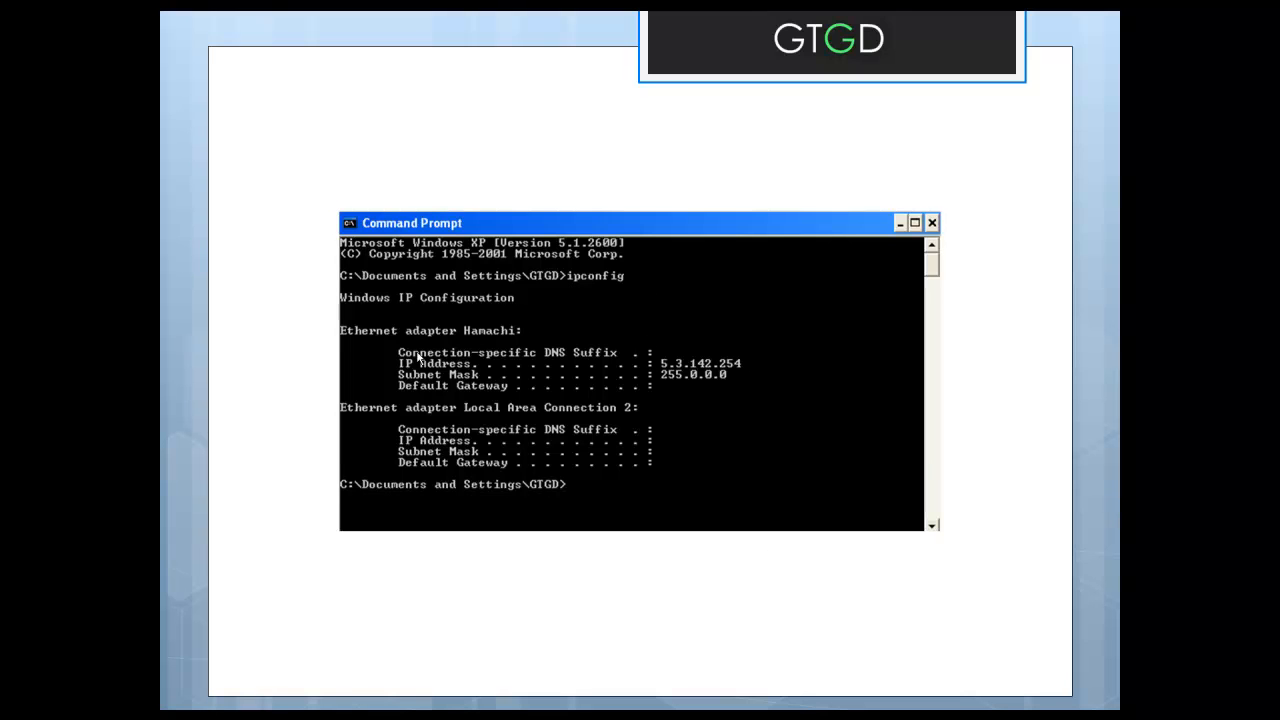
mouse_move(490, 324)
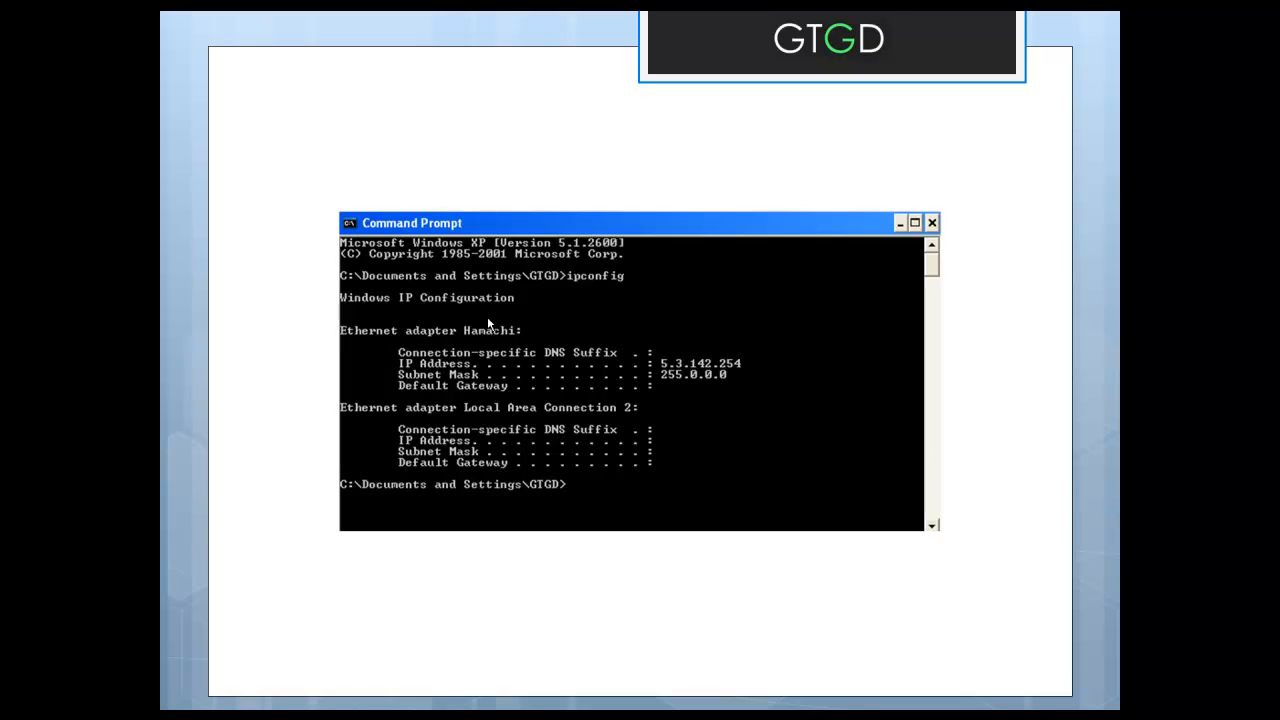
mouse_move(372, 450)
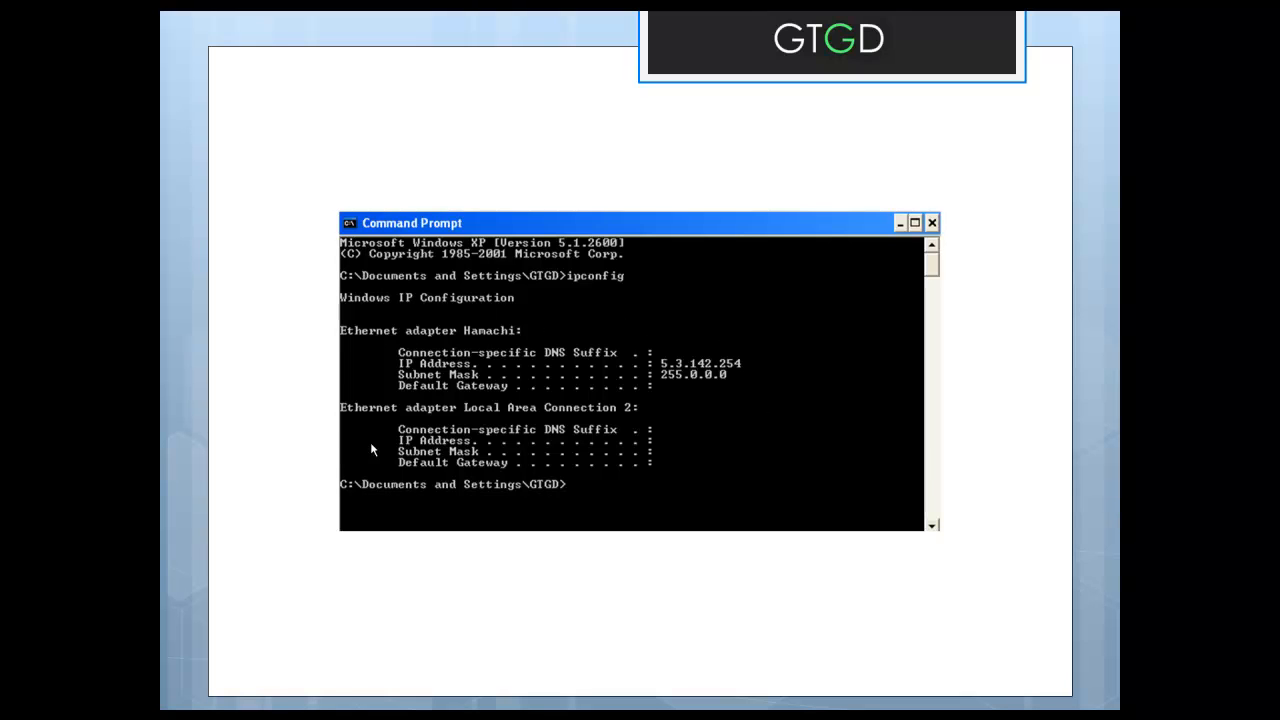
mouse_move(680, 424)
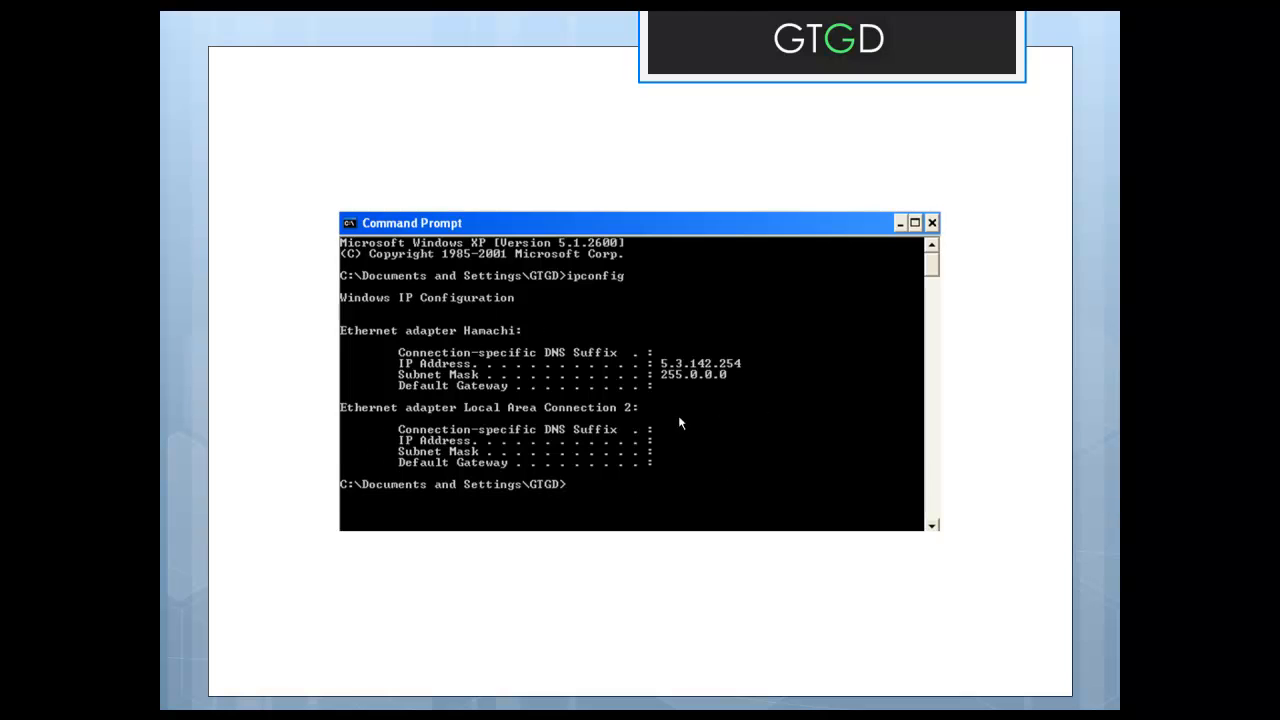
mouse_move(736, 452)
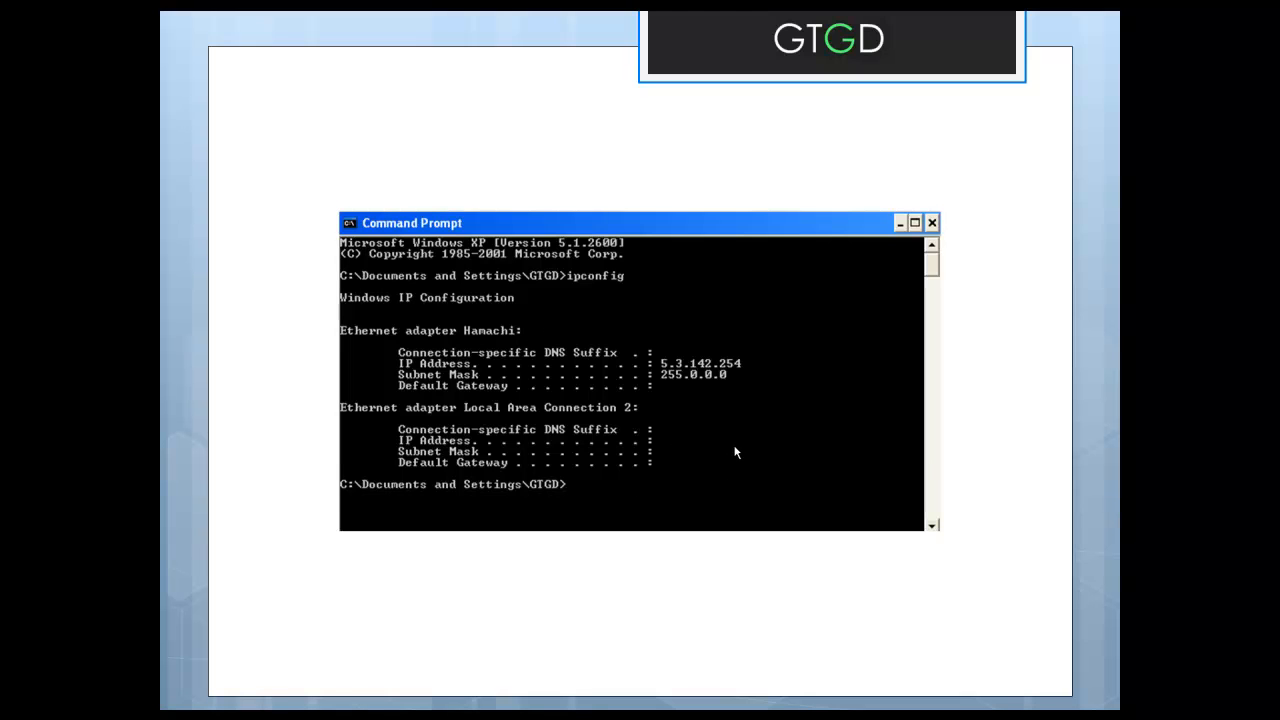
mouse_move(668, 458)
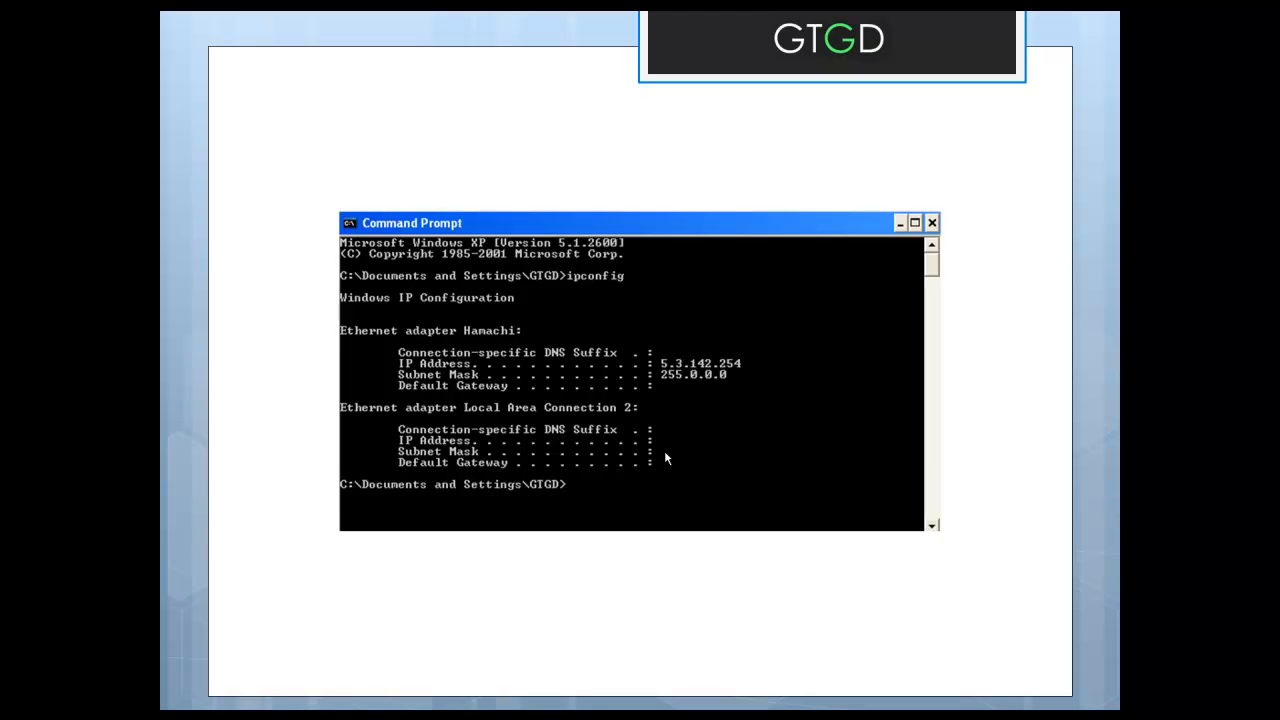
mouse_move(652, 472)
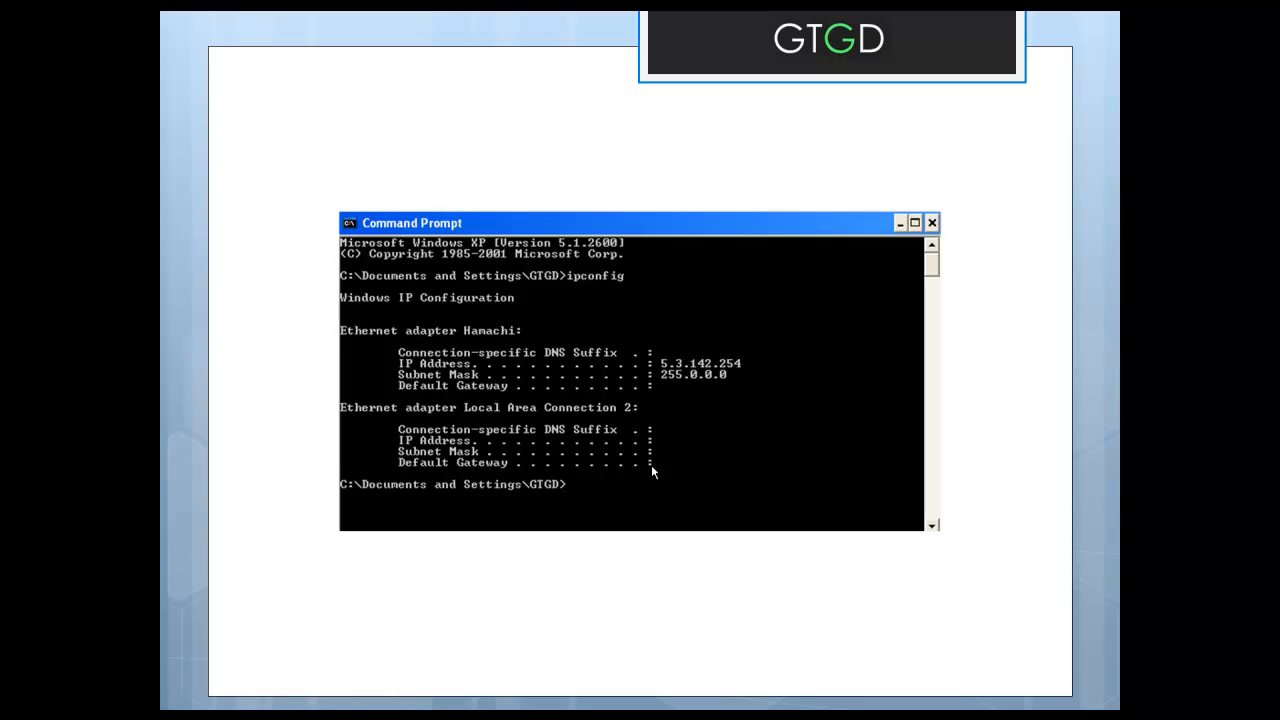
mouse_move(670, 438)
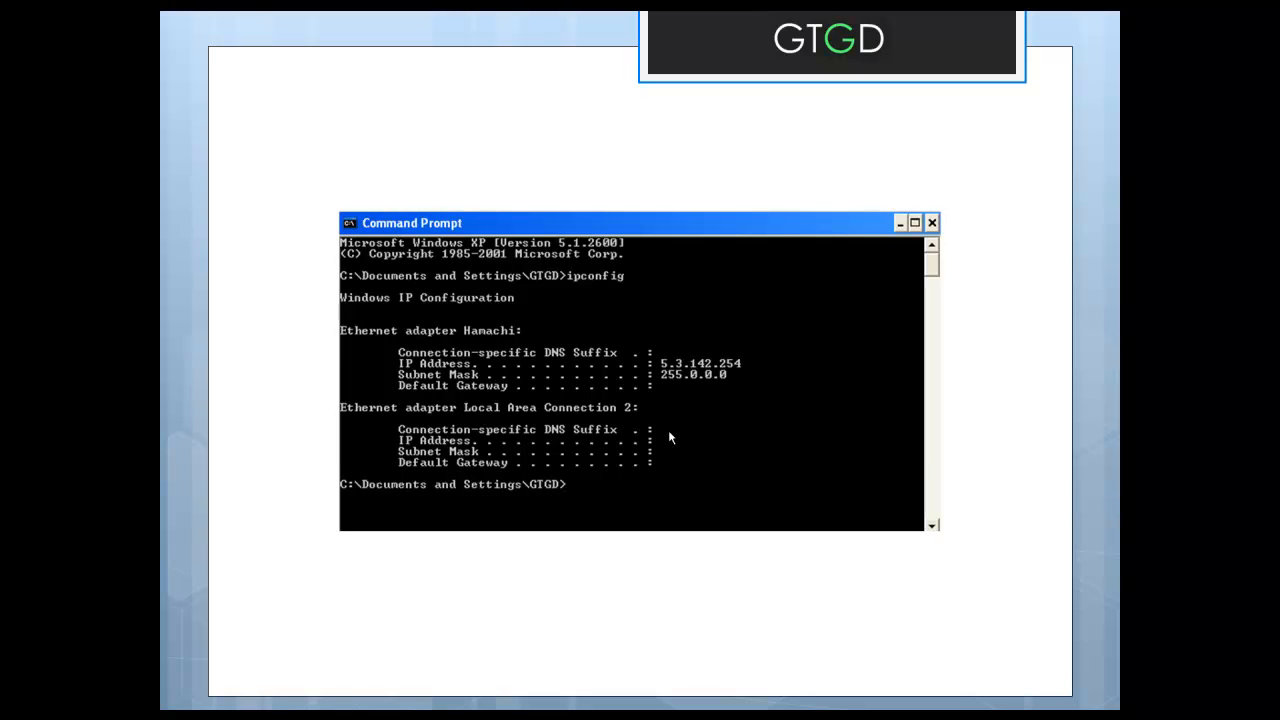
mouse_move(752, 438)
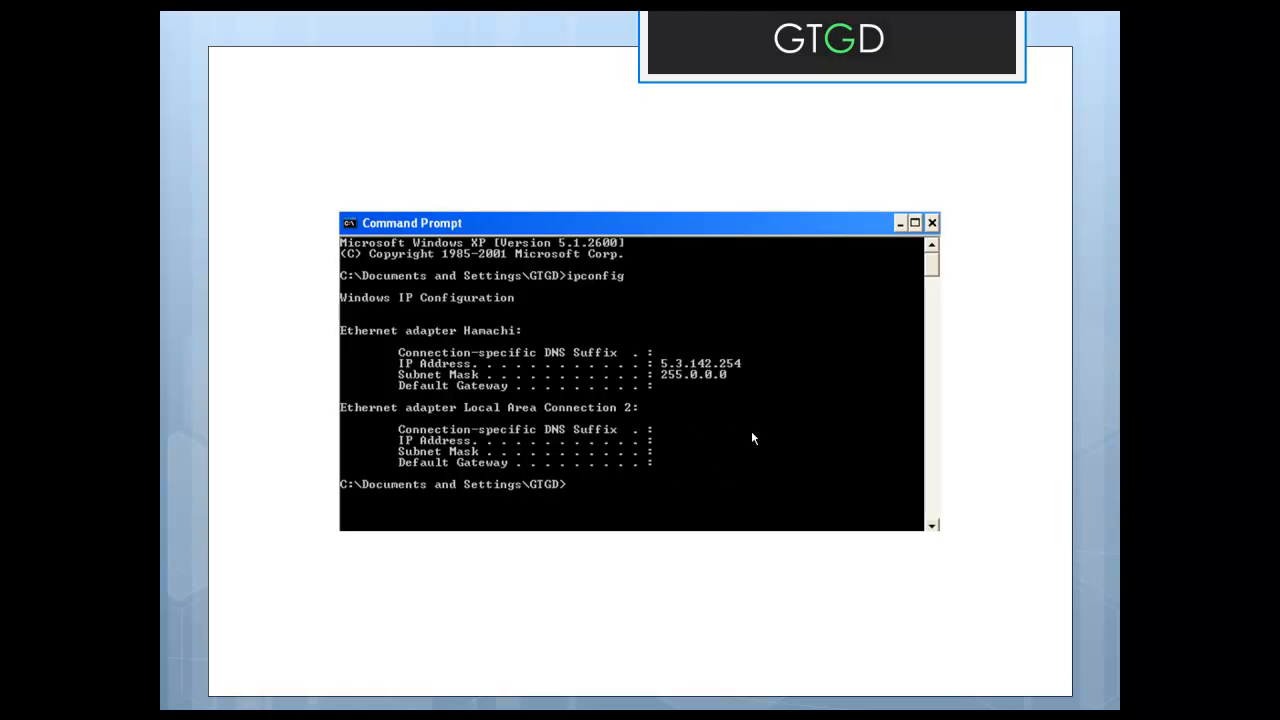
mouse_move(660, 436)
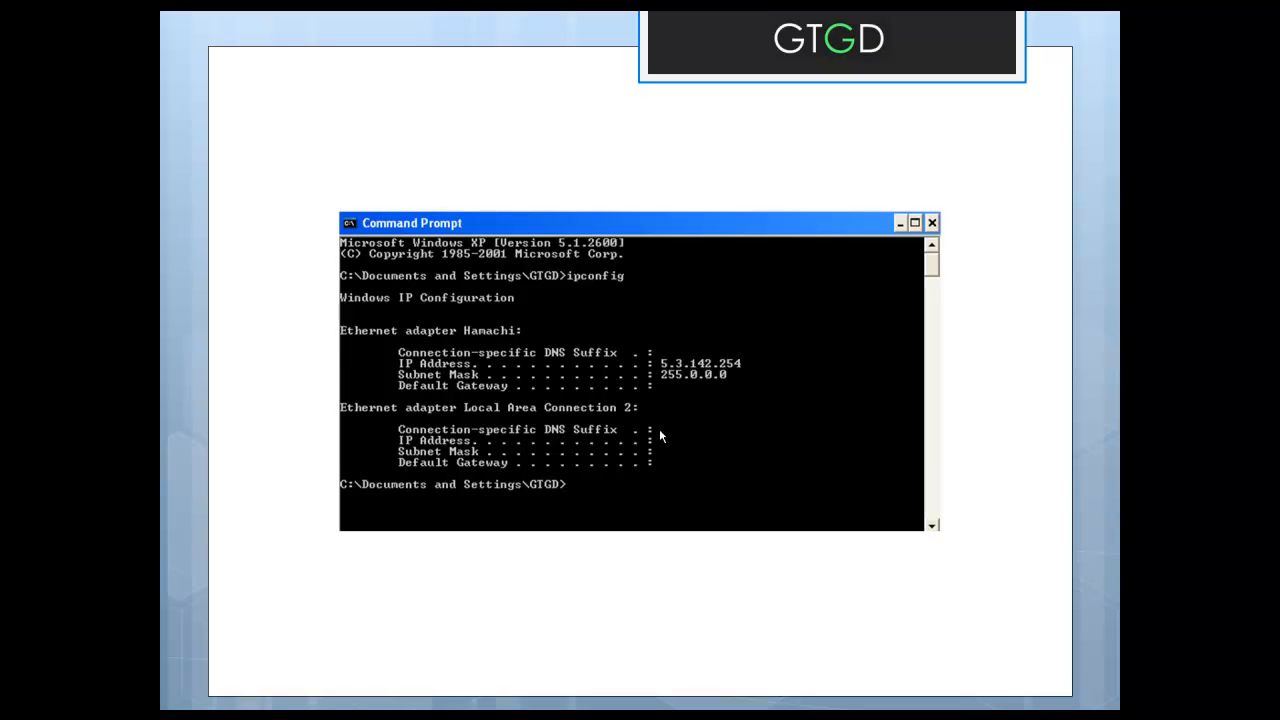
mouse_move(748, 440)
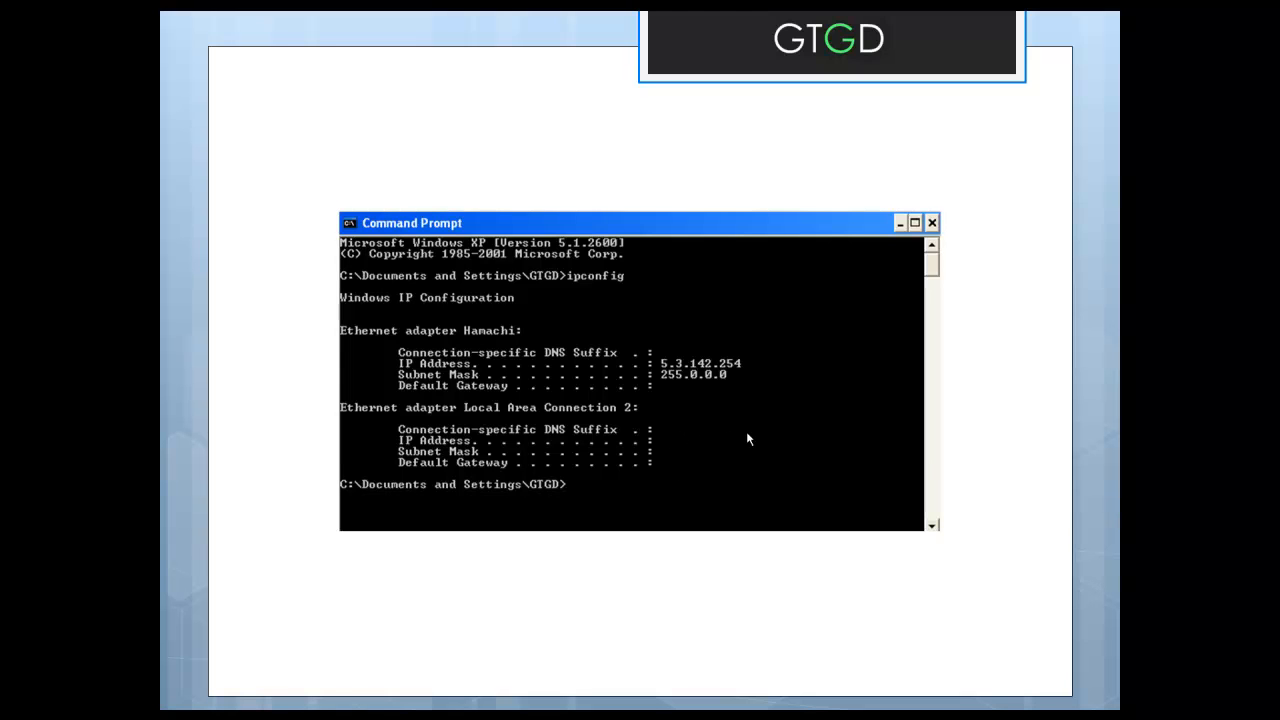
mouse_move(732, 442)
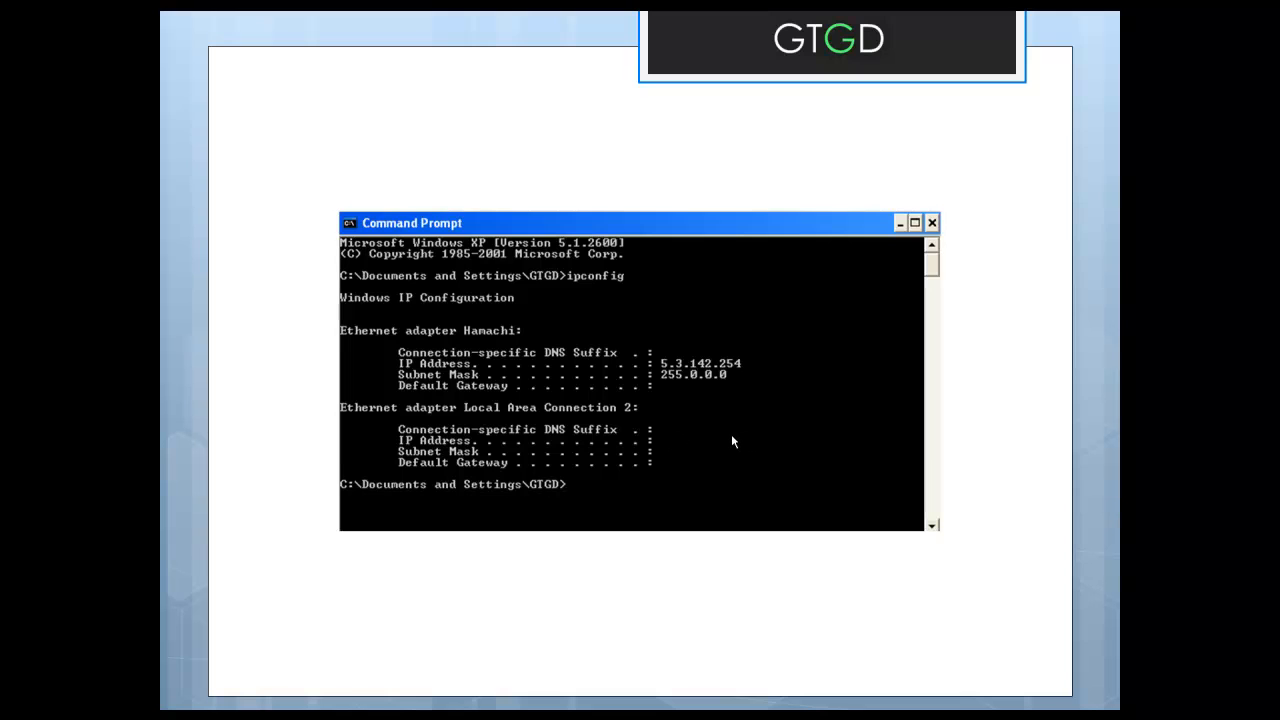
mouse_move(708, 444)
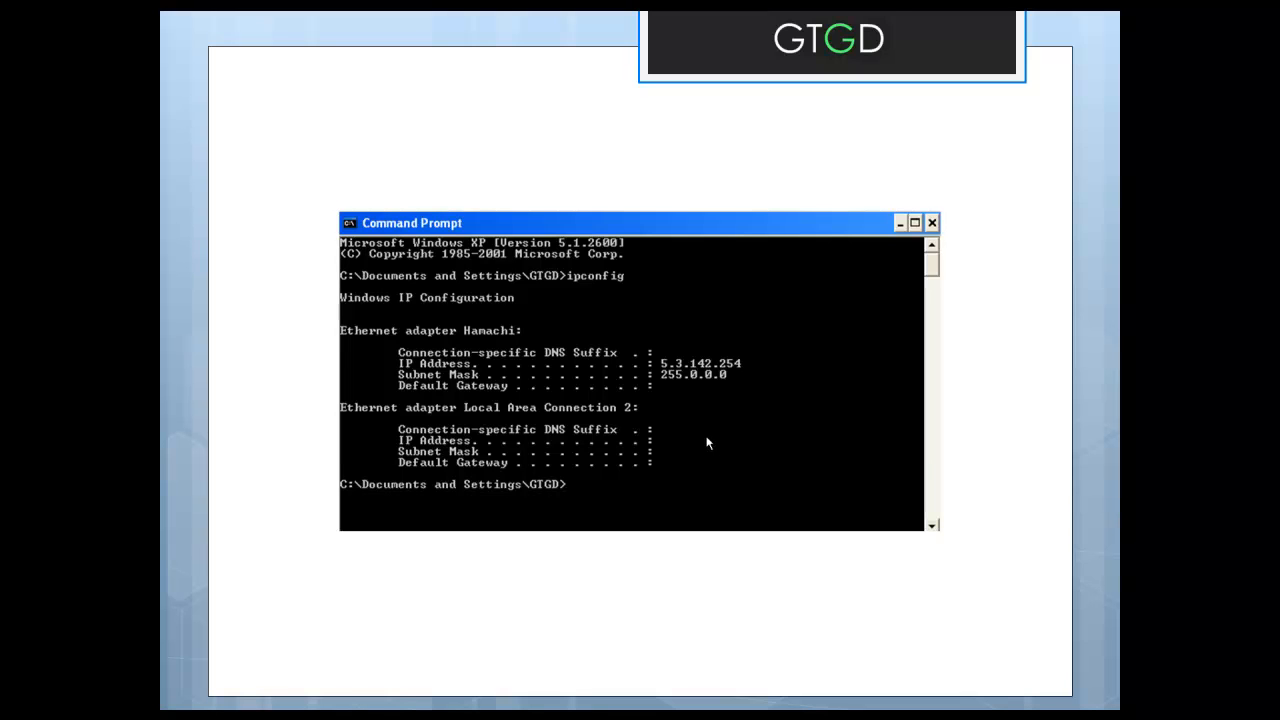
mouse_move(664, 438)
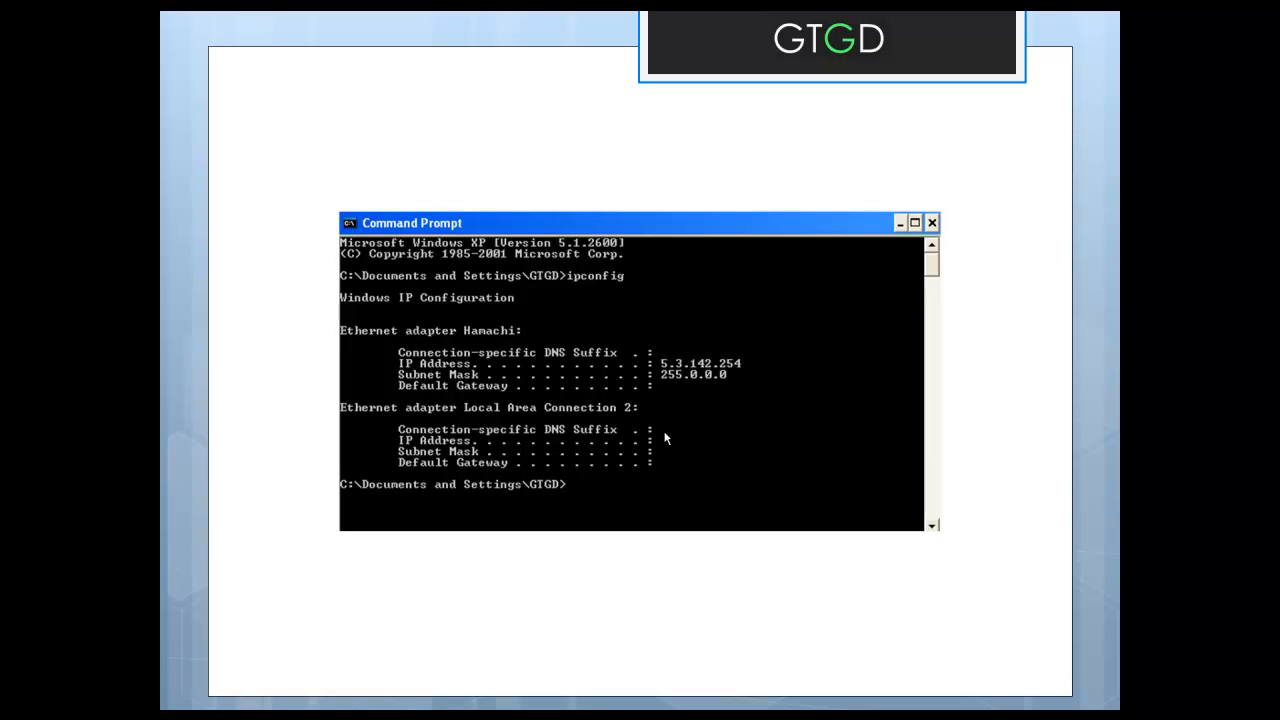
mouse_move(708, 444)
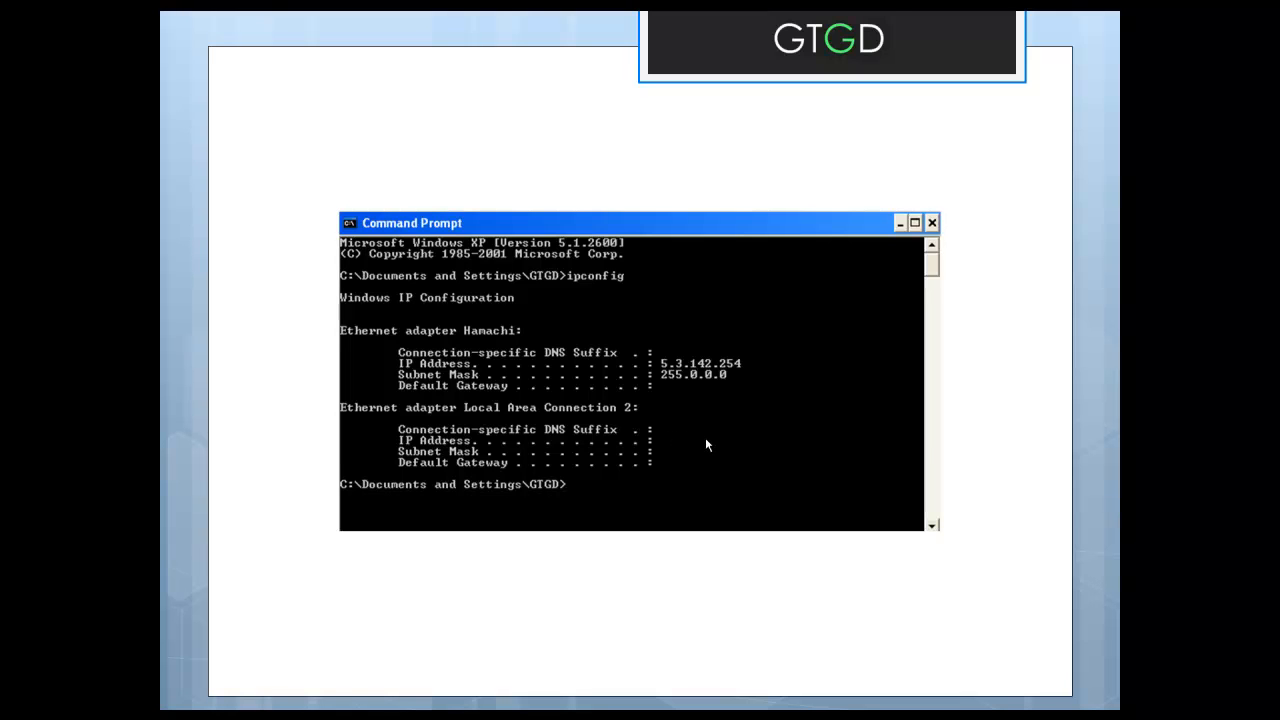